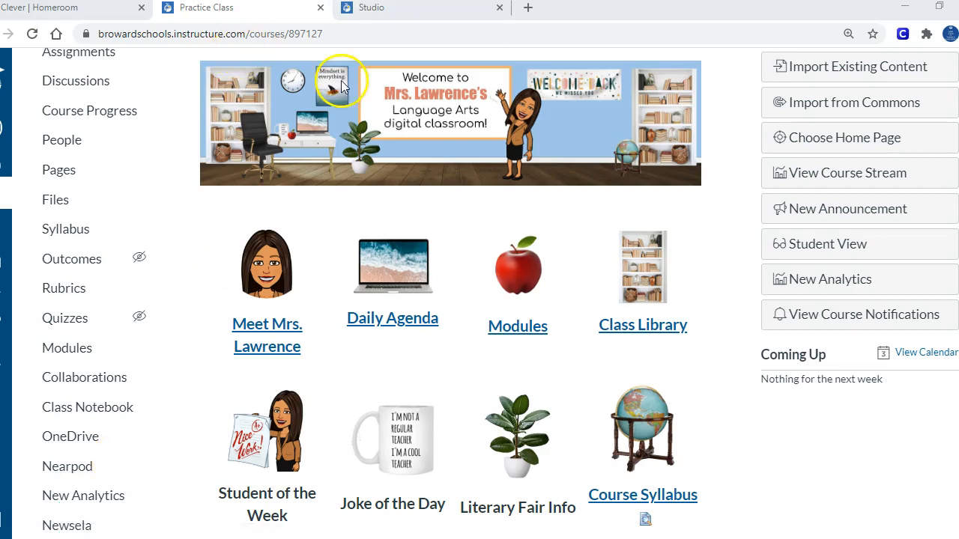
mouse_move(275, 118)
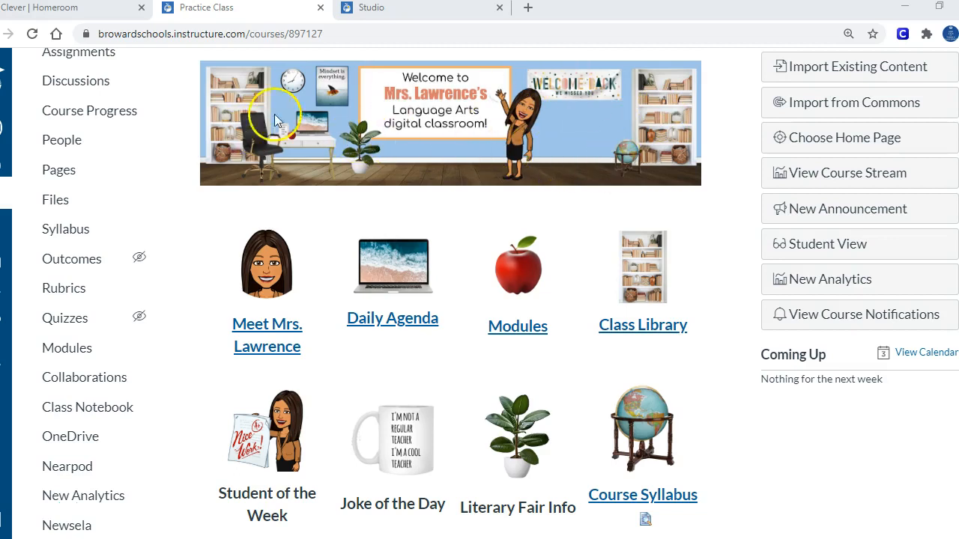
mouse_move(290, 153)
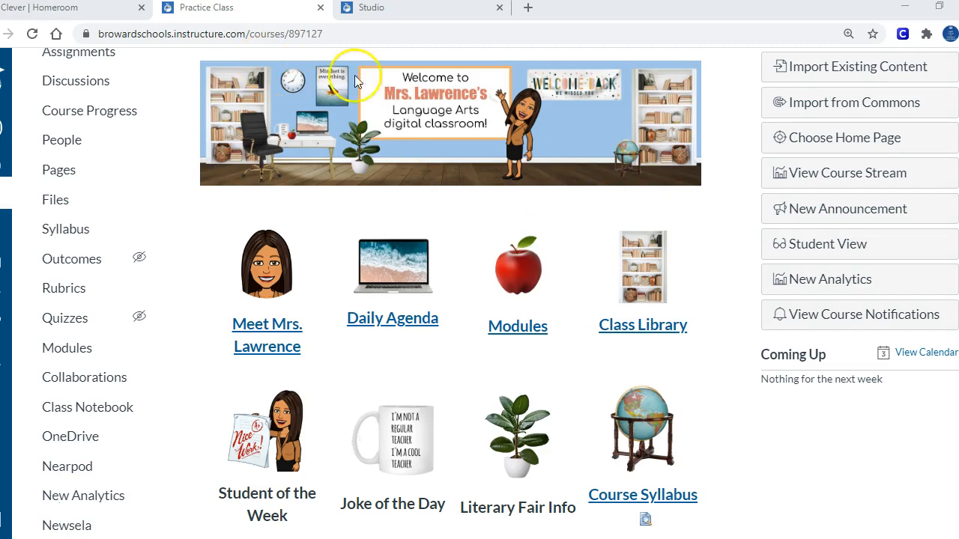
mouse_move(347, 180)
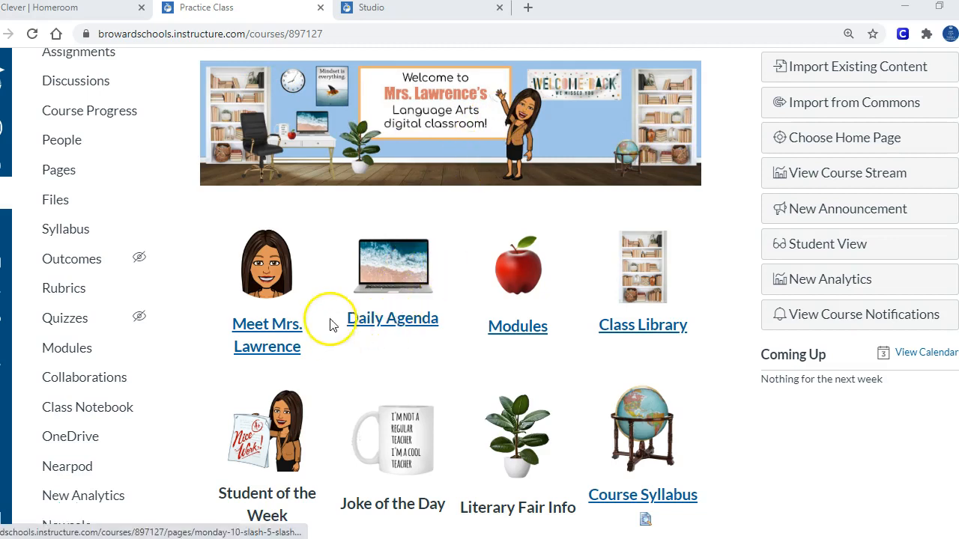
mouse_move(620, 531)
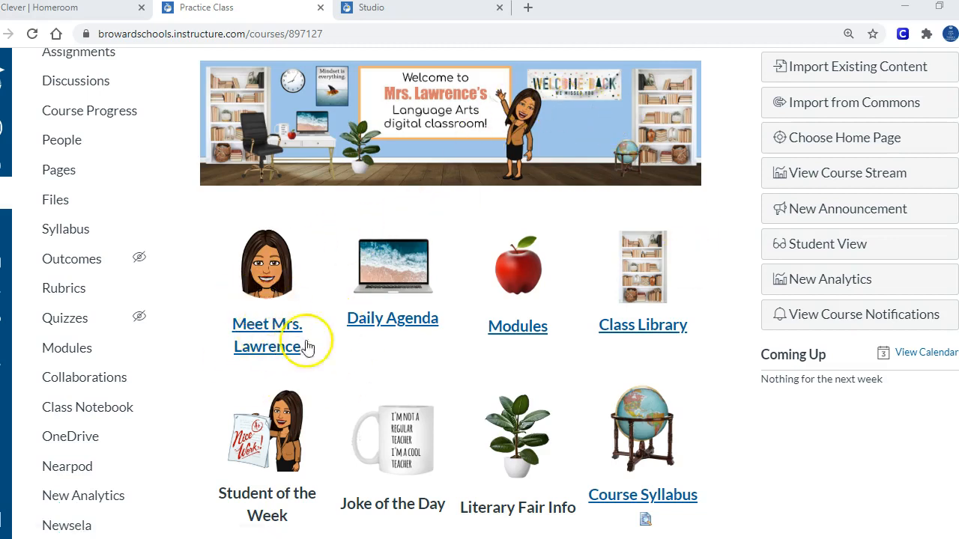
mouse_move(655, 485)
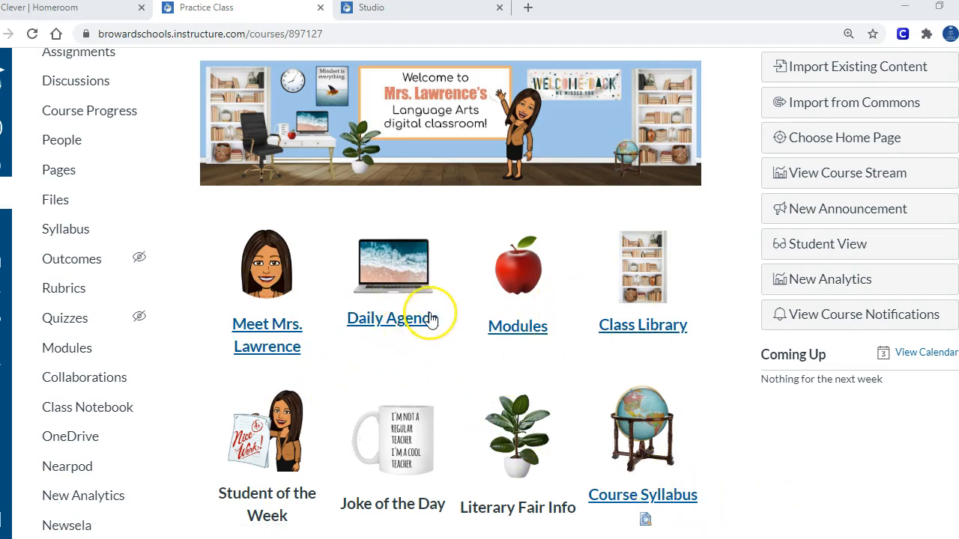
mouse_move(626, 302)
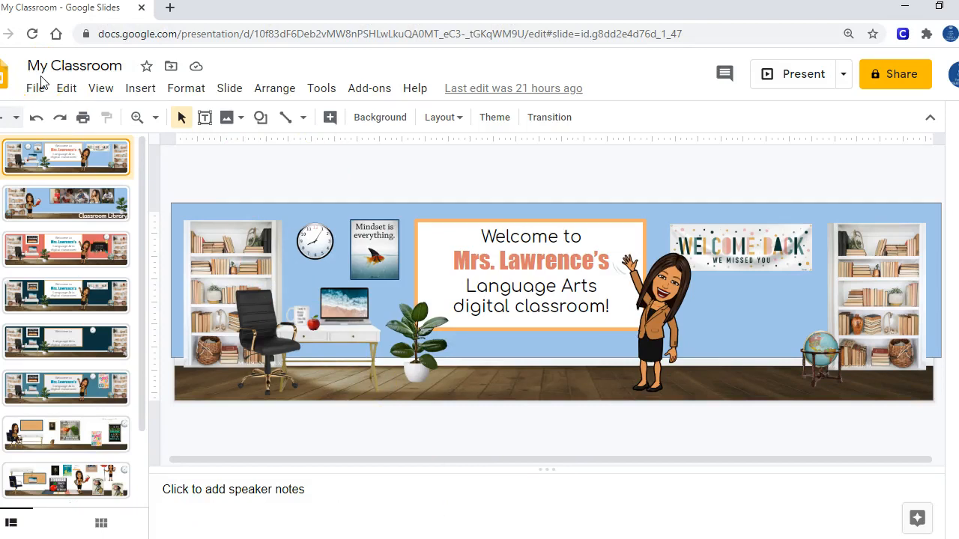
- Check the presentation's slide page size and its available download formats
left_click(35, 88)
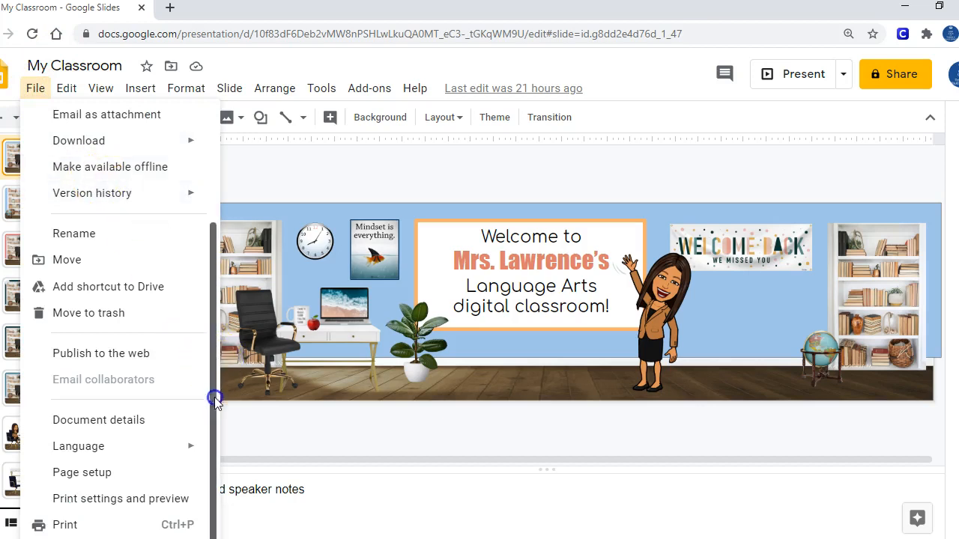
mouse_move(109, 481)
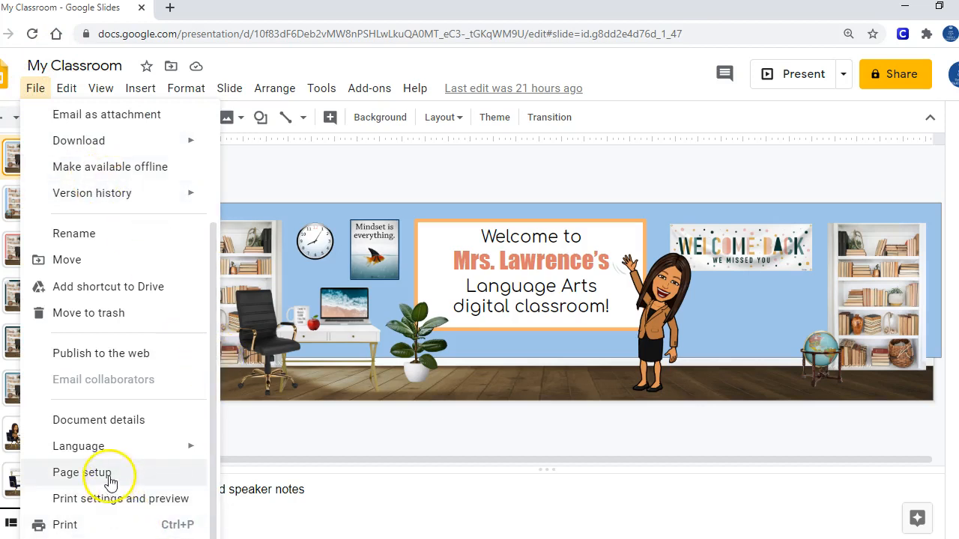
left_click(75, 473)
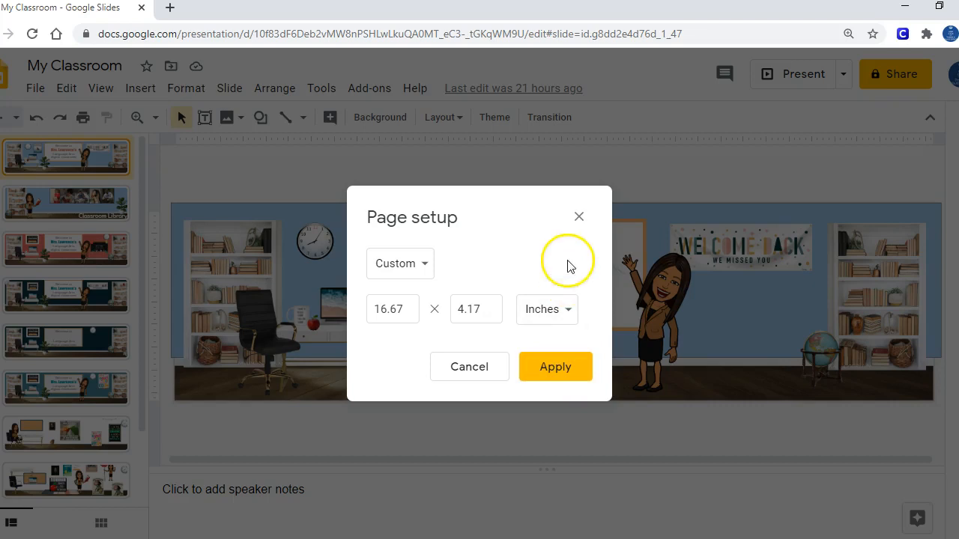
left_click(555, 366)
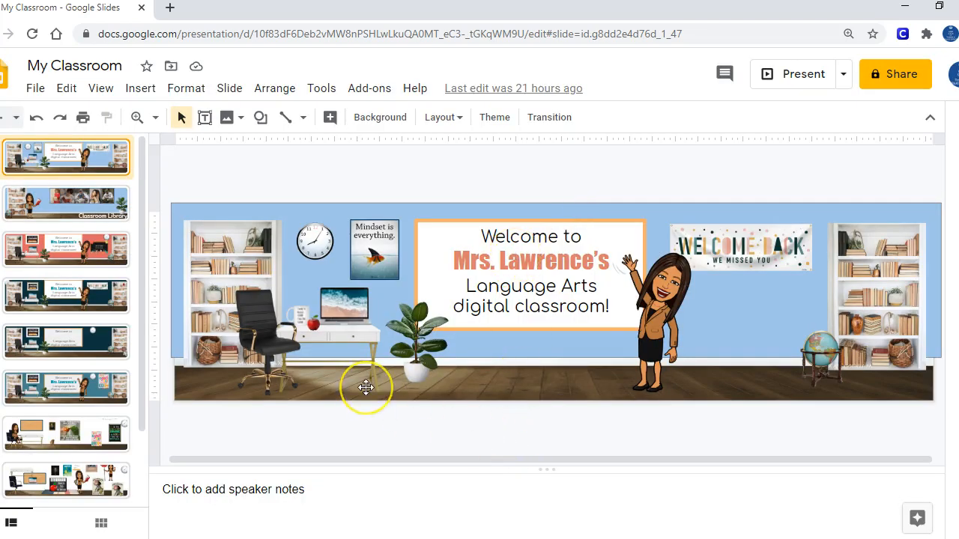
mouse_move(328, 320)
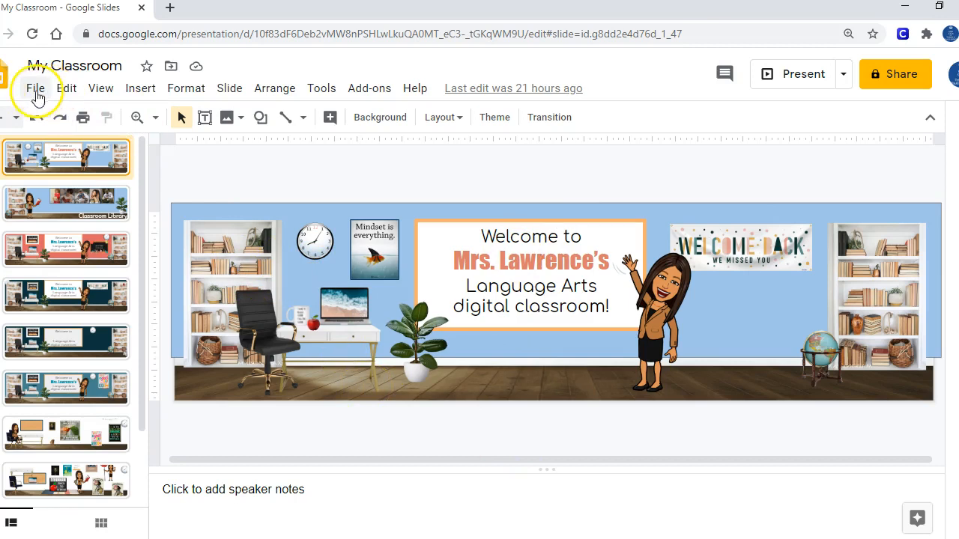
left_click(35, 88)
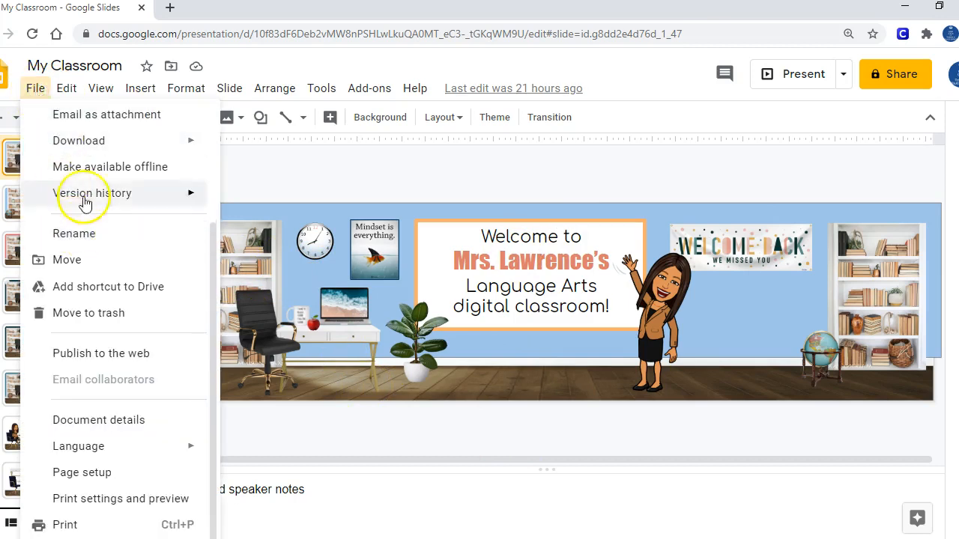
left_click(78, 140)
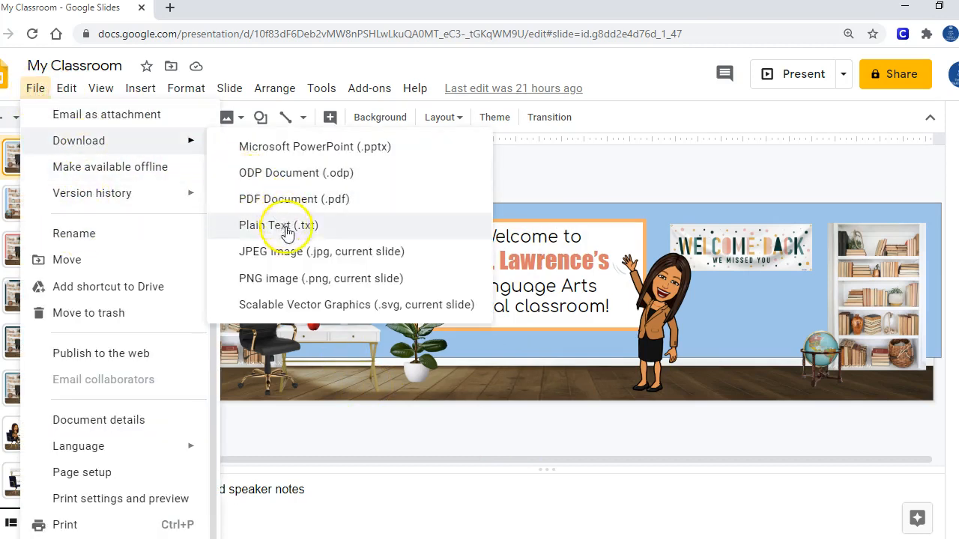
mouse_move(311, 262)
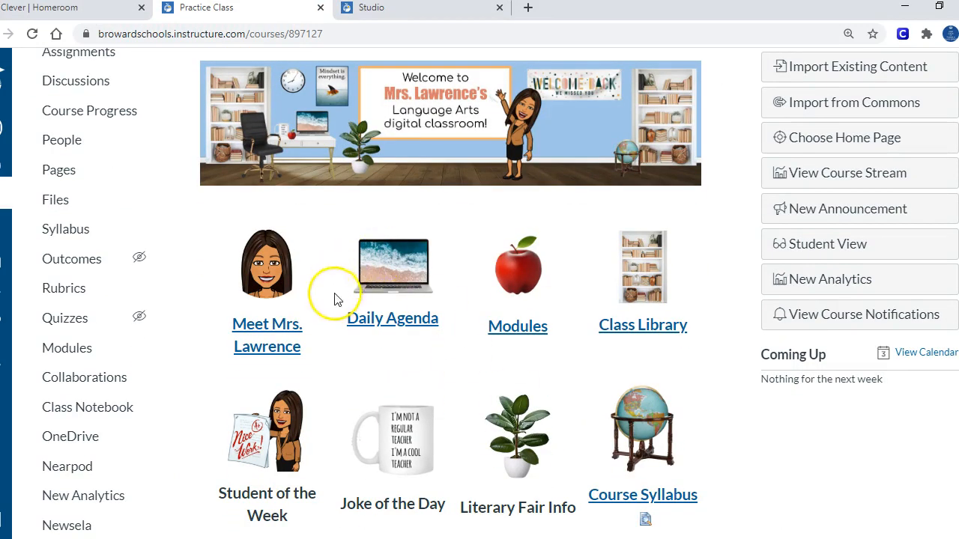
mouse_move(620, 333)
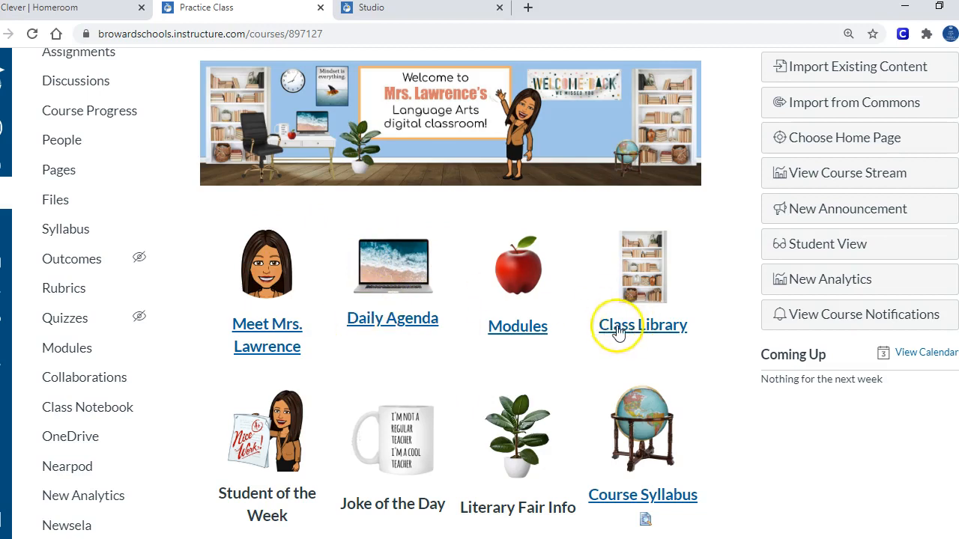
mouse_move(376, 372)
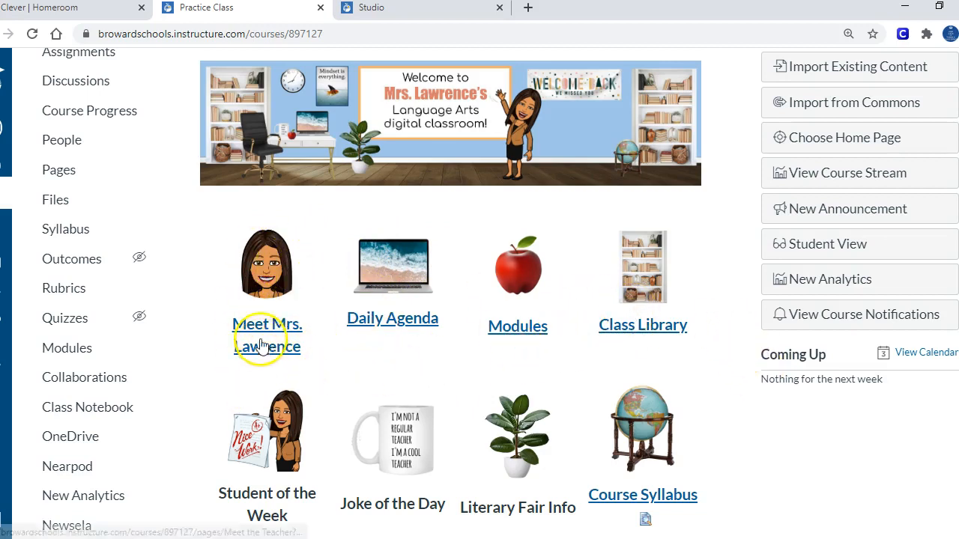
mouse_move(266, 335)
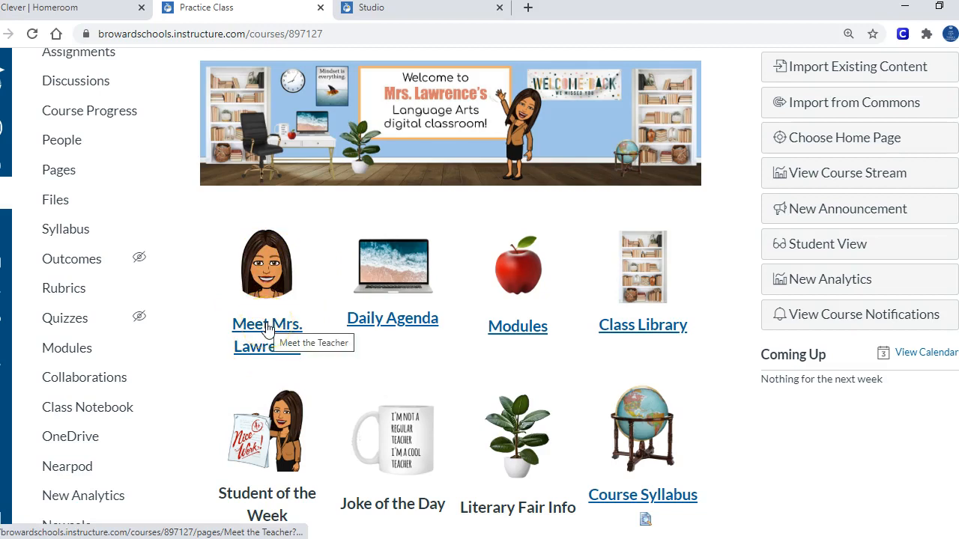
mouse_move(292, 342)
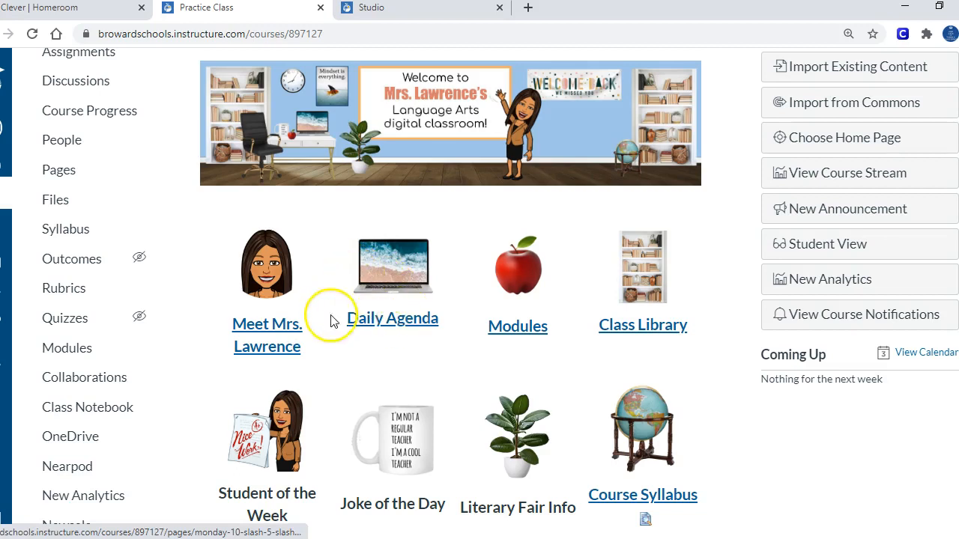
mouse_move(390, 343)
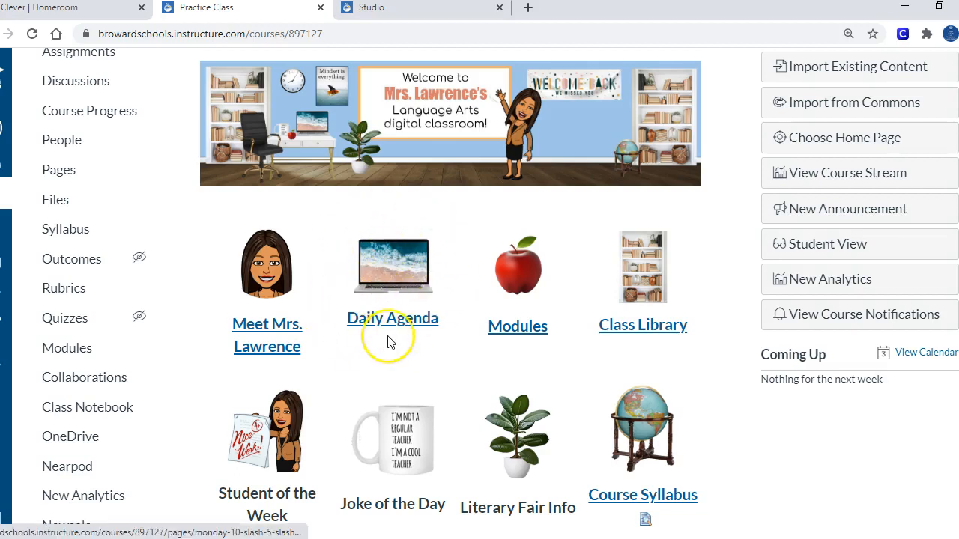
mouse_move(391, 342)
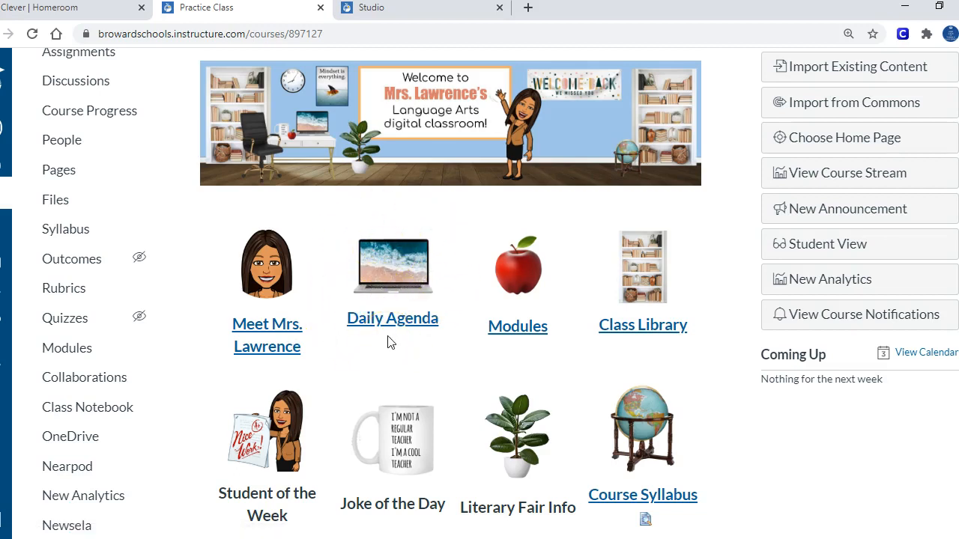
- Review the Monday 10/5/20 Daily Agenda page, including its lesson objective sentence
left_click(393, 318)
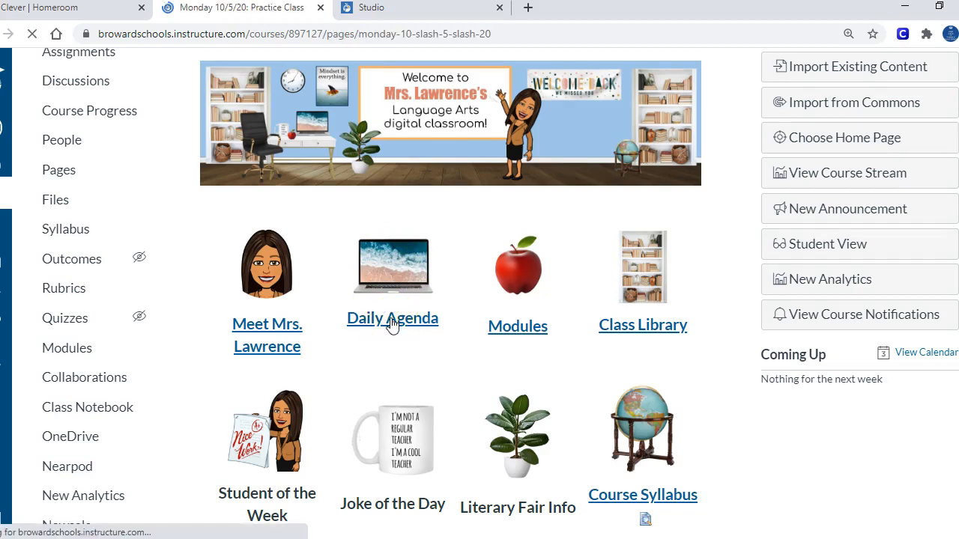
left_click(392, 319)
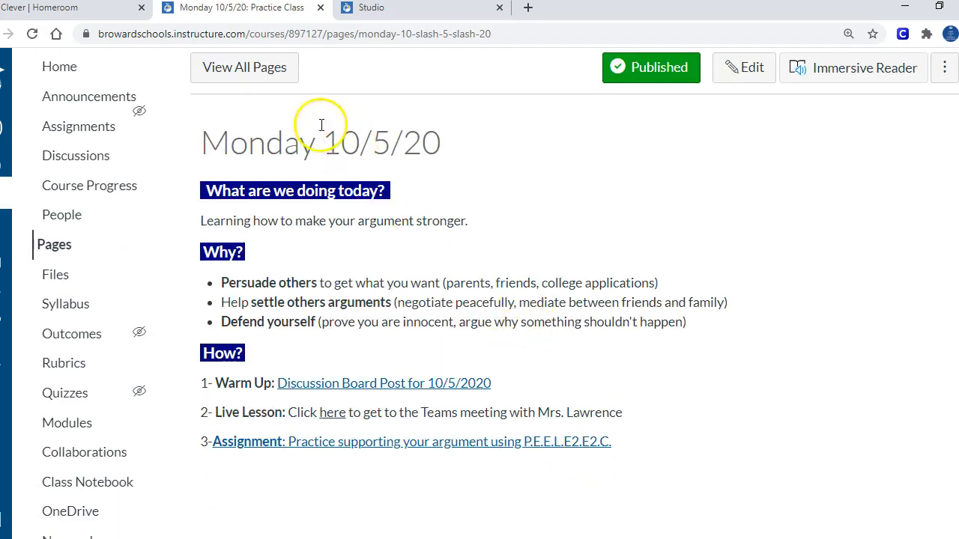
scroll("down", 3)
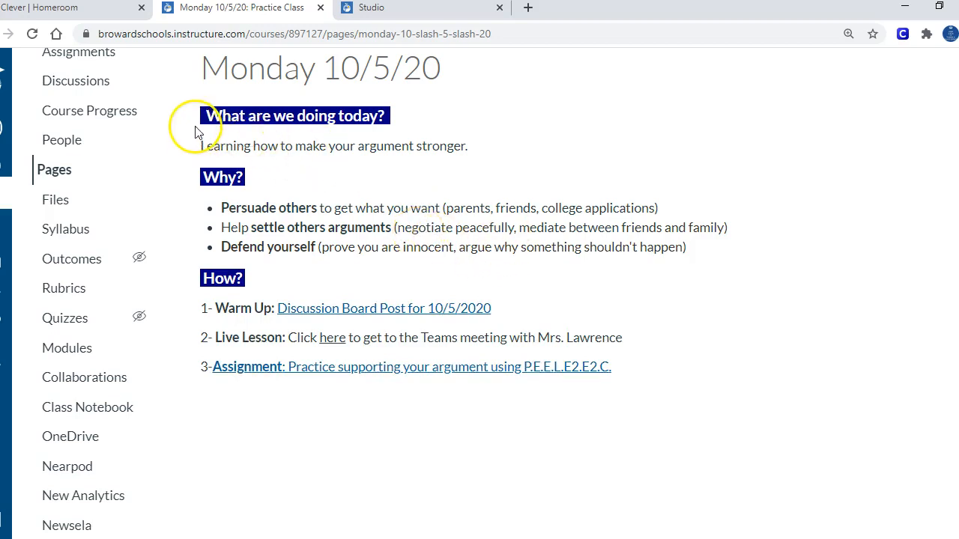
mouse_move(227, 160)
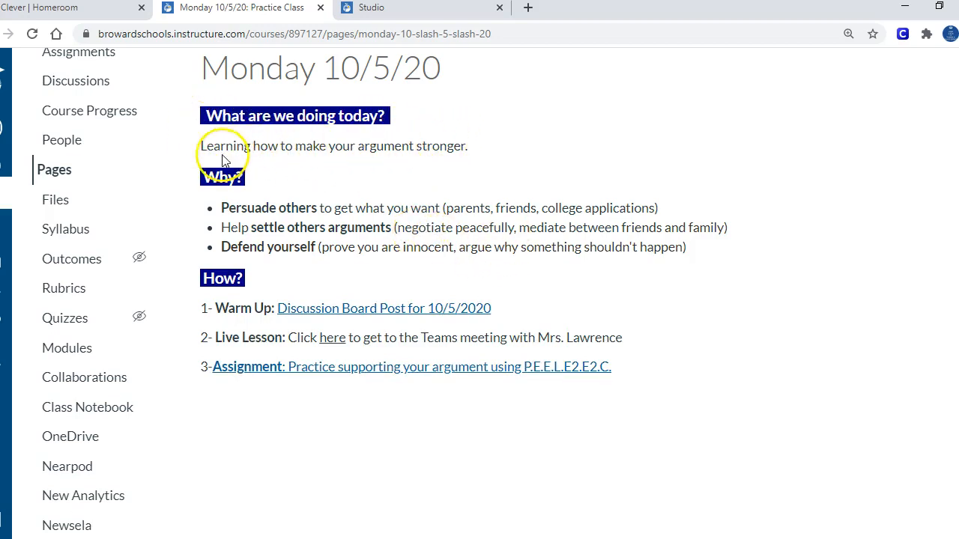
left_click_drag(206, 146, 480, 146)
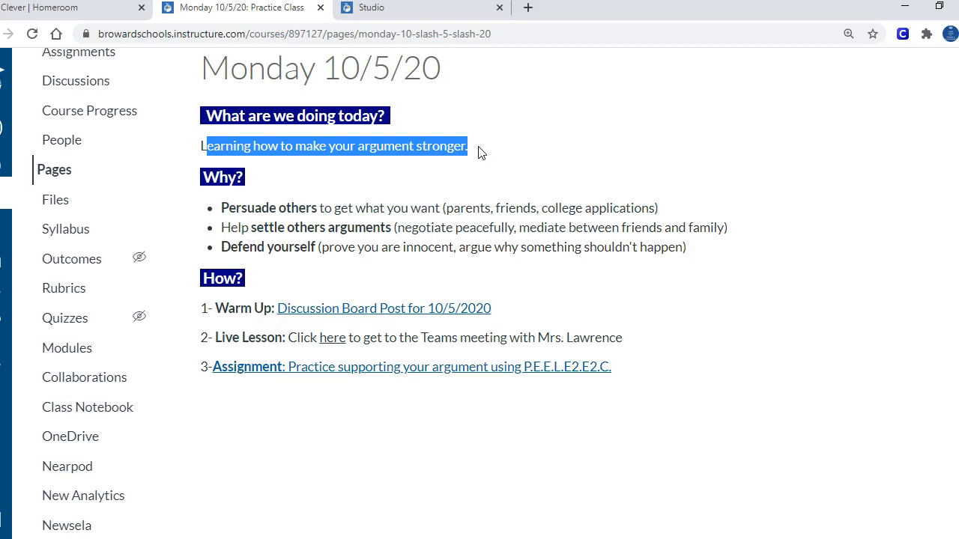
left_click(375, 254)
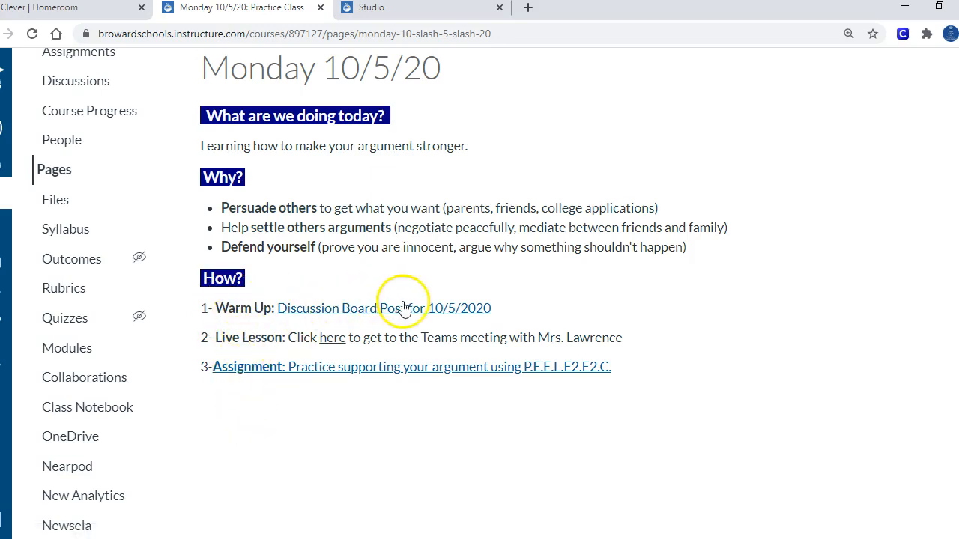
mouse_move(323, 311)
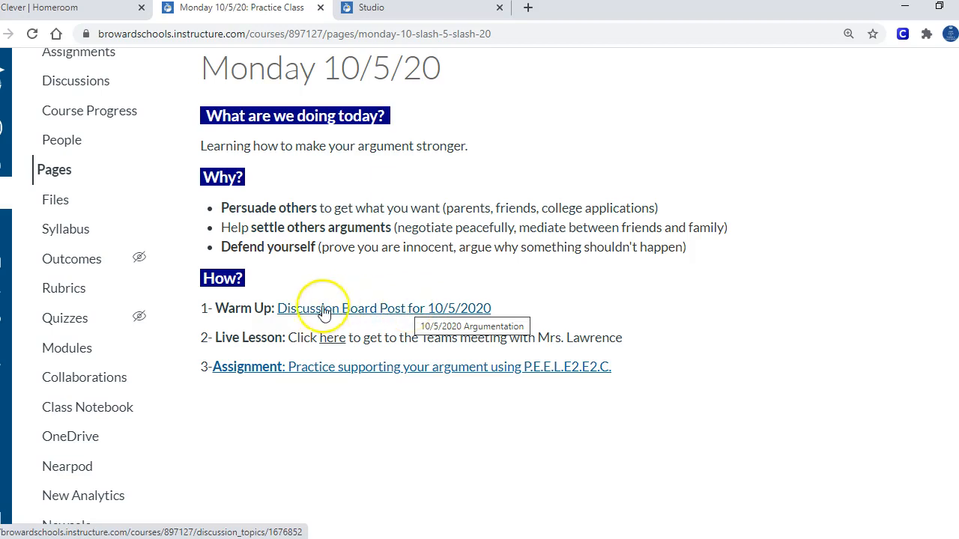
mouse_move(209, 377)
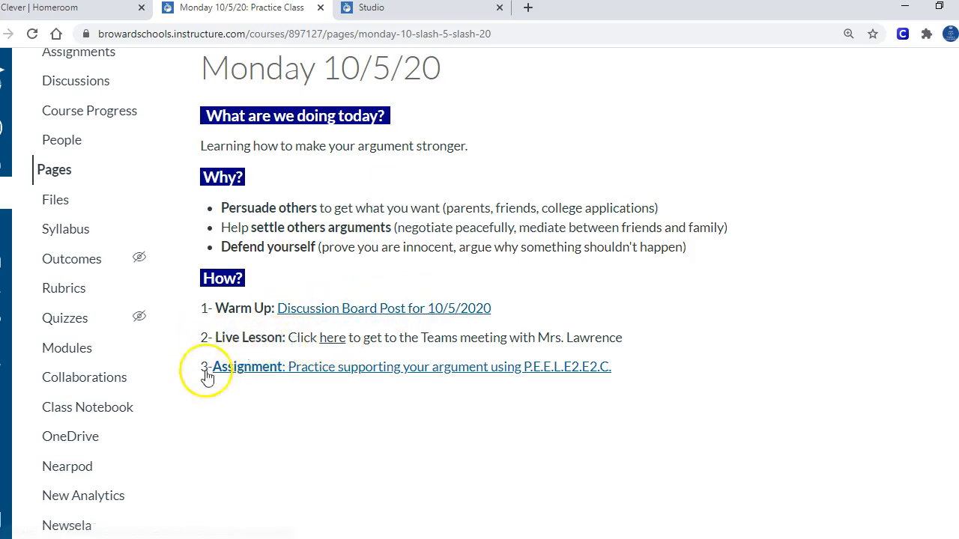
mouse_move(429, 395)
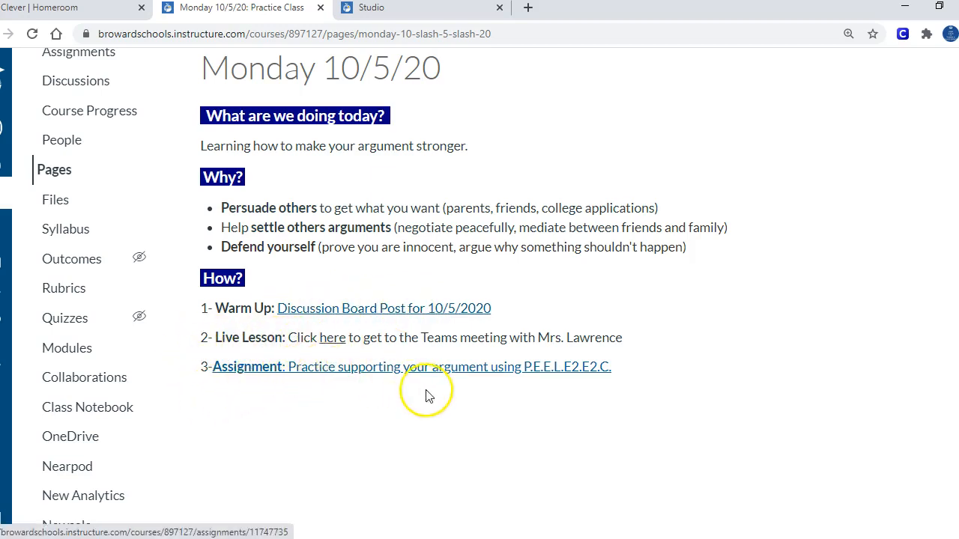
mouse_move(370, 301)
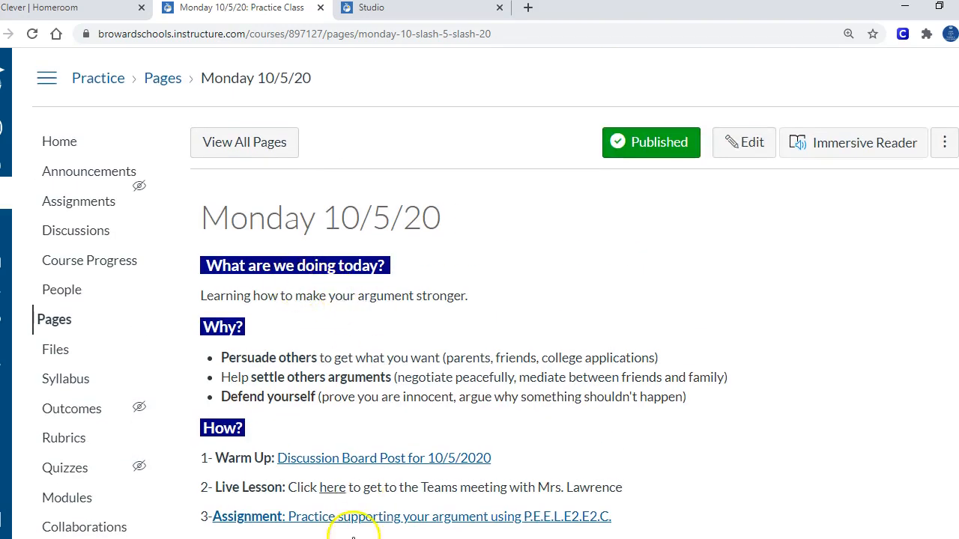
scroll("down", 3)
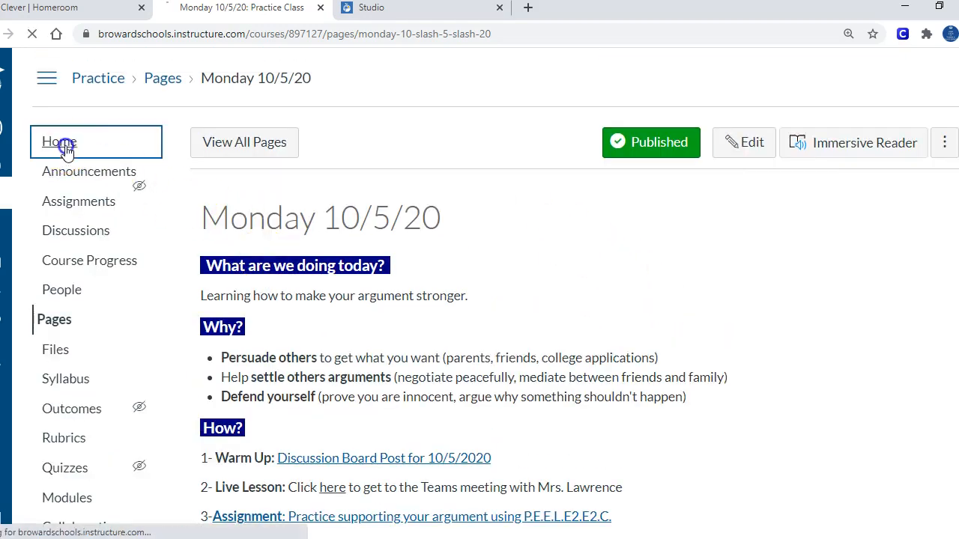
- Browse the Argument Essay, Informative Essay and Citing Sources modules via the apple icon, then return Home
left_click(58, 141)
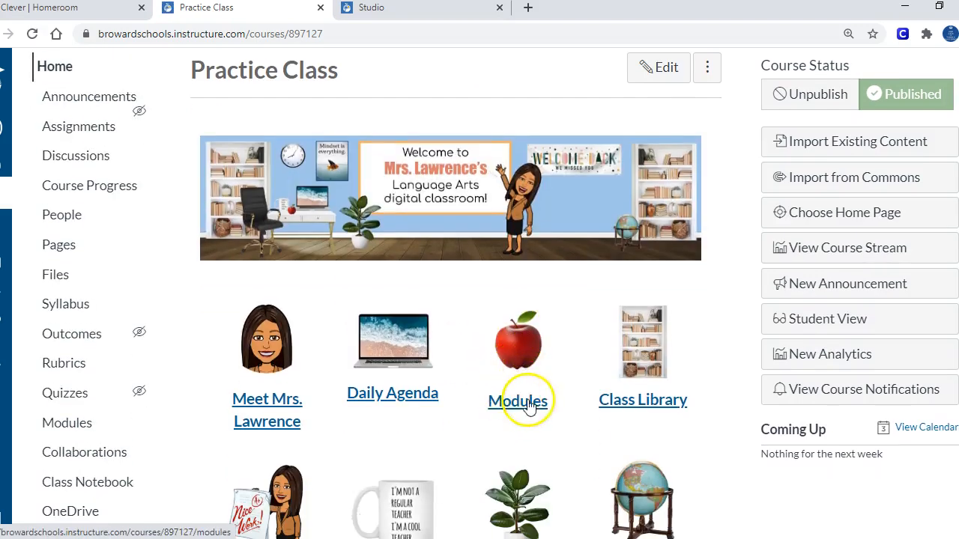
mouse_move(520, 360)
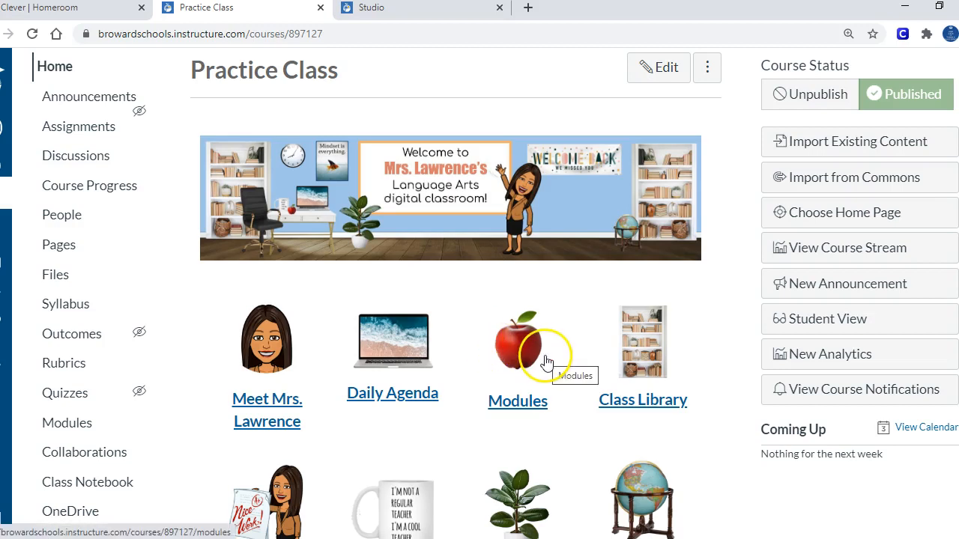
mouse_move(529, 457)
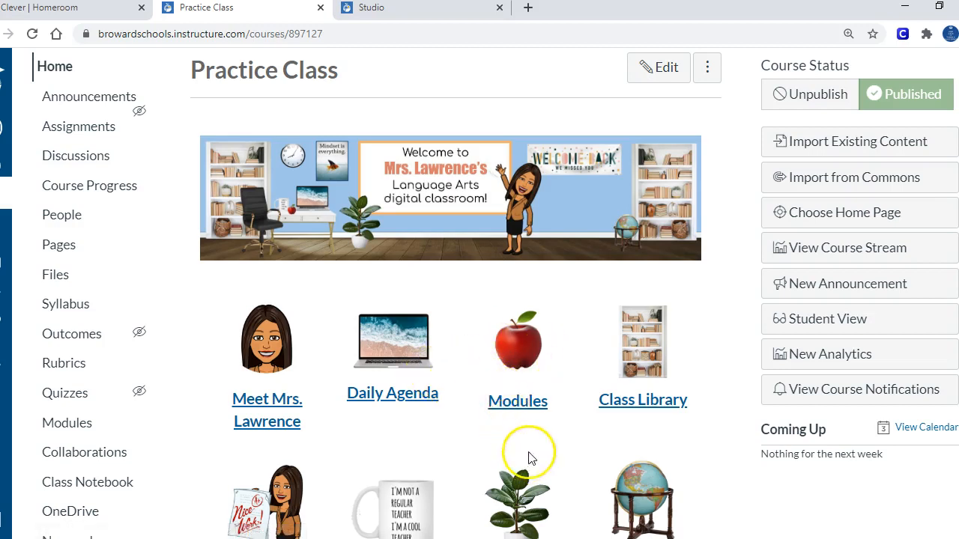
mouse_move(518, 358)
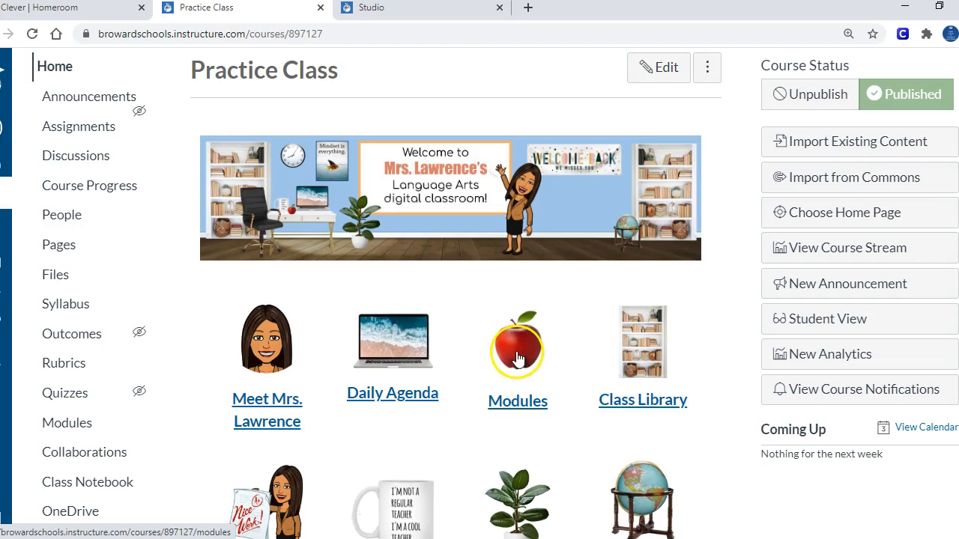
left_click(517, 349)
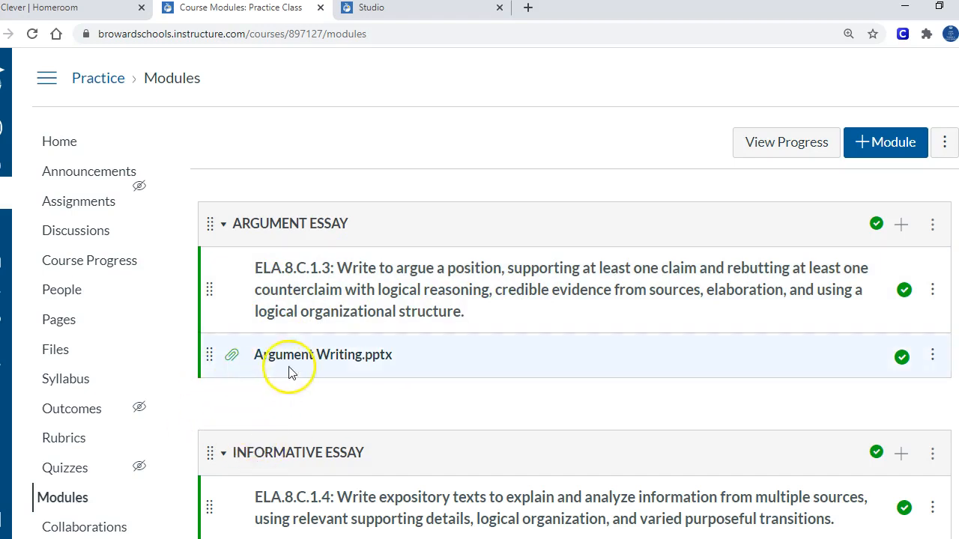
mouse_move(297, 382)
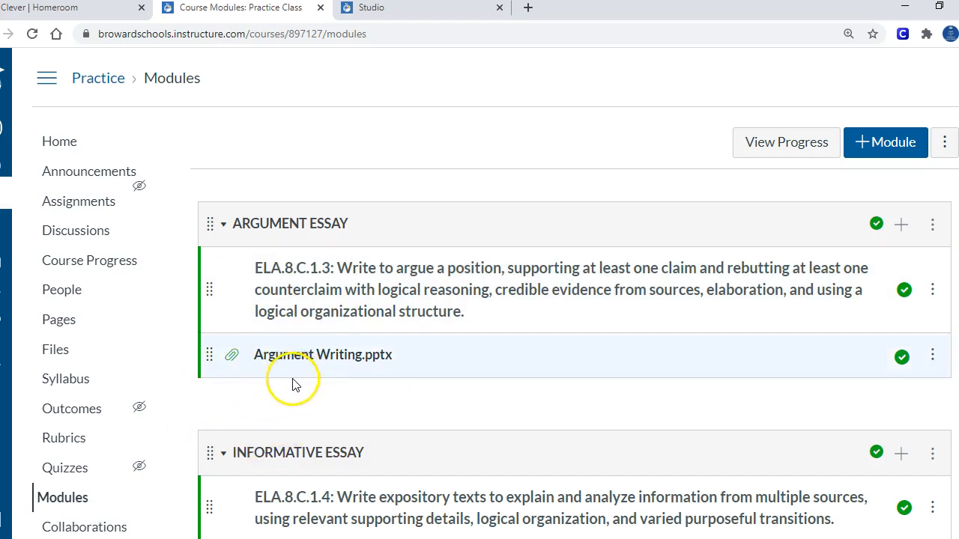
mouse_move(317, 225)
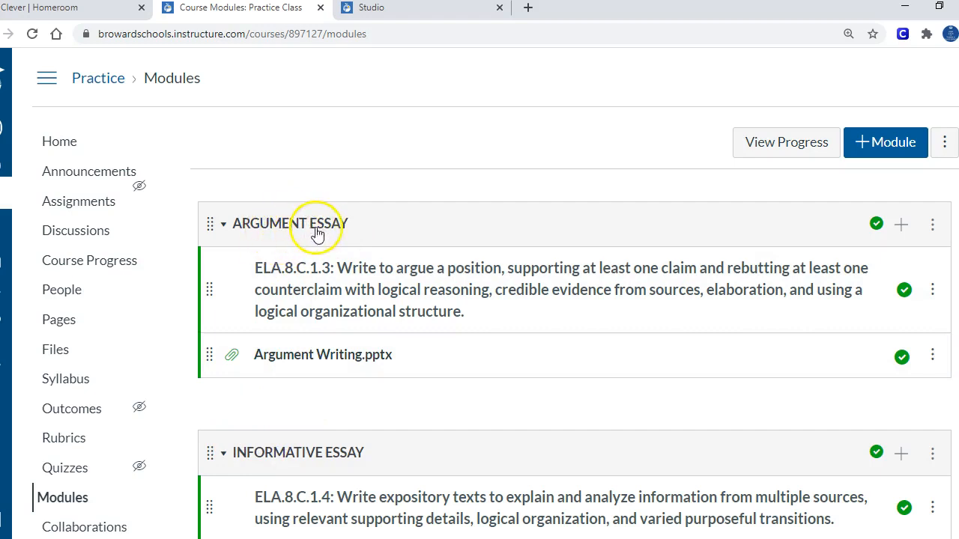
mouse_move(301, 459)
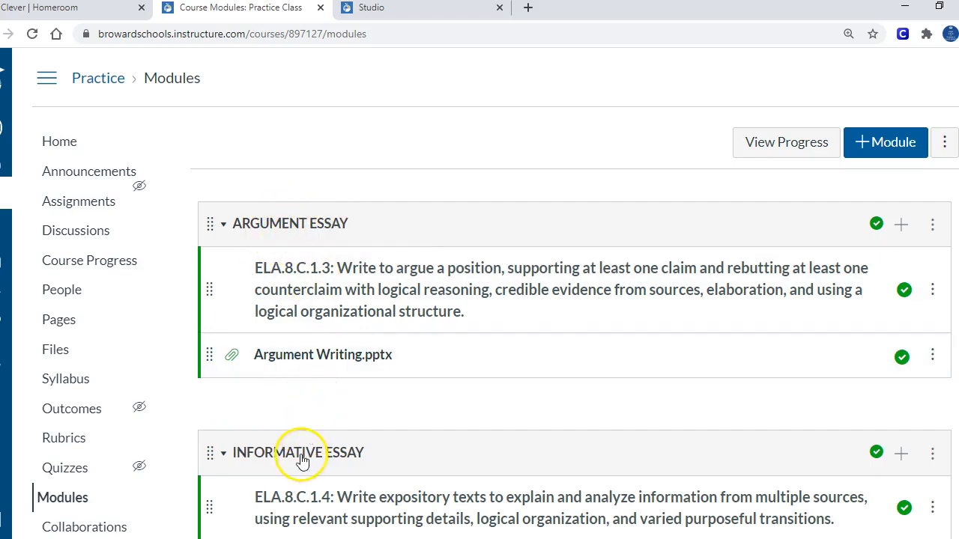
scroll("down", 3)
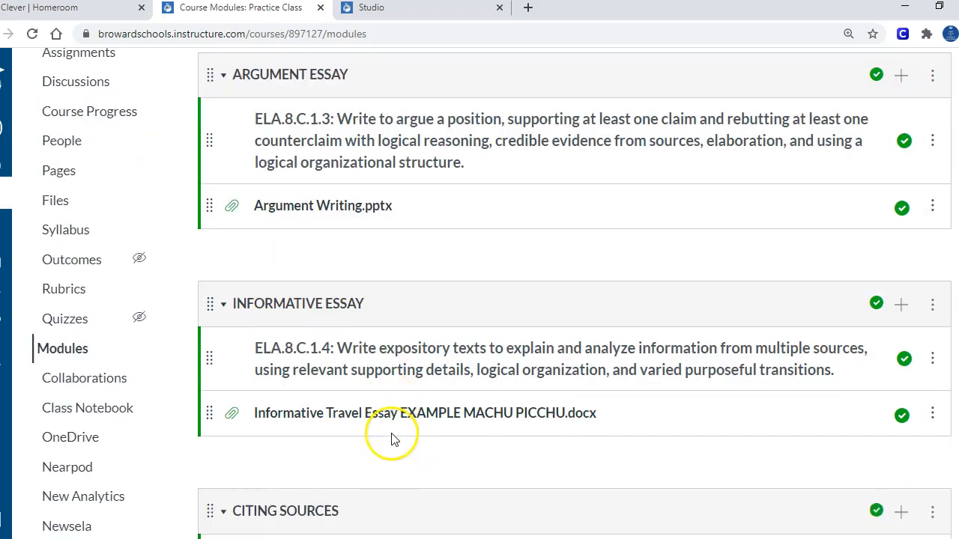
scroll("down", 3)
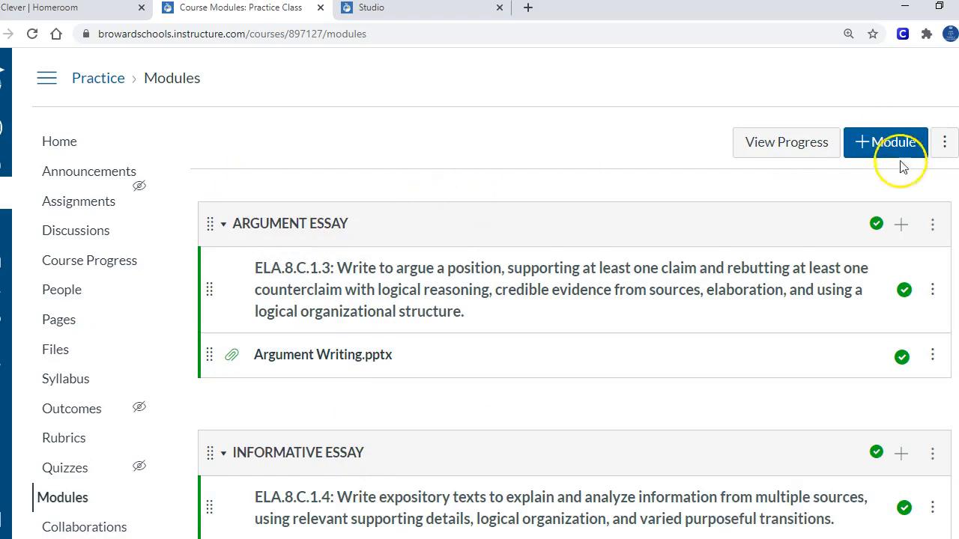
mouse_move(63, 144)
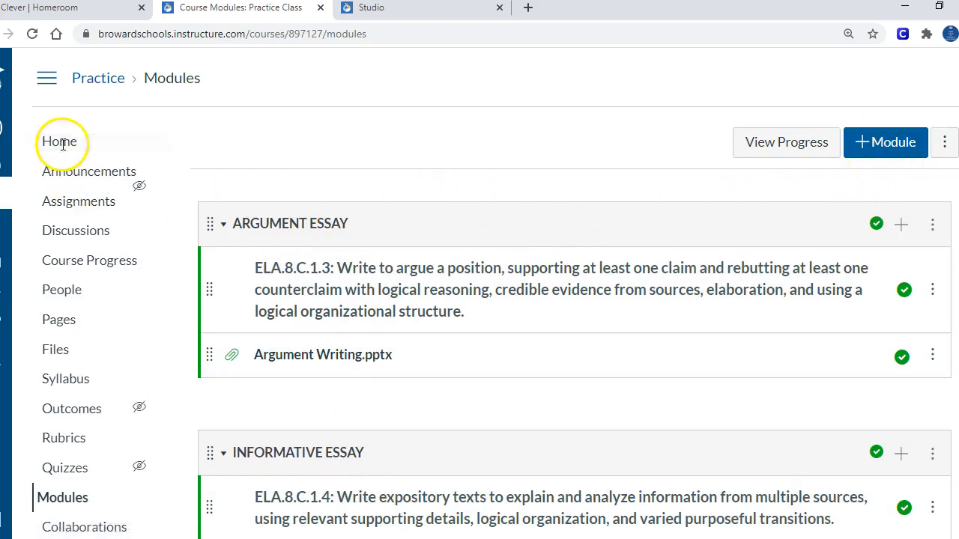
left_click(58, 141)
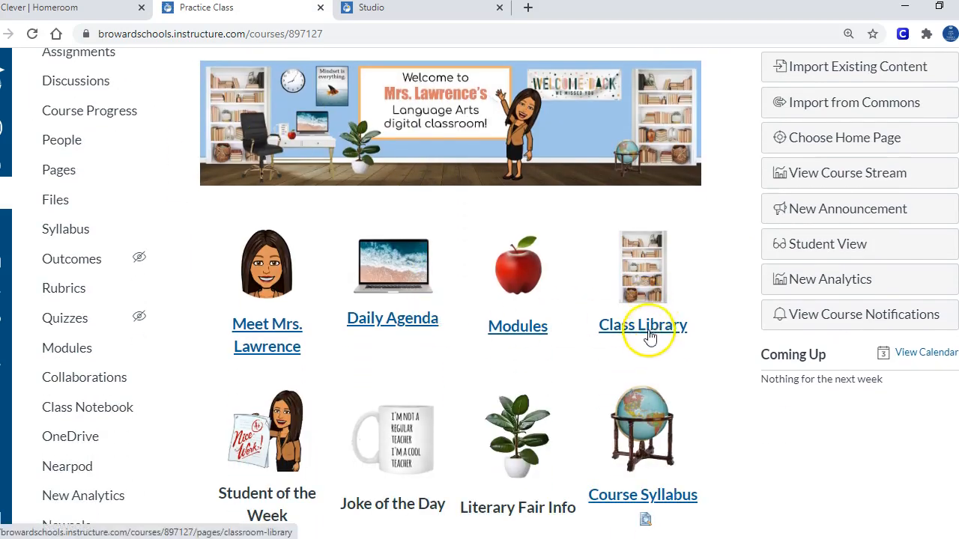
- Go to the Class Library page and scroll through the 8th Grade Required Reading covers
left_click(643, 325)
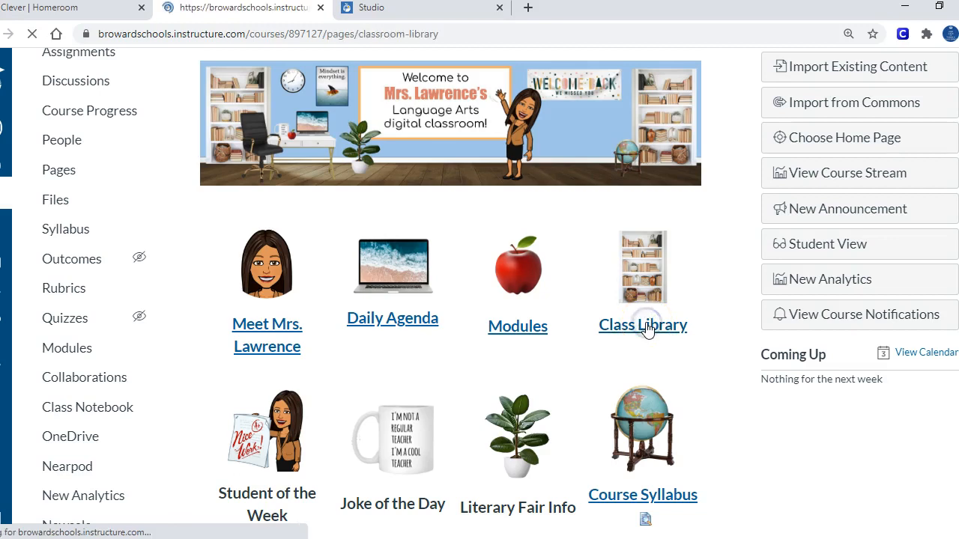
left_click(642, 325)
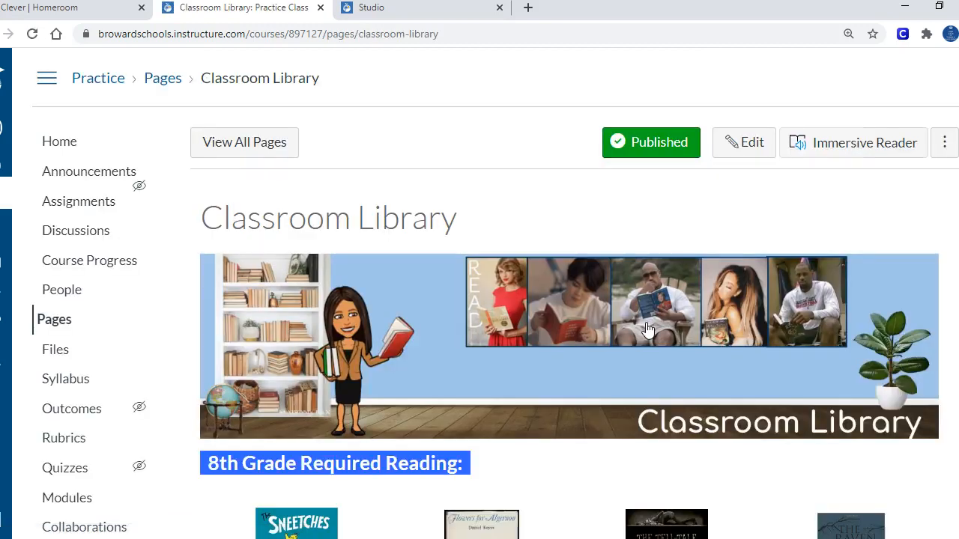
scroll("down", 3)
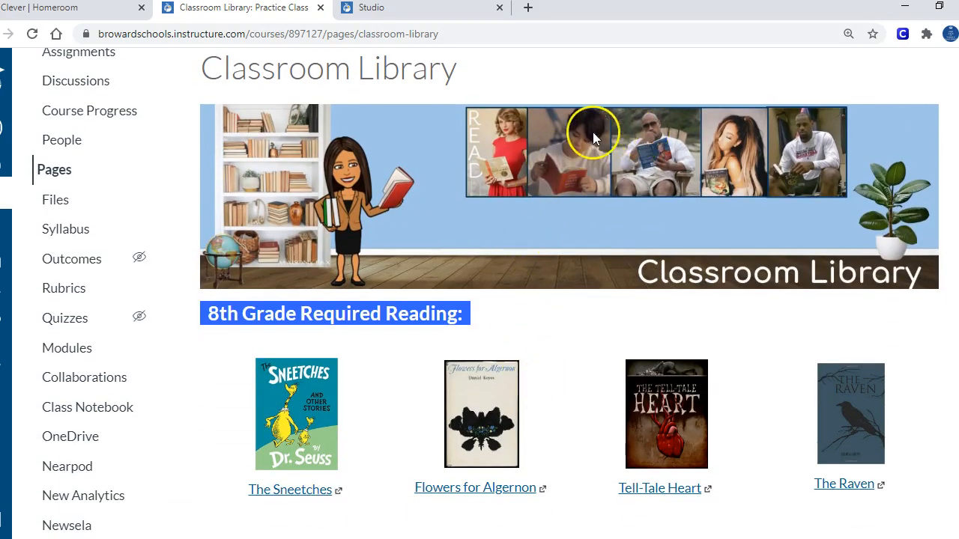
scroll("down", 3)
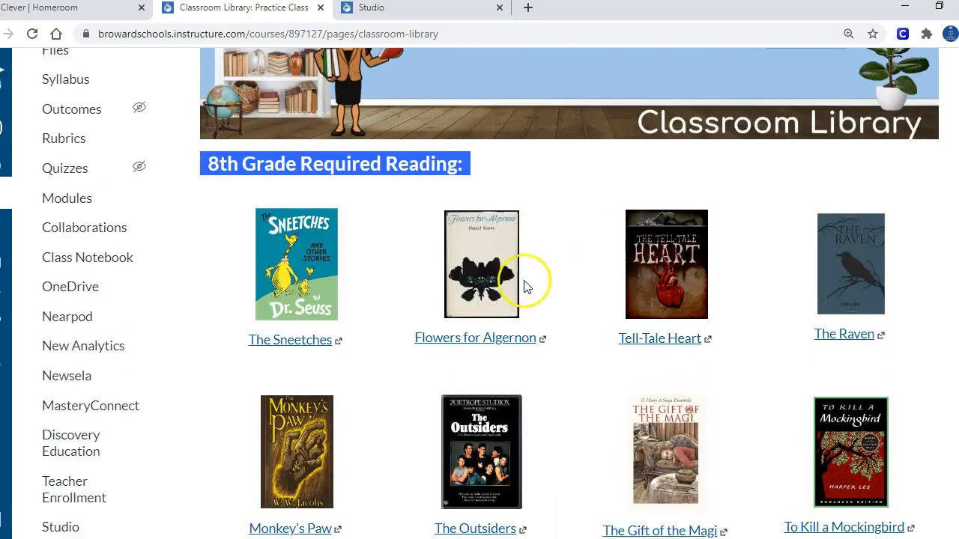
mouse_move(307, 251)
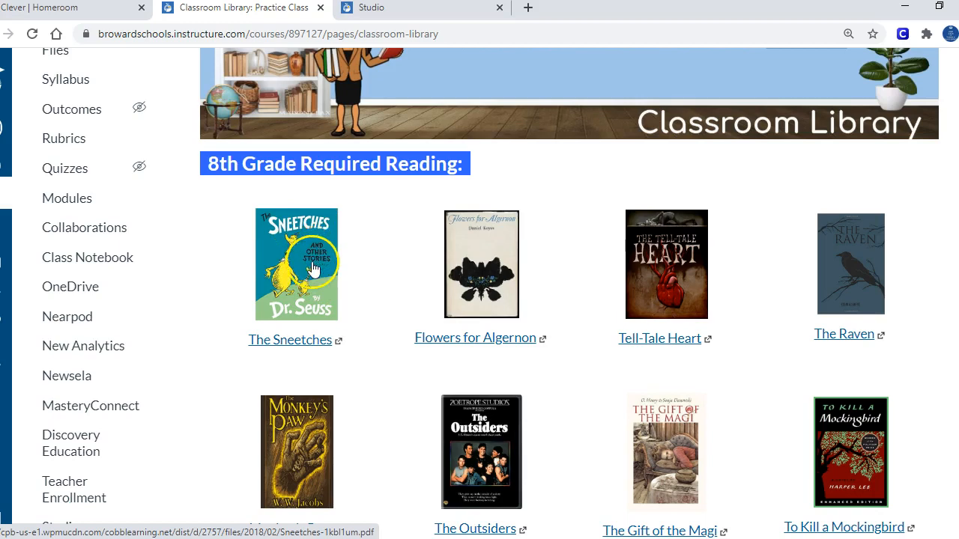
mouse_move(627, 269)
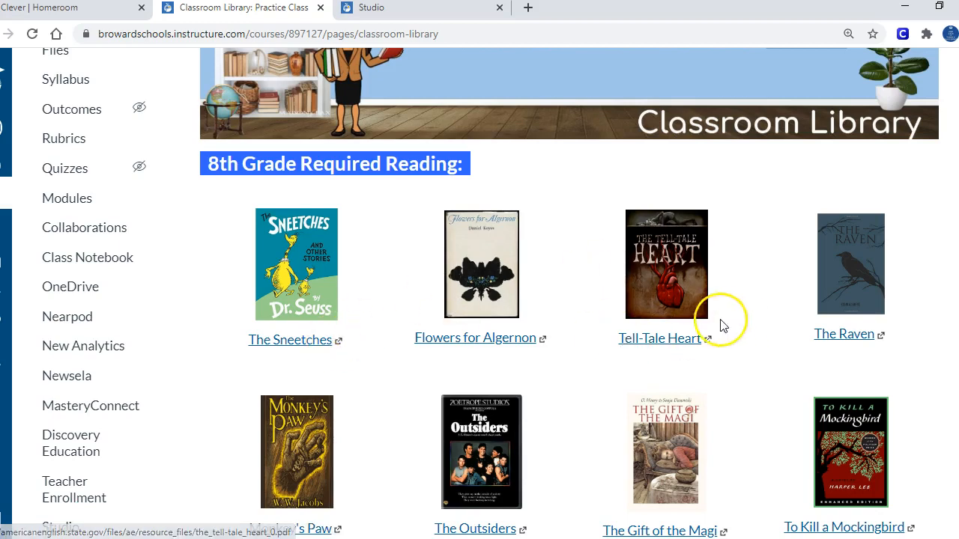
scroll("down", 3)
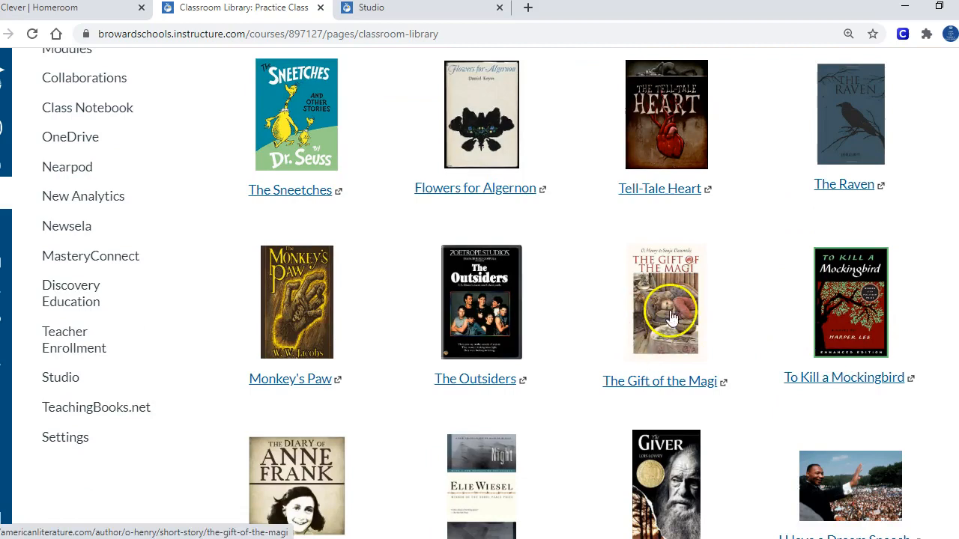
scroll("down", 3)
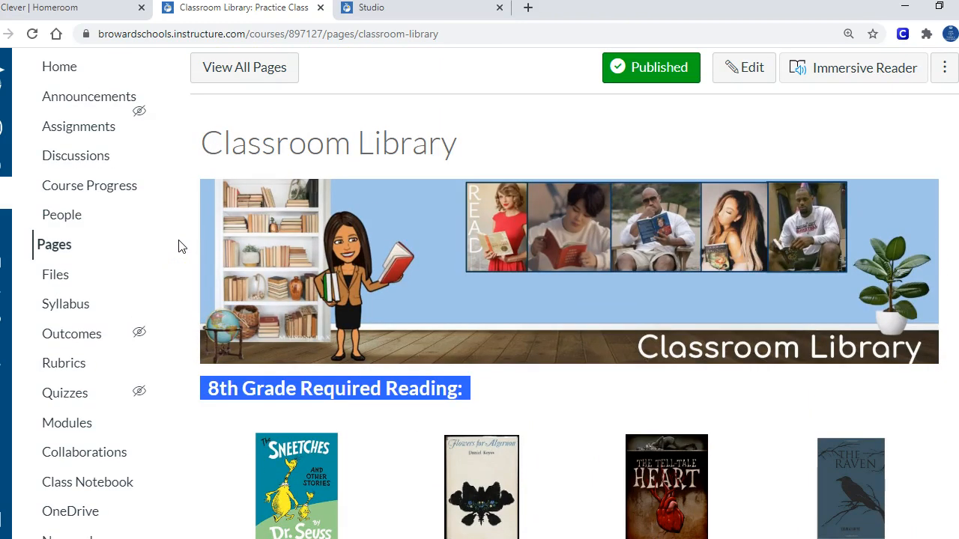
scroll("down", 3)
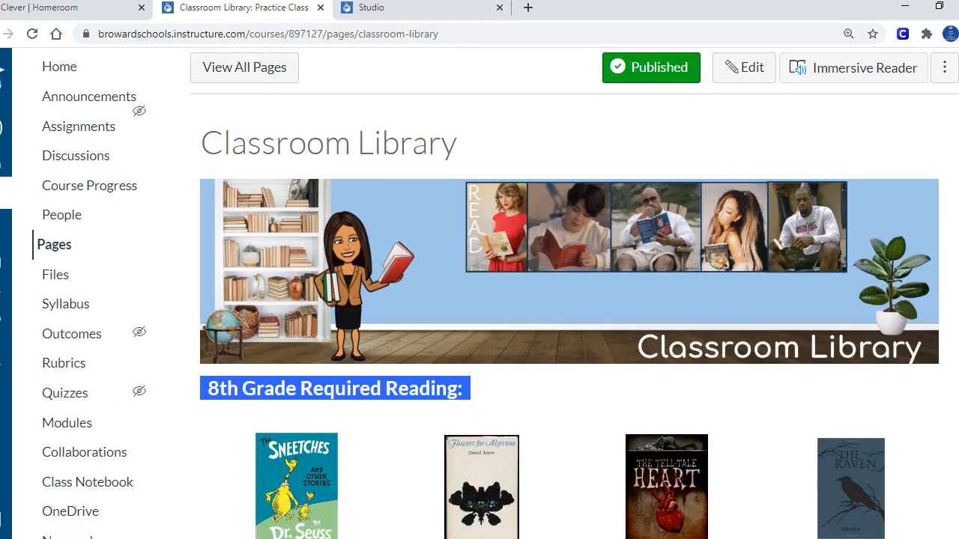
- Edit the Classroom Library page and bring up the table grid below Florida Teen Reads
left_click(743, 67)
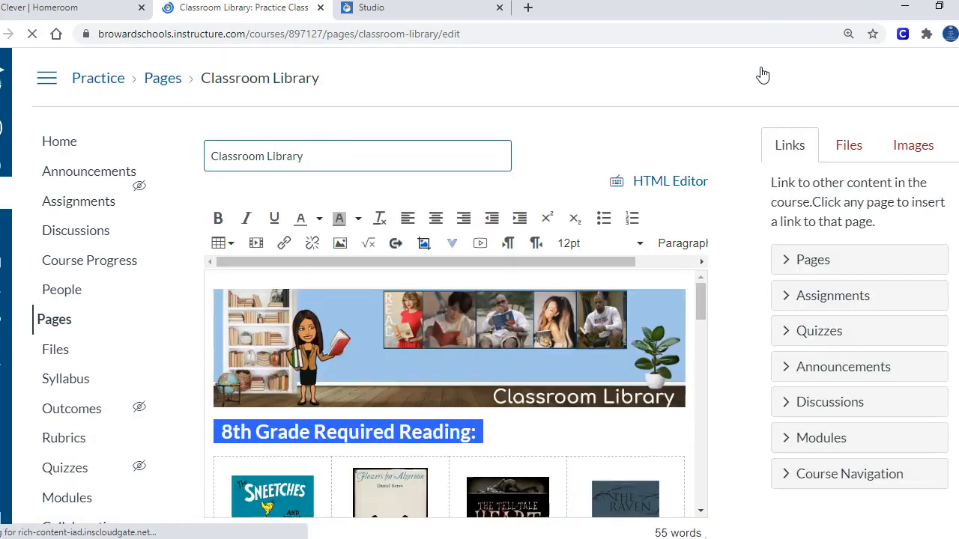
scroll("down", 3)
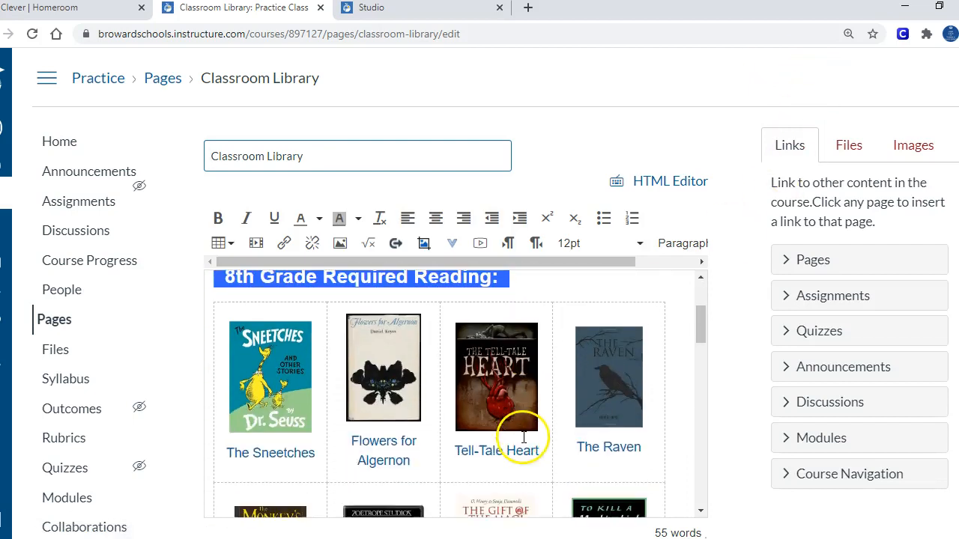
mouse_move(441, 347)
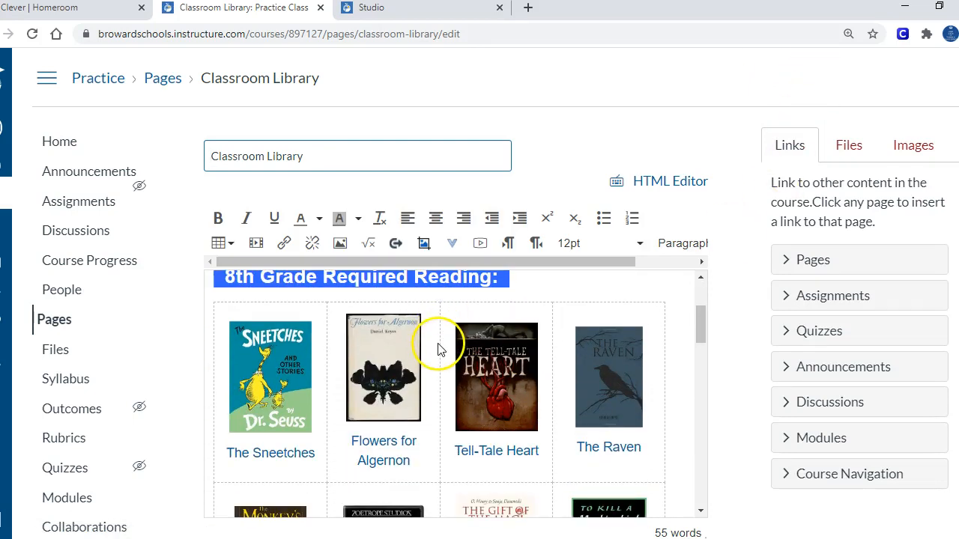
mouse_move(335, 315)
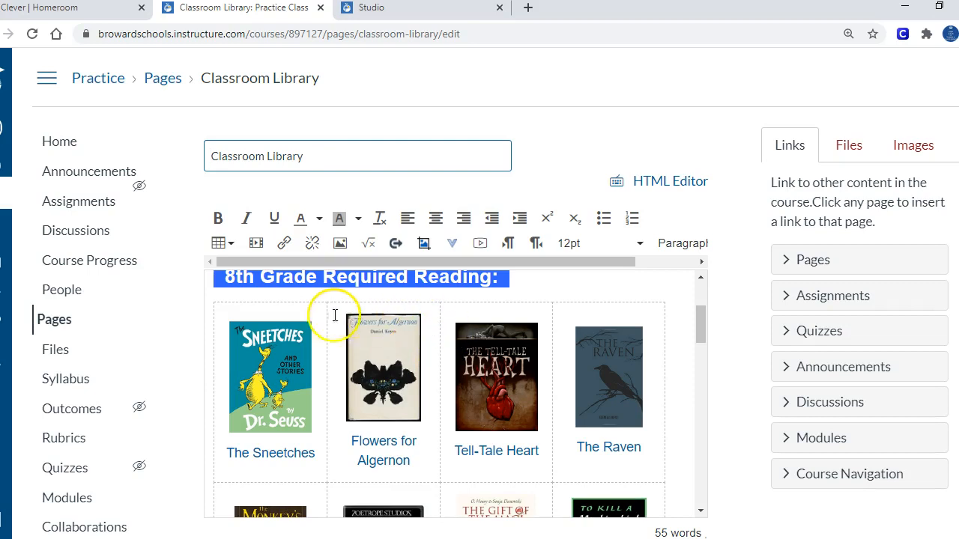
mouse_move(408, 369)
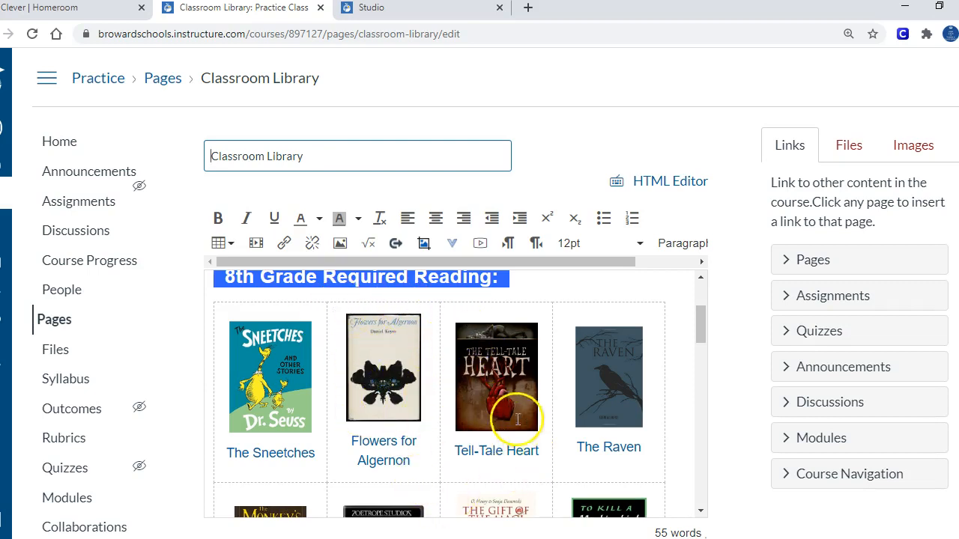
scroll("down", 3)
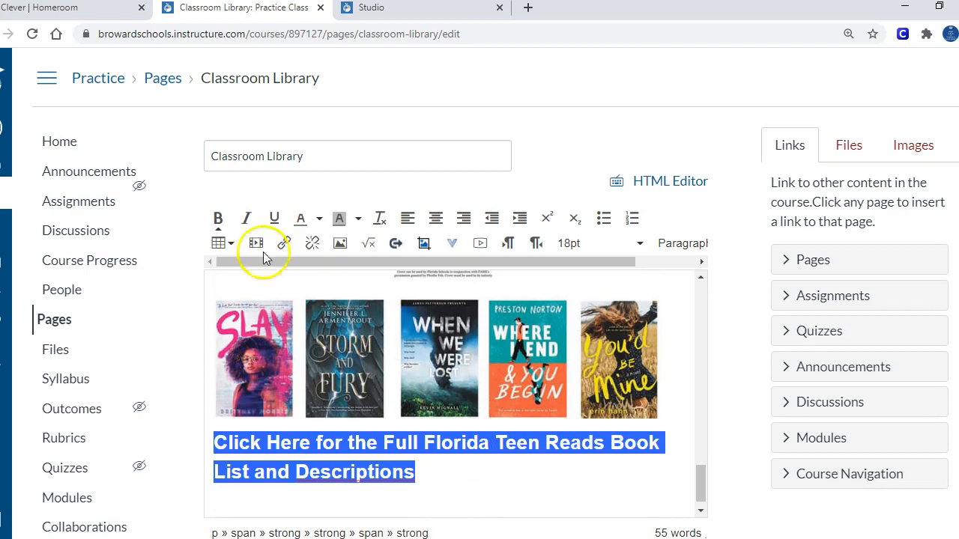
left_click(218, 243)
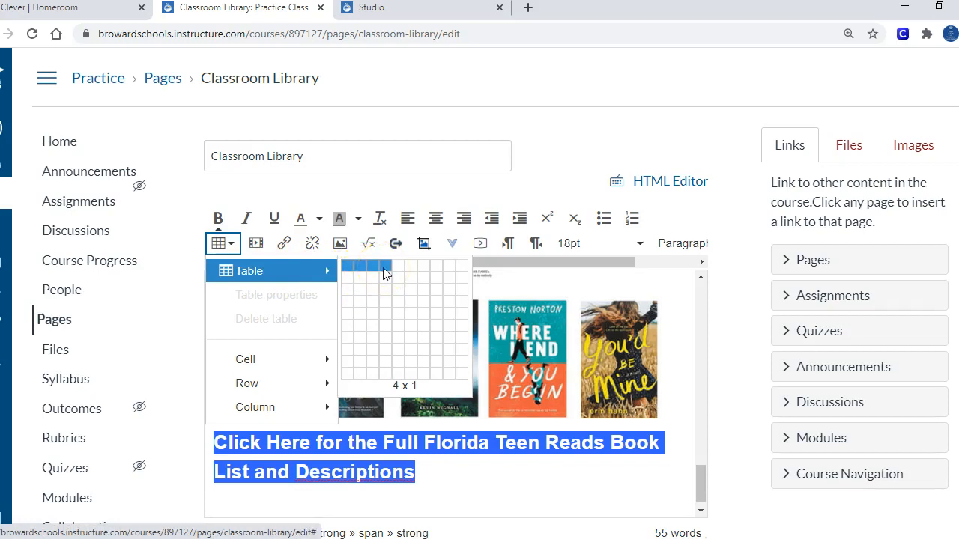
mouse_move(384, 294)
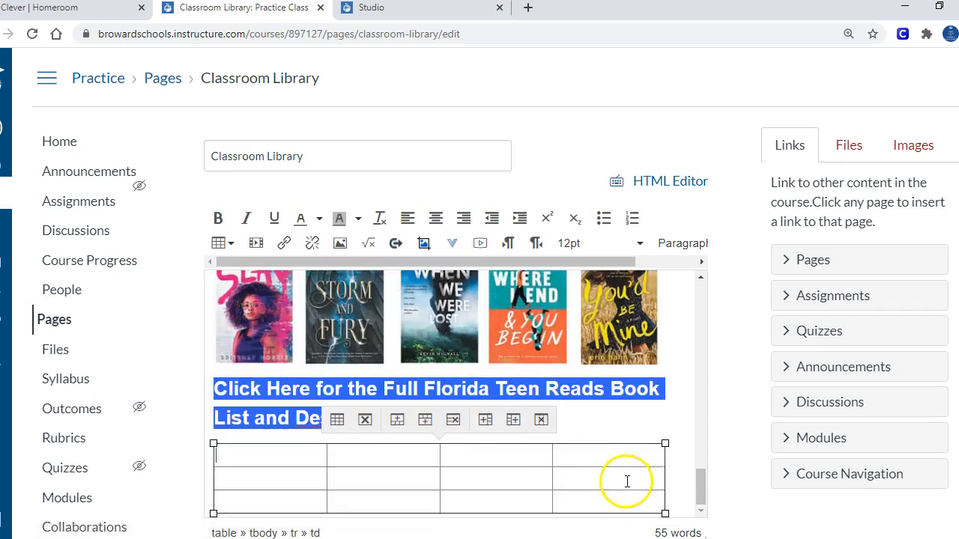
mouse_move(424, 459)
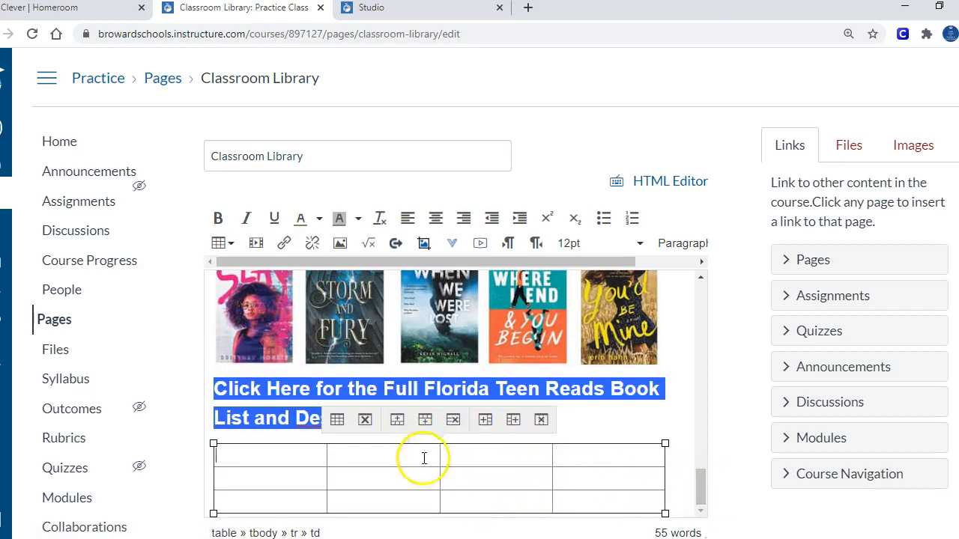
mouse_move(595, 486)
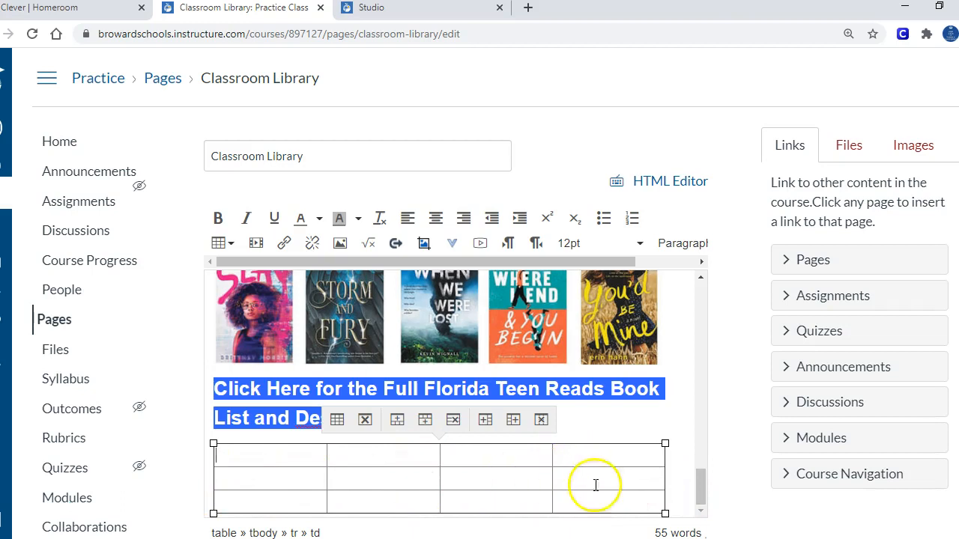
- Fill the new 4x3 table with placeholder letters 'fd'
type("fd")
left_click(383, 502)
type("dfd")
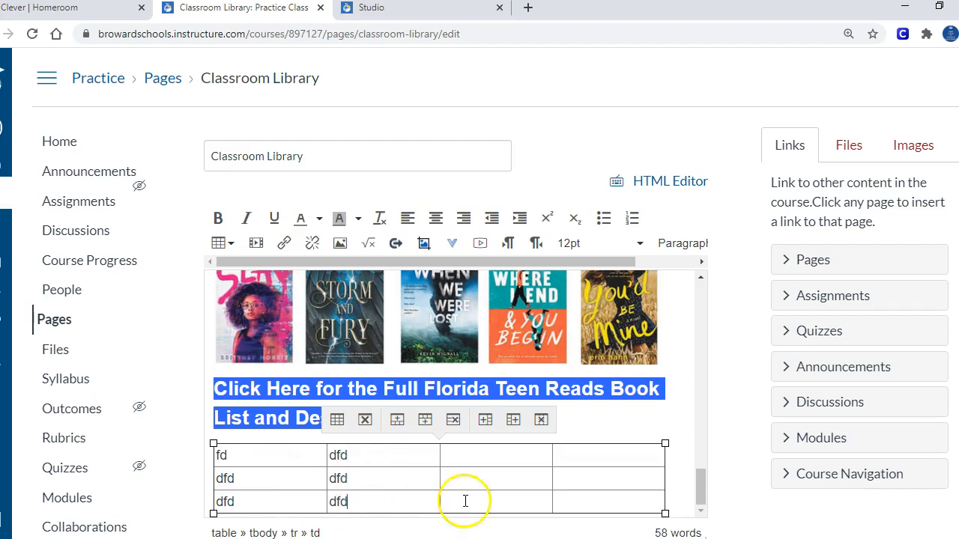
scroll("down", 3)
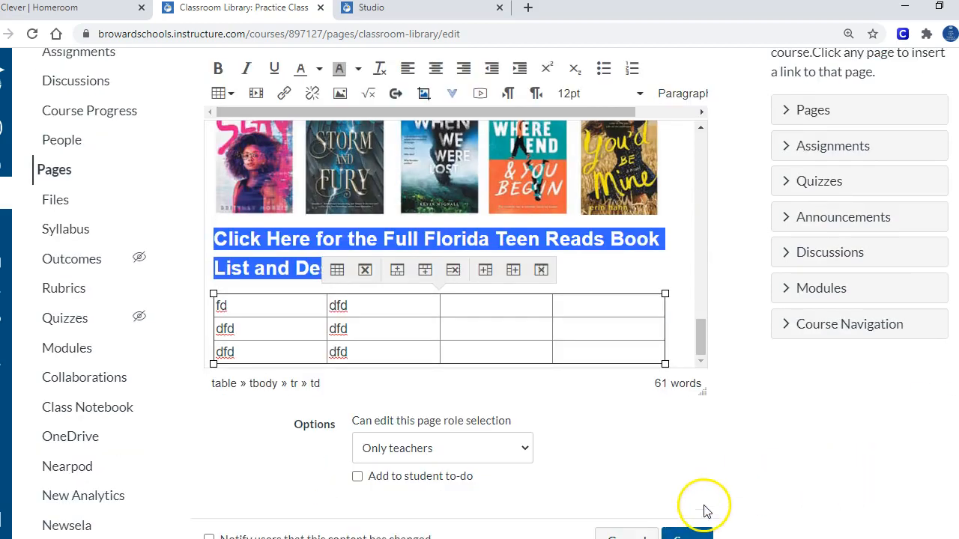
- Save the Classroom Library page and scroll through its published placeholder table
left_click(687, 467)
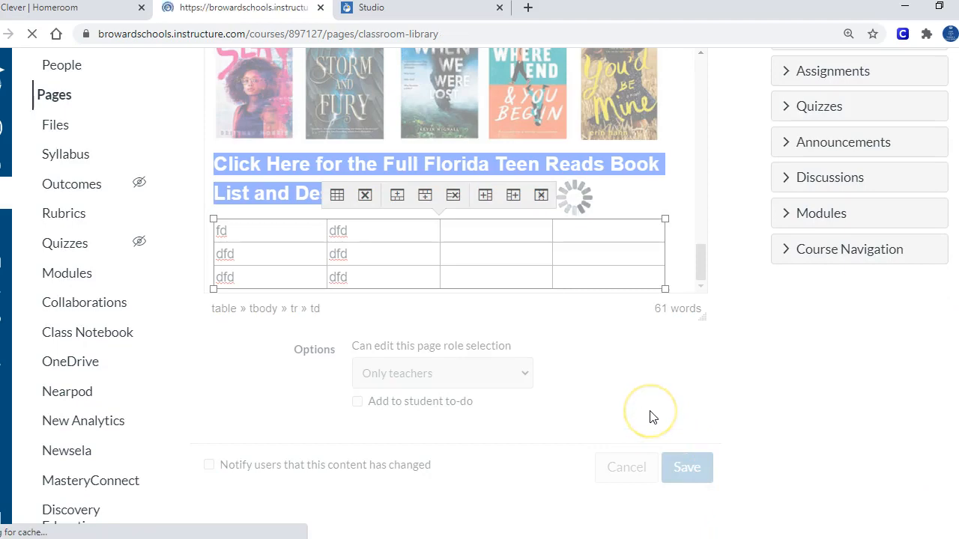
left_click(687, 468)
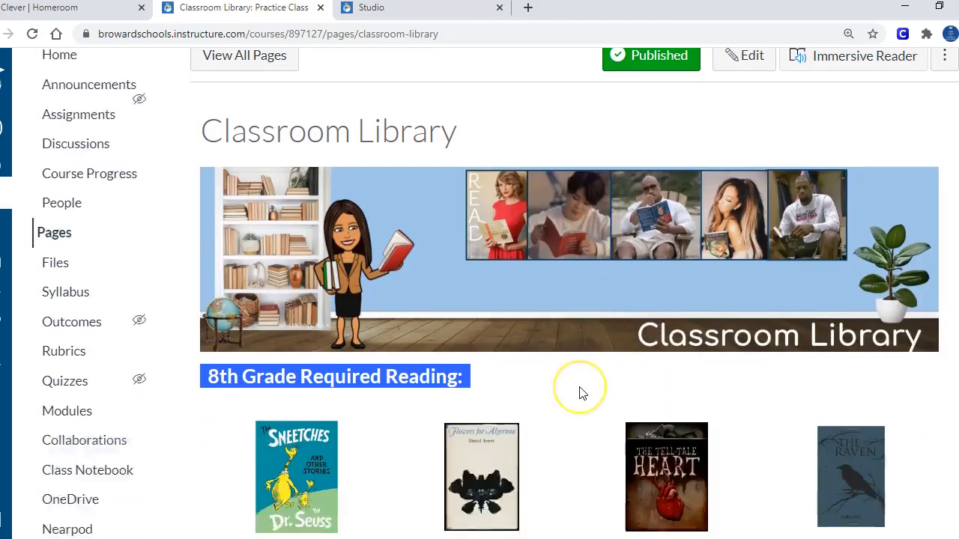
scroll("down", 3)
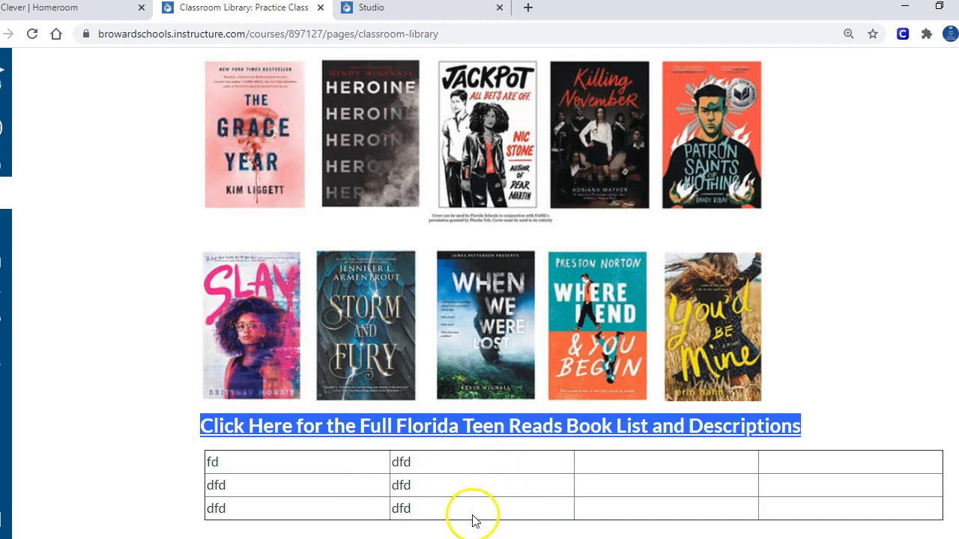
scroll("up", 3)
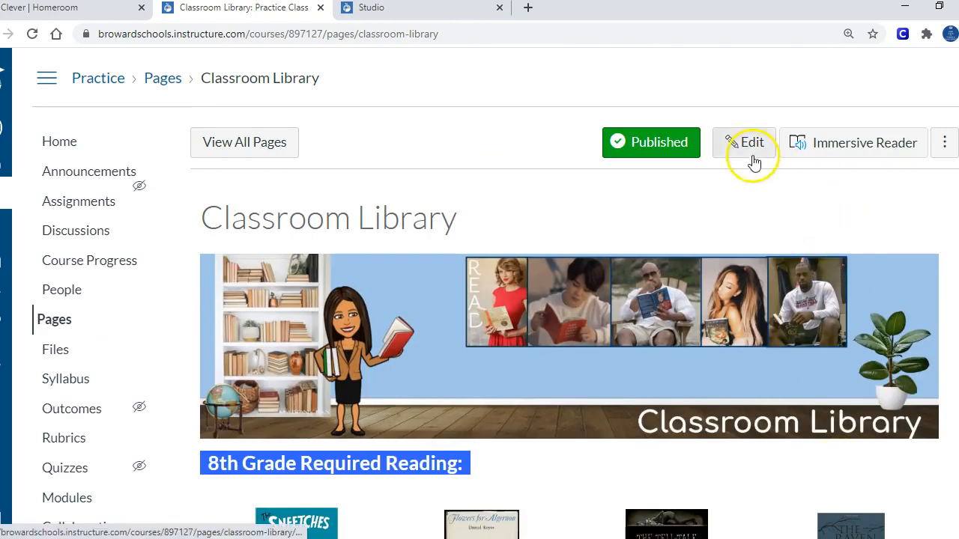
- Re-edit the Classroom Library page and start embedding an image in the cleared first cell
left_click(745, 143)
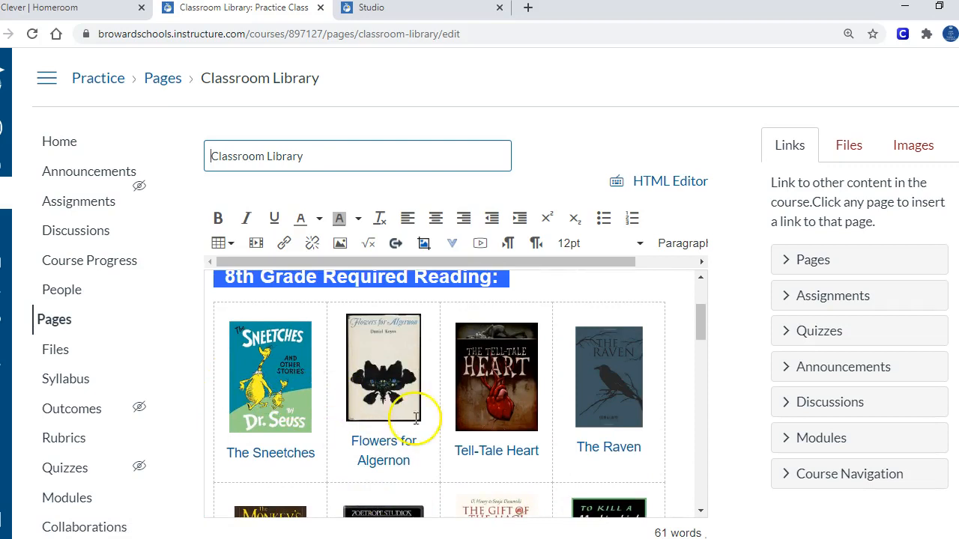
scroll("down", 3)
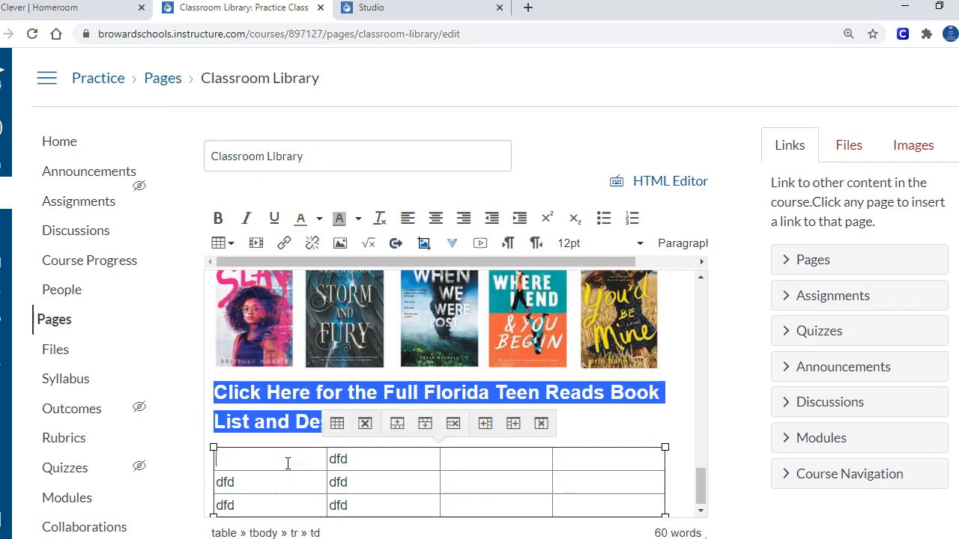
mouse_move(339, 243)
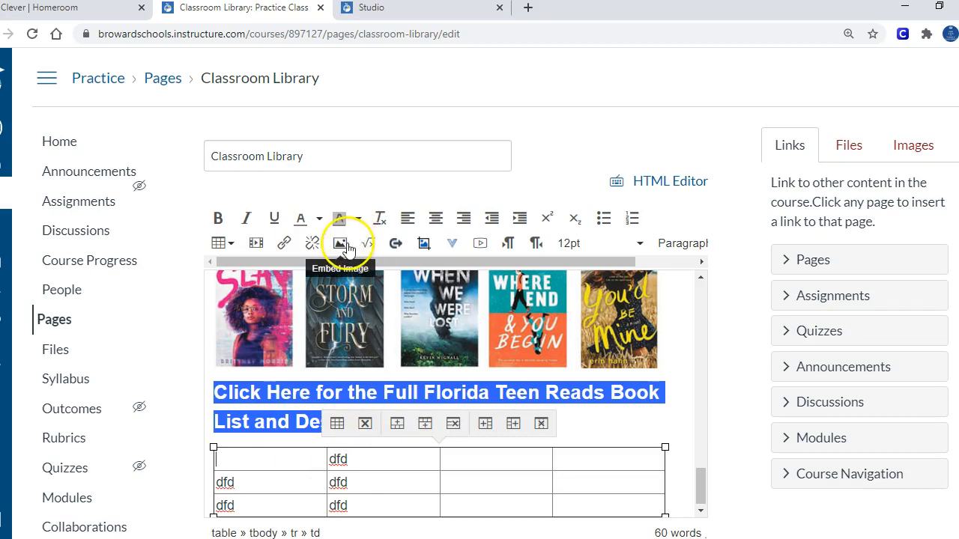
mouse_move(342, 247)
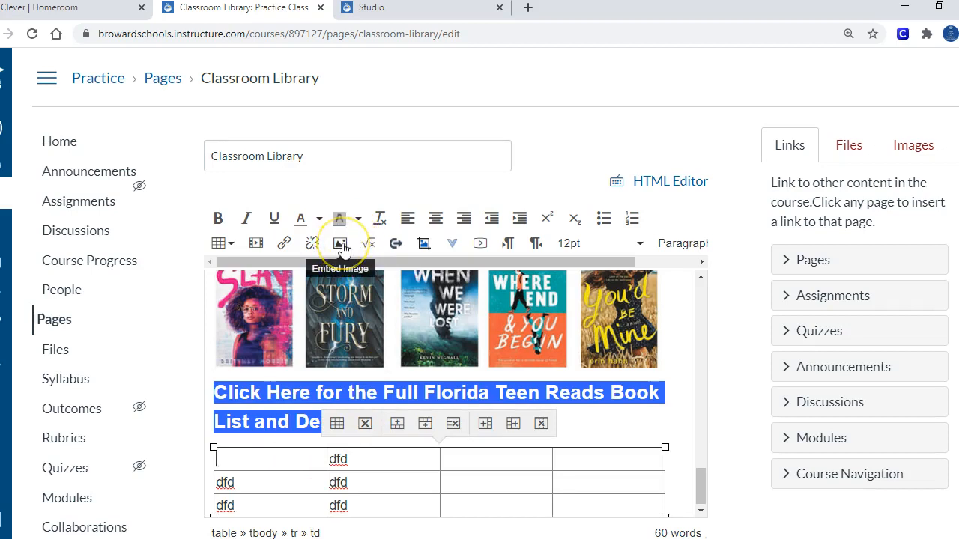
left_click(341, 242)
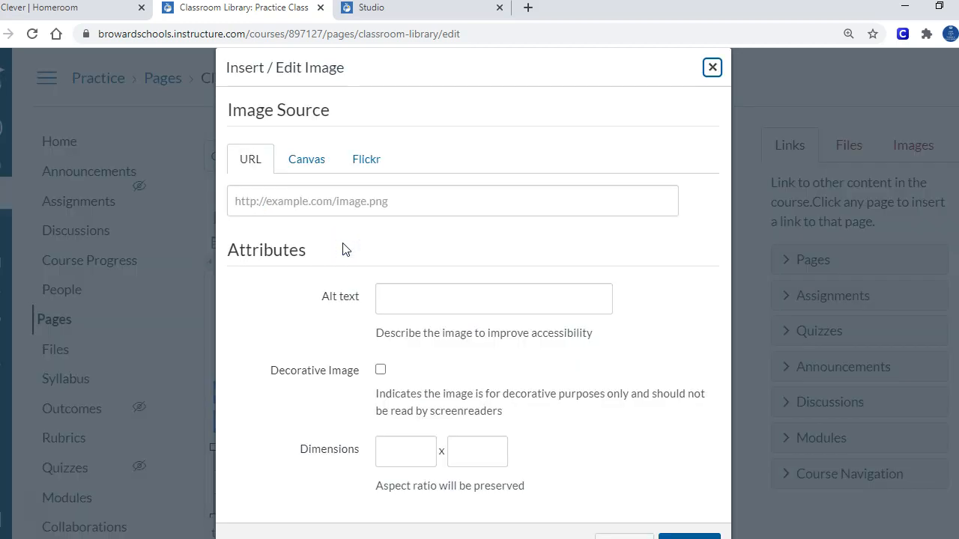
- Upload the Elie Wiesel Night cover from the computer and insert it at 232 × 350
left_click(307, 159)
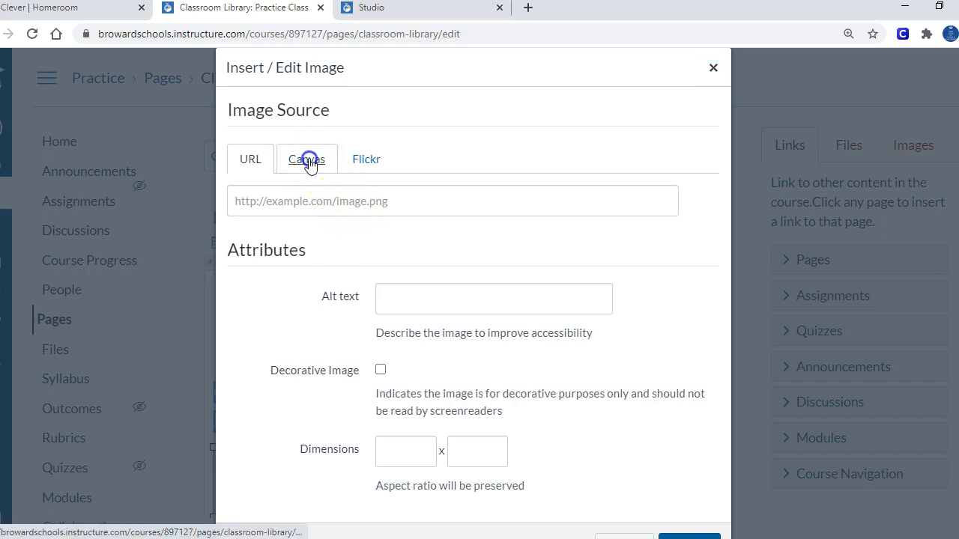
left_click(307, 158)
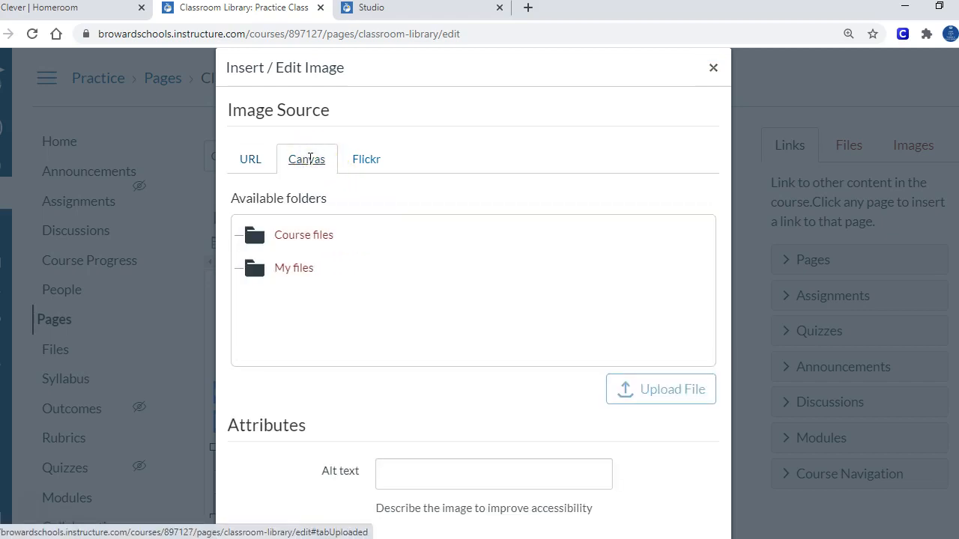
left_click(322, 236)
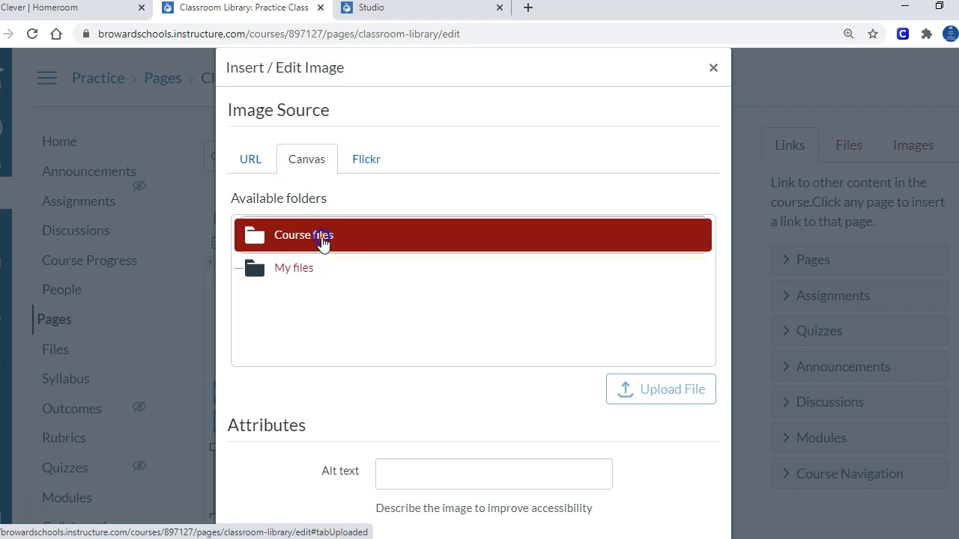
left_click(303, 234)
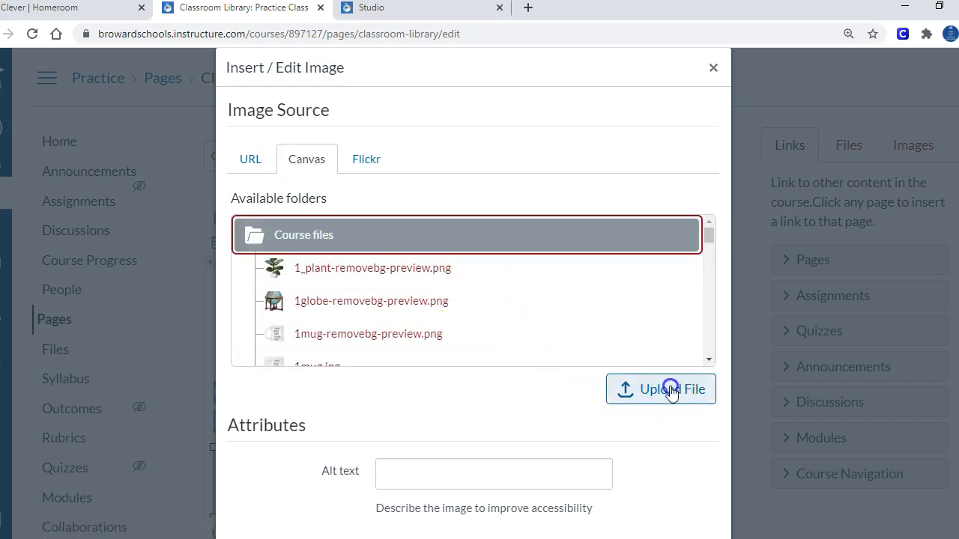
left_click(671, 389)
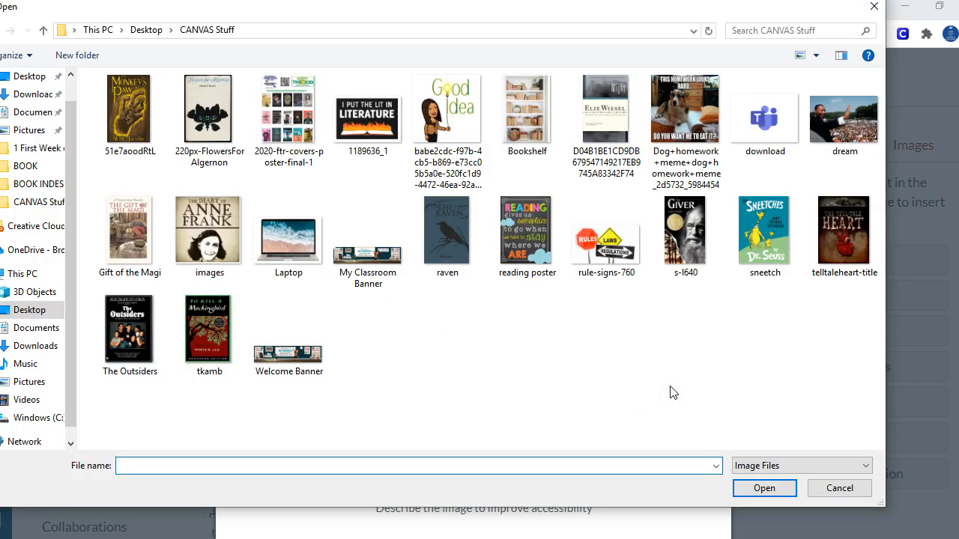
left_click(605, 112)
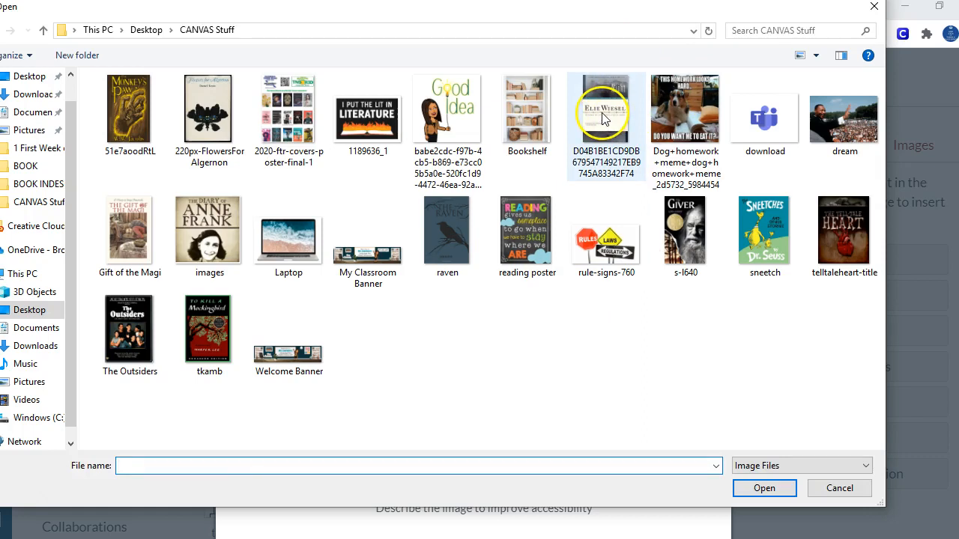
left_click(605, 112)
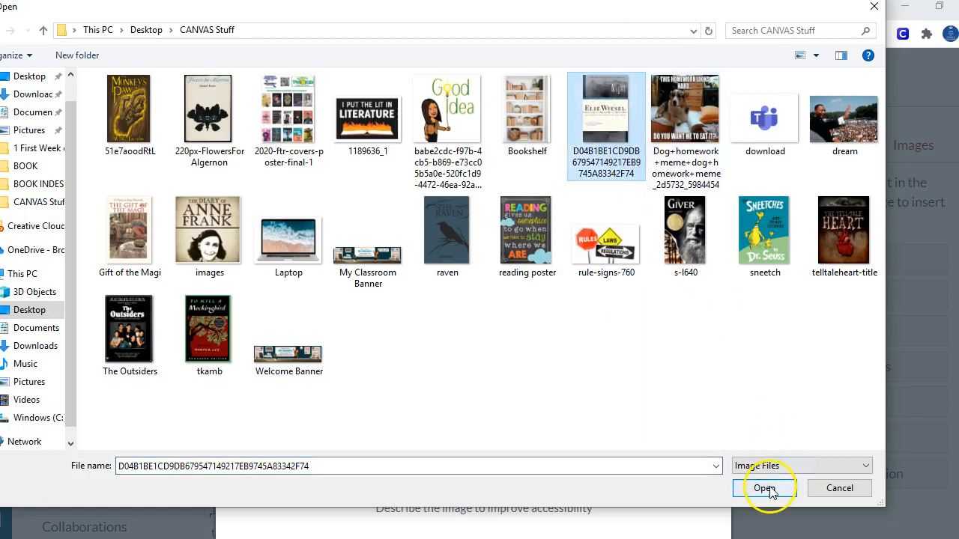
left_click(766, 488)
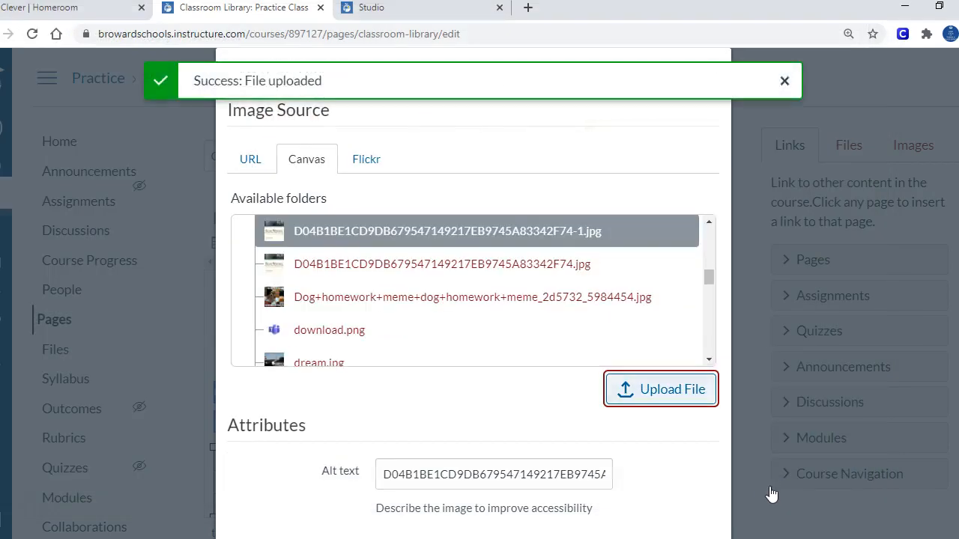
scroll("down", 3)
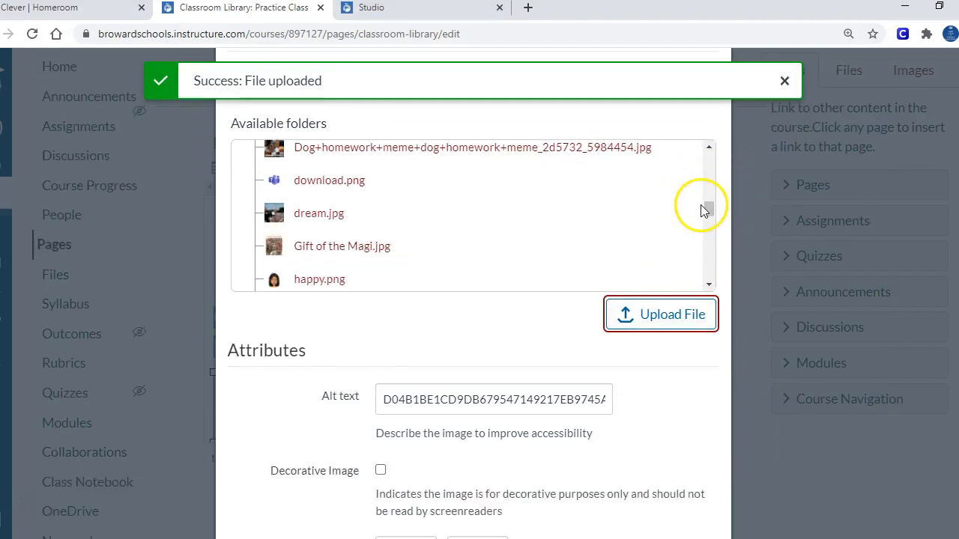
scroll("down", 3)
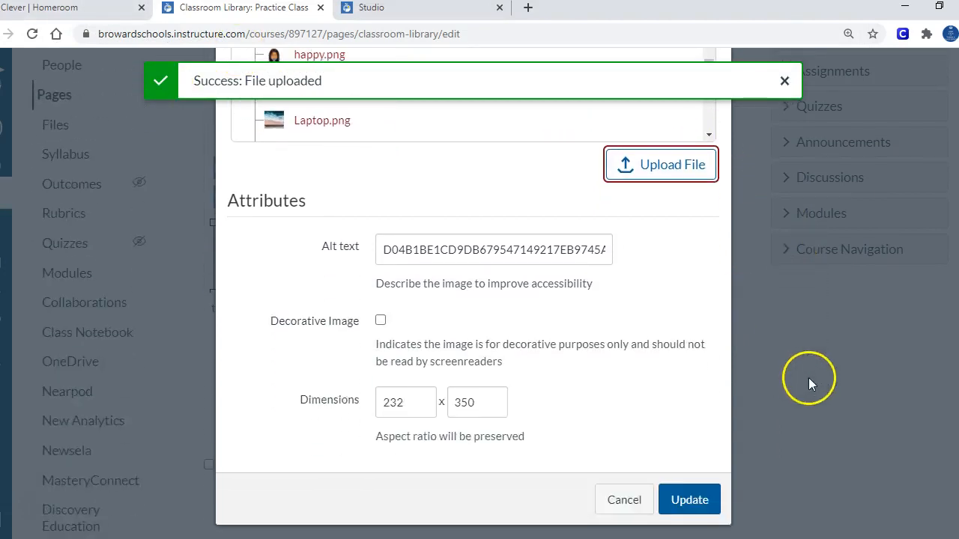
scroll("down", 3)
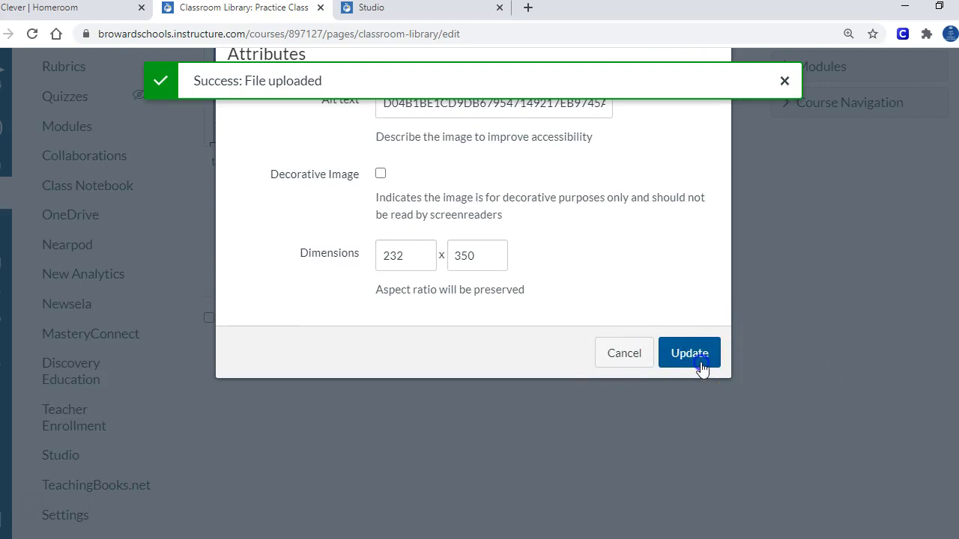
left_click(690, 353)
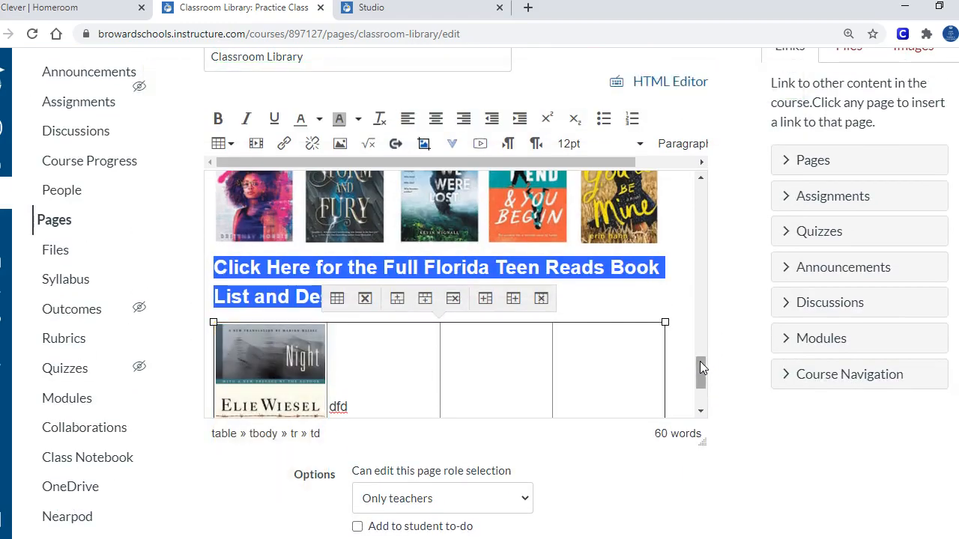
- Shrink the Night cover and add the centred title 'Night' beneath it
scroll("down", 3)
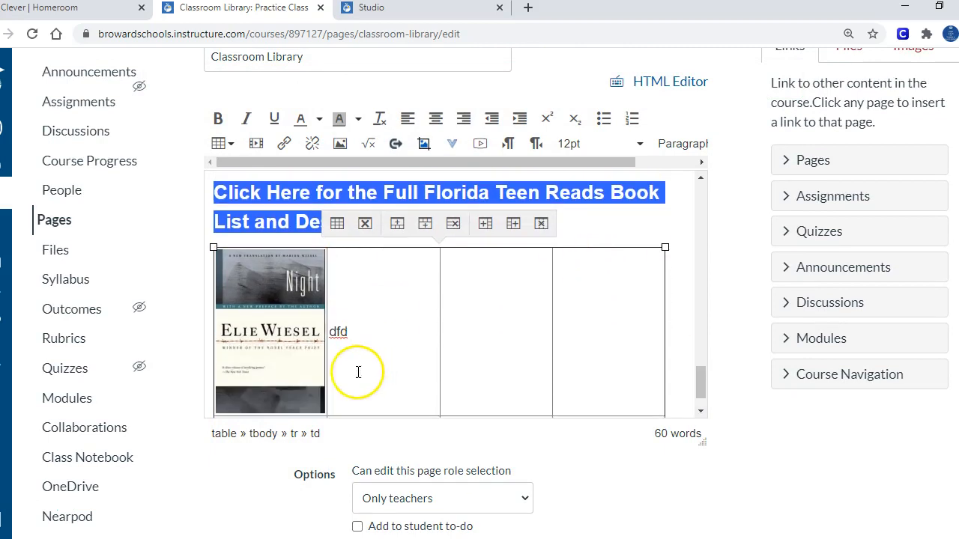
scroll("down", 3)
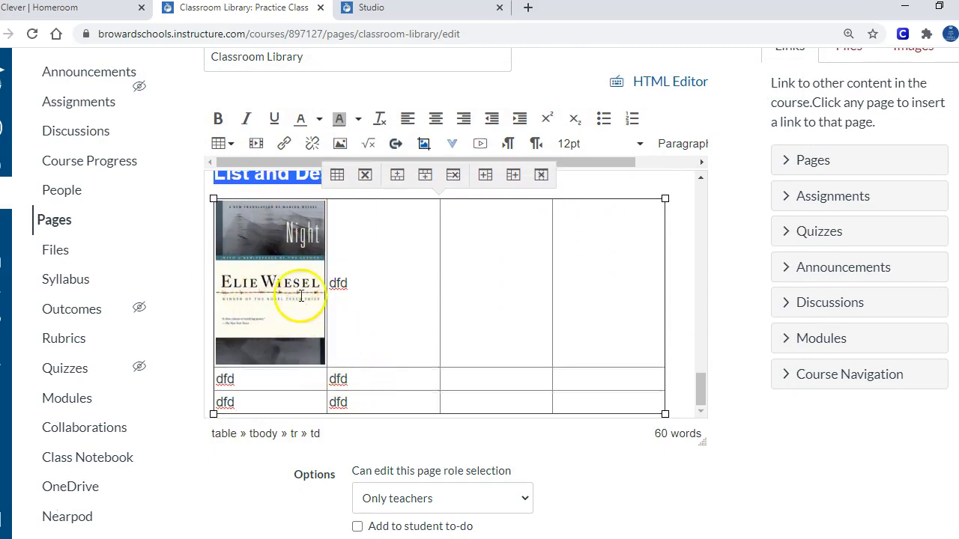
left_click(270, 296)
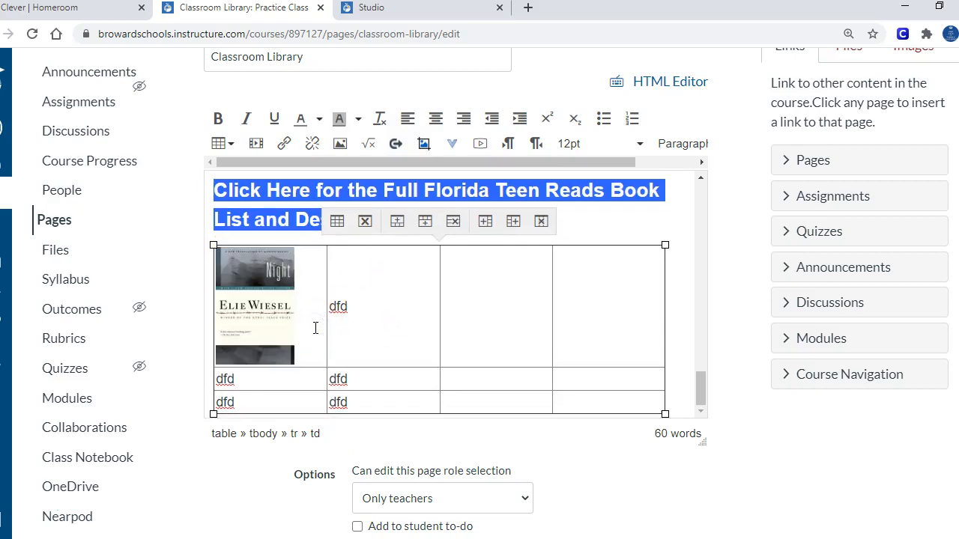
type("The")
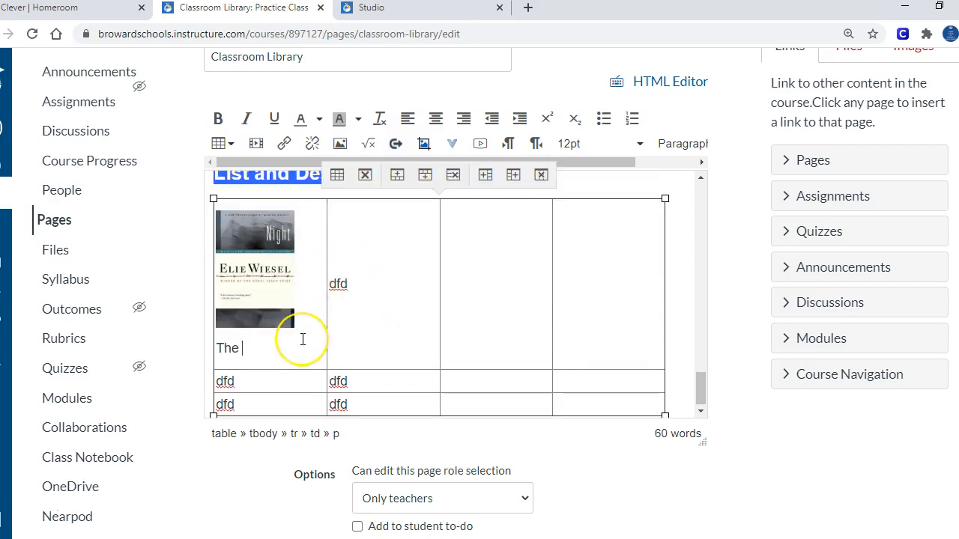
type("Night")
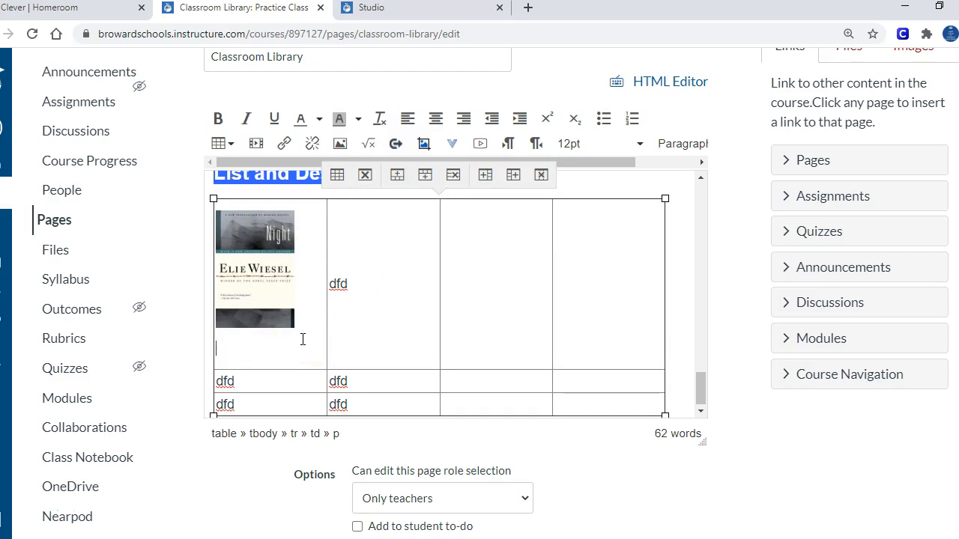
type("Night")
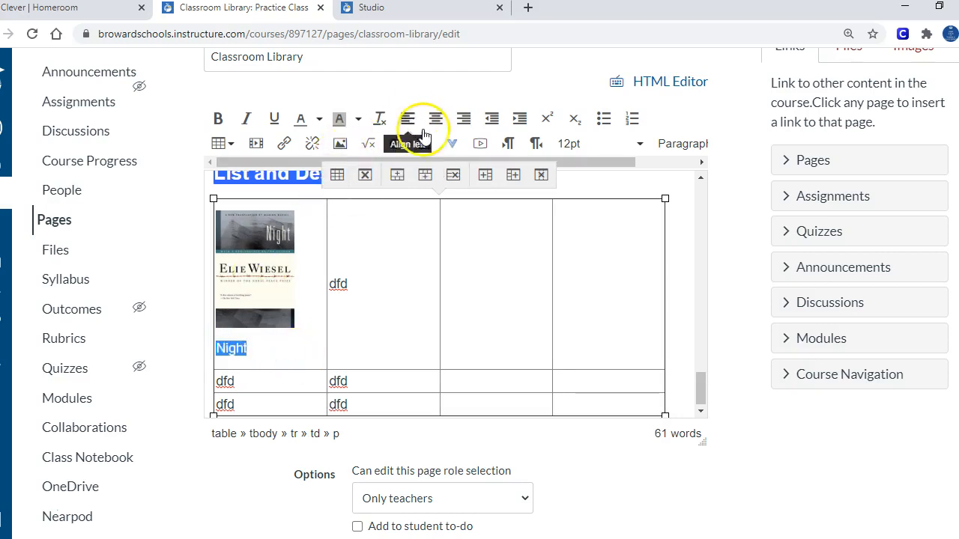
left_click(303, 350)
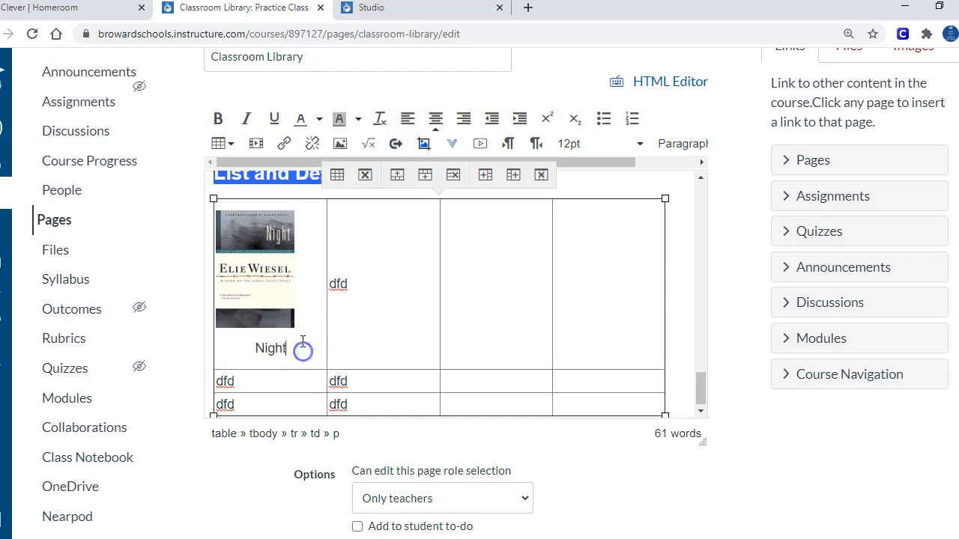
left_click(435, 119)
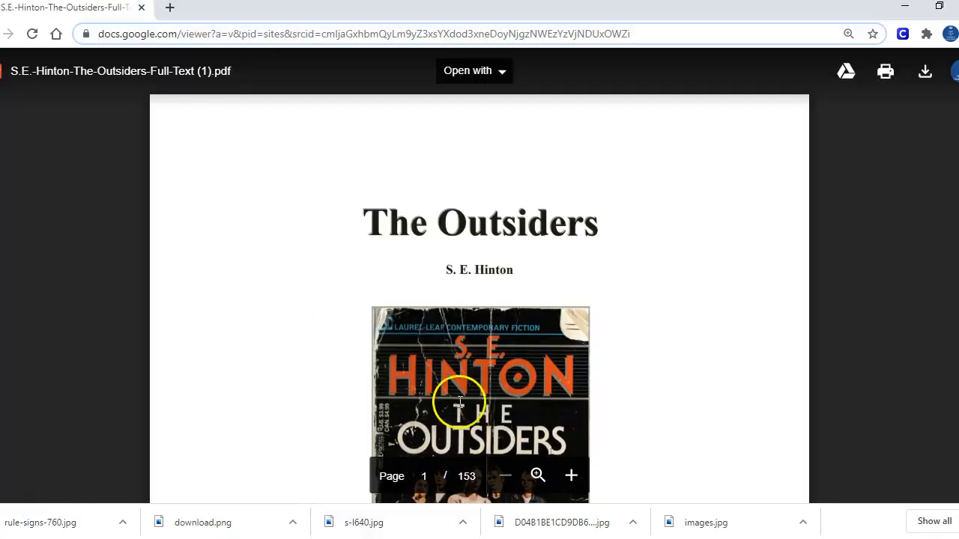
- Scroll The Outsiders PDF in Google Docs Viewer
scroll("down", 3)
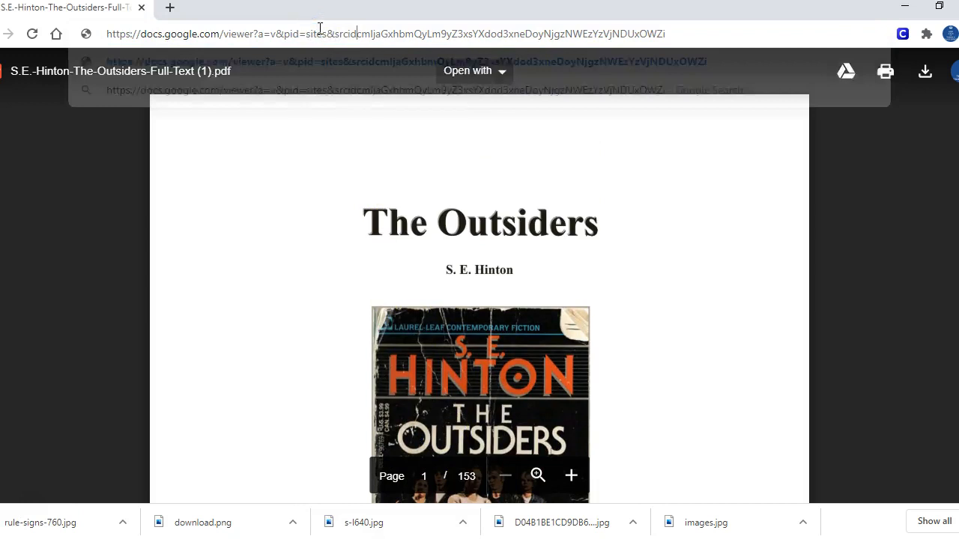
- Search Google for 'night full text' to find Elie Wiesel's Night full-text PDF
left_click(317, 35)
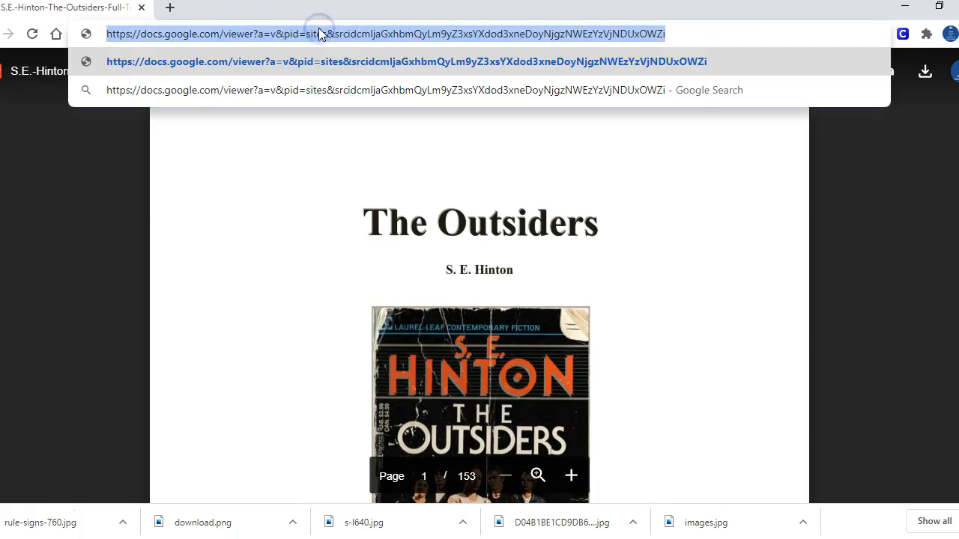
type("www.google.com")
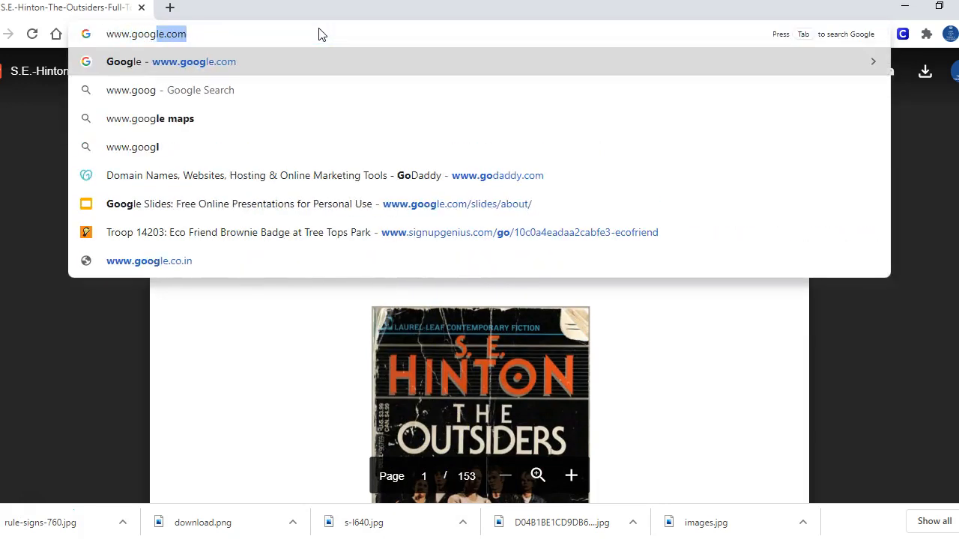
type("n")
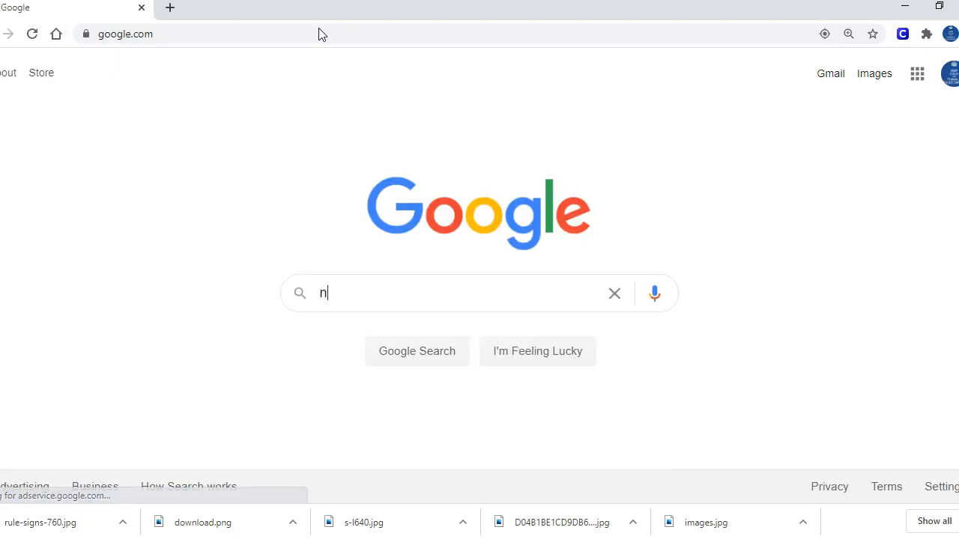
type("ight full text")
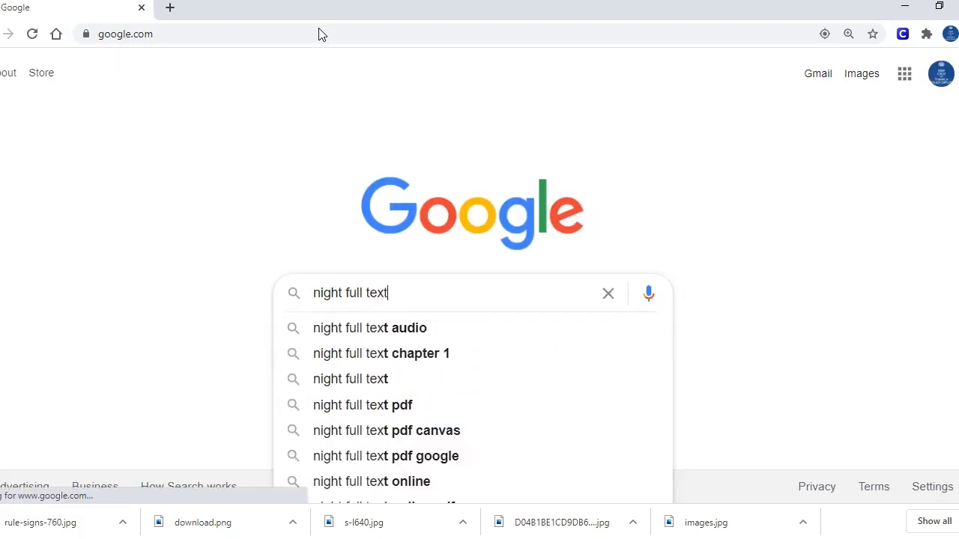
key("Enter")
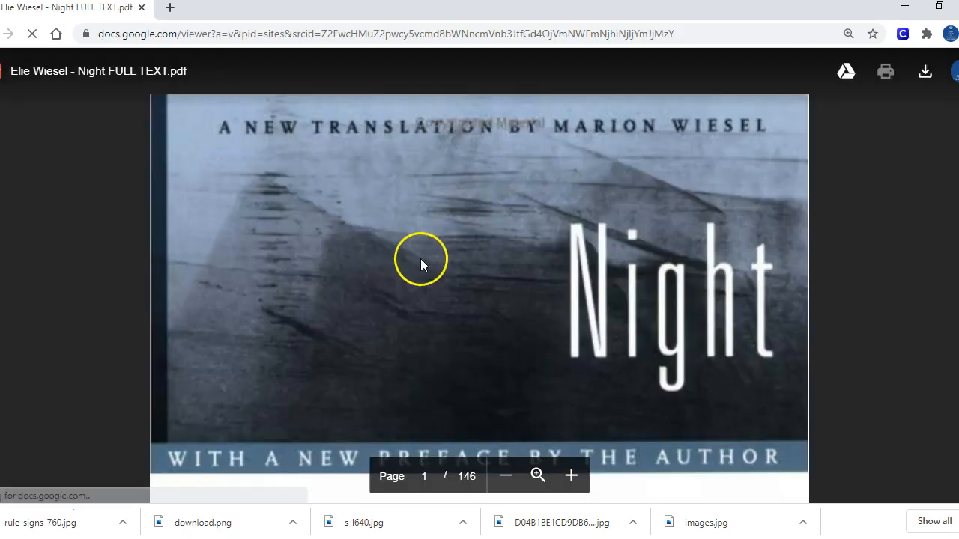
scroll("down", 3)
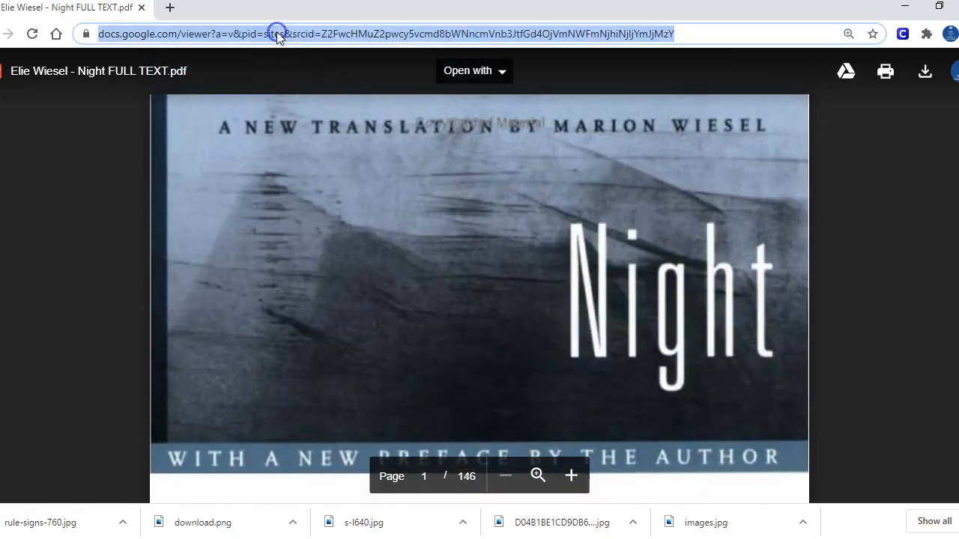
mouse_move(415, 188)
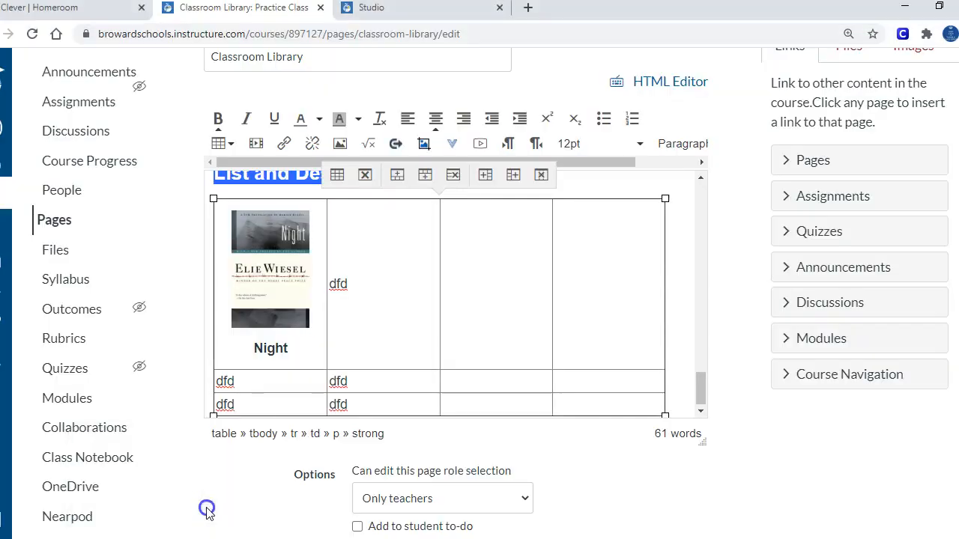
- Link the Night cover image to the pasted full-text PDF URL
left_click(271, 270)
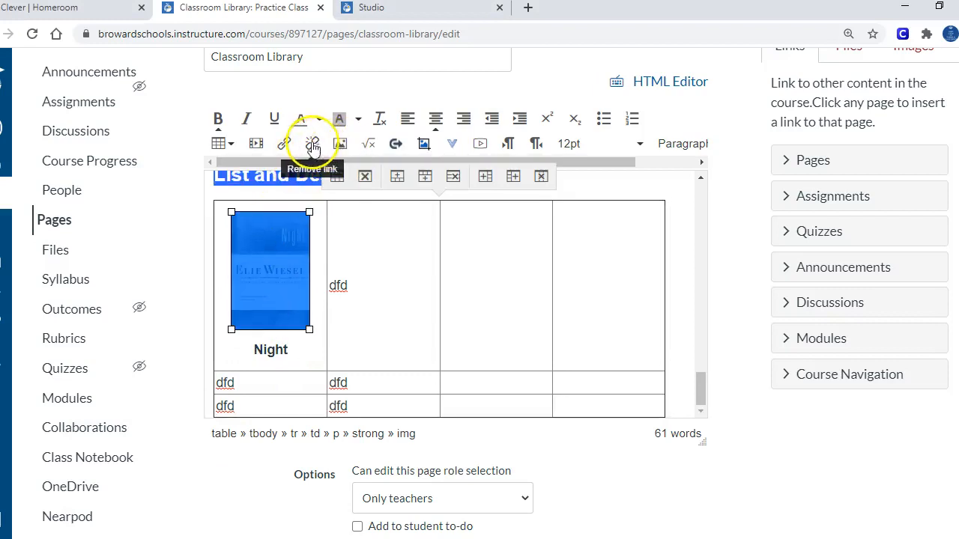
mouse_move(286, 144)
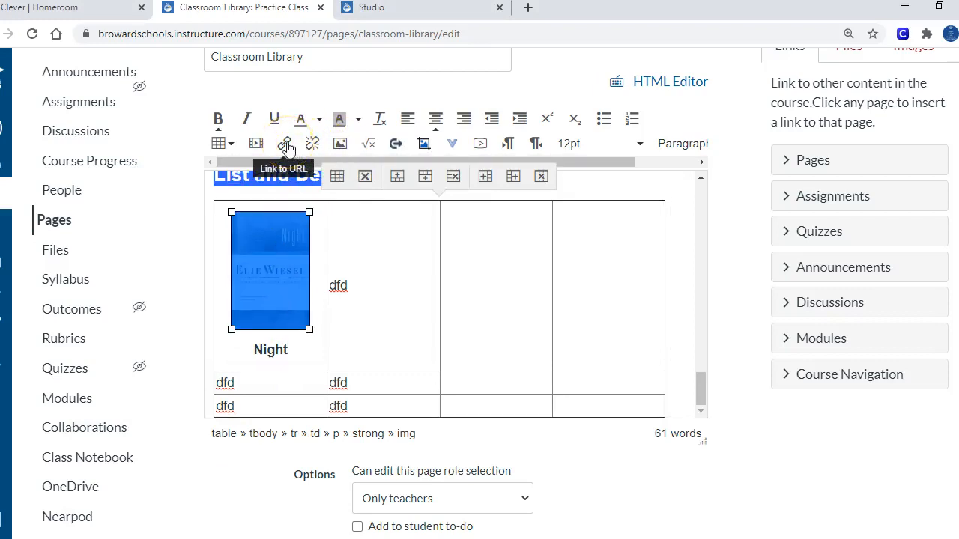
left_click(284, 143)
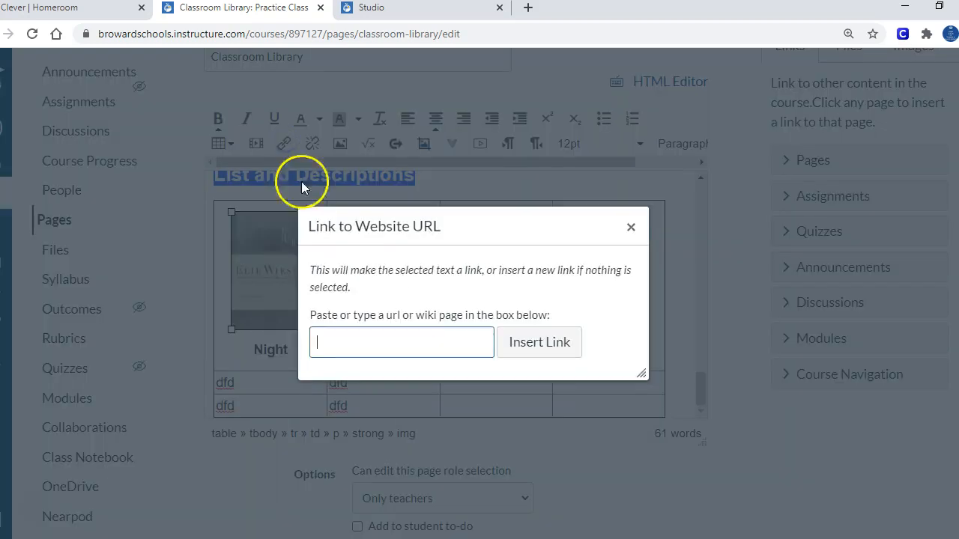
right_click(367, 349)
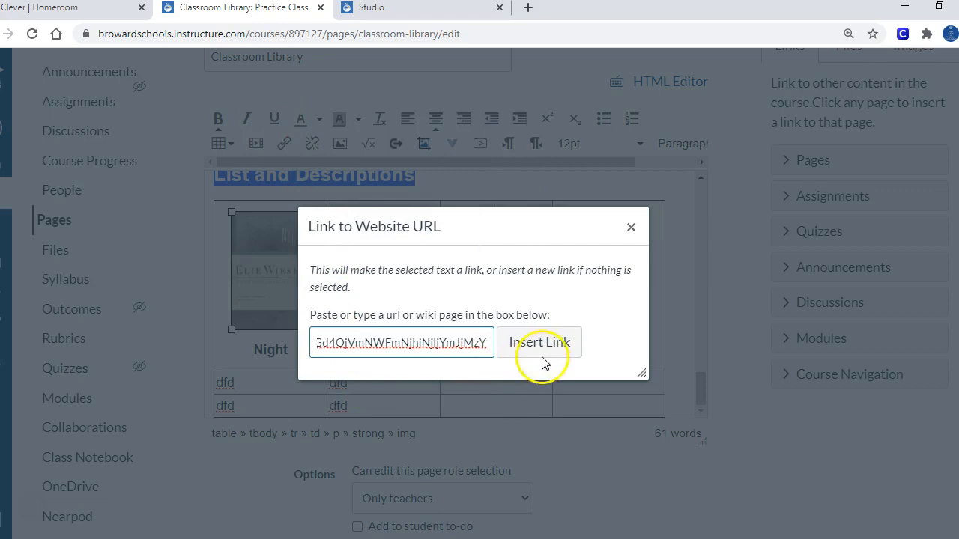
left_click(540, 342)
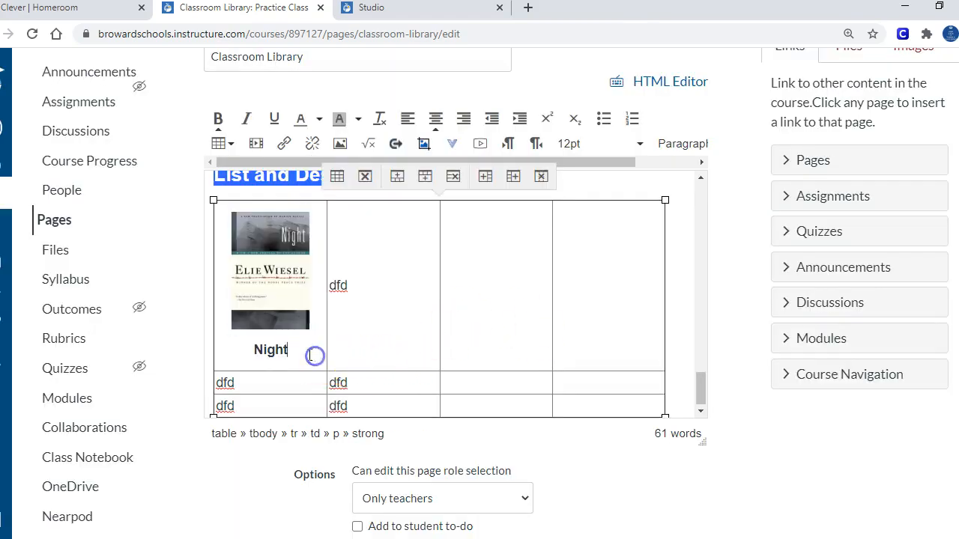
- Link the Night title below the cover to the same PDF URL
double_click(270, 350)
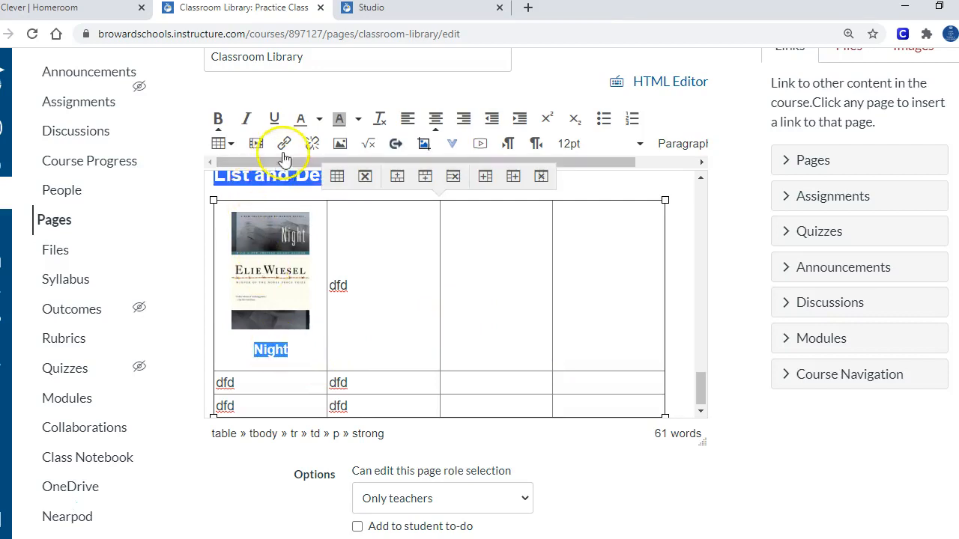
left_click(286, 143)
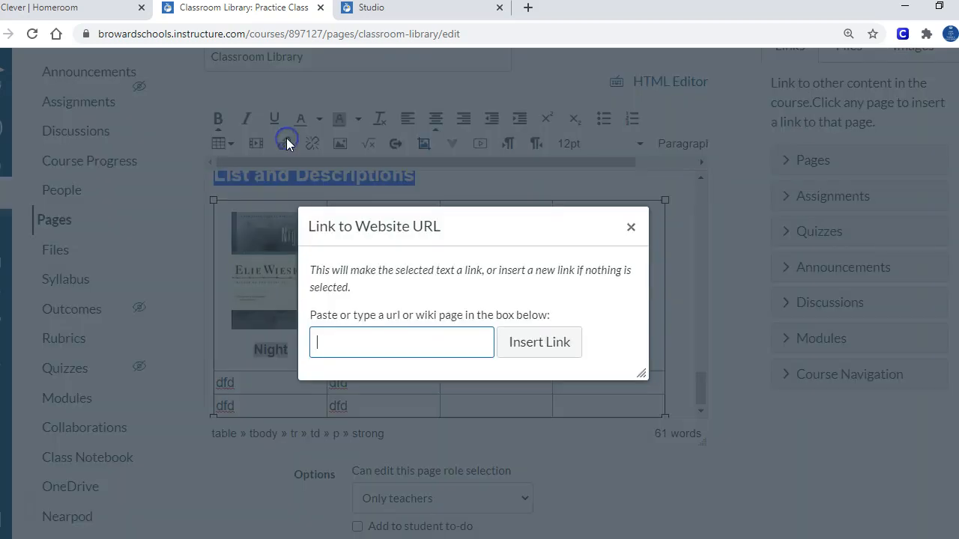
right_click(401, 343)
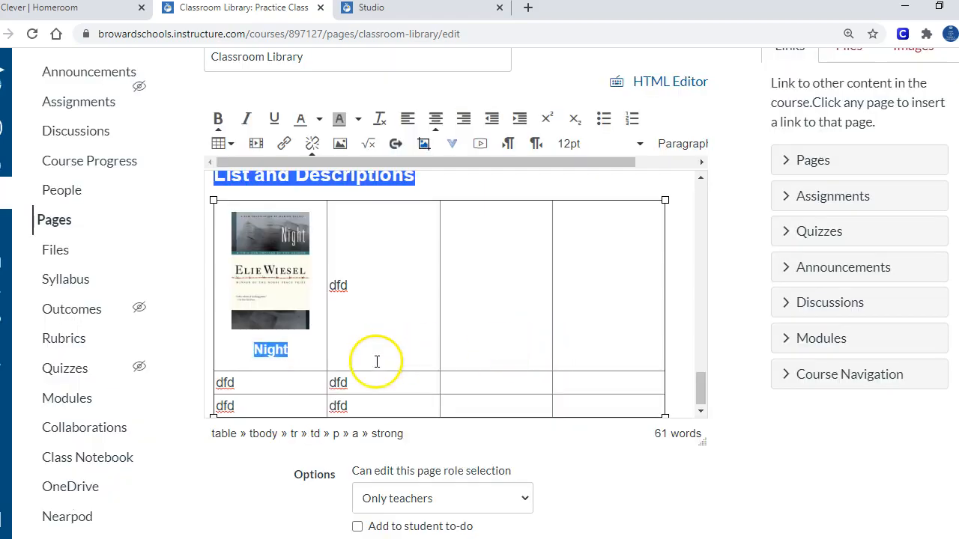
left_click(477, 340)
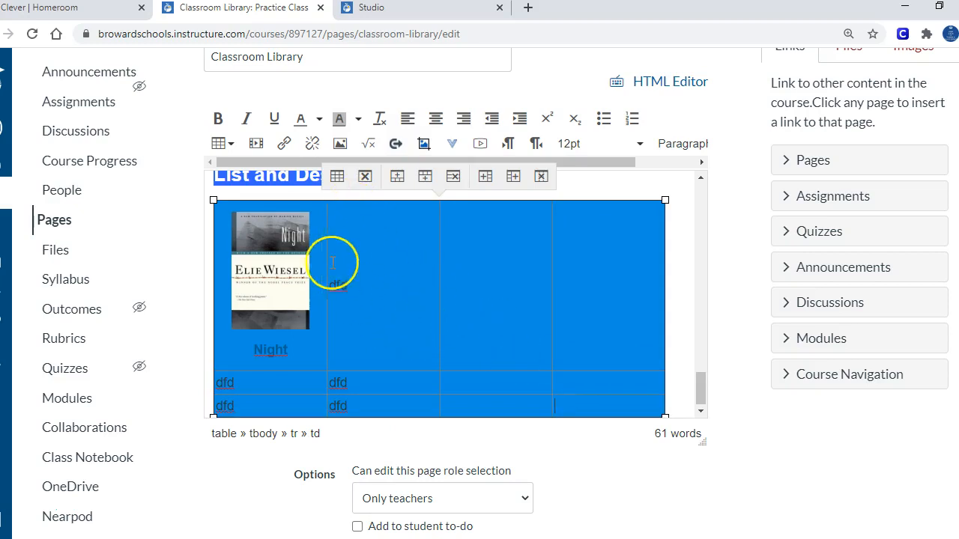
mouse_move(337, 176)
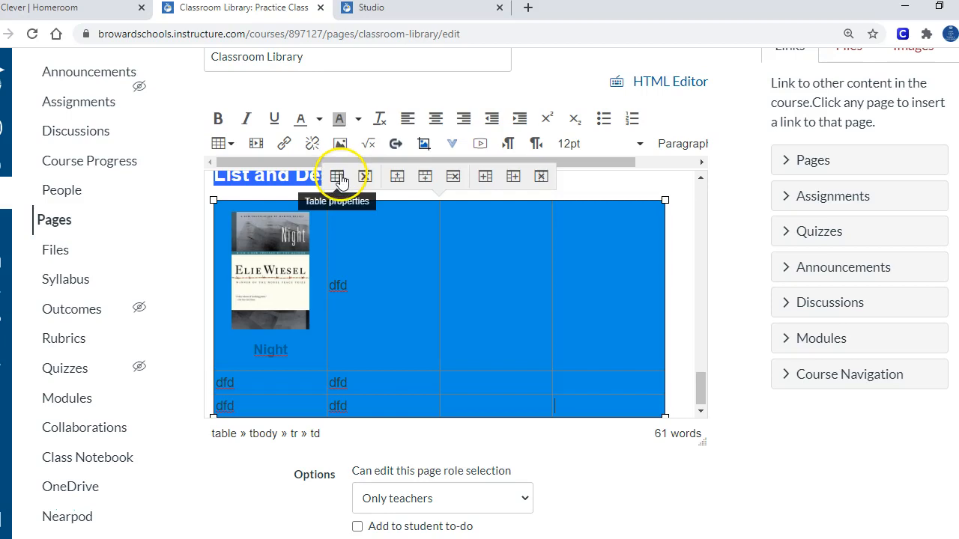
- Set the library table's border to 0 in Table properties
left_click(337, 177)
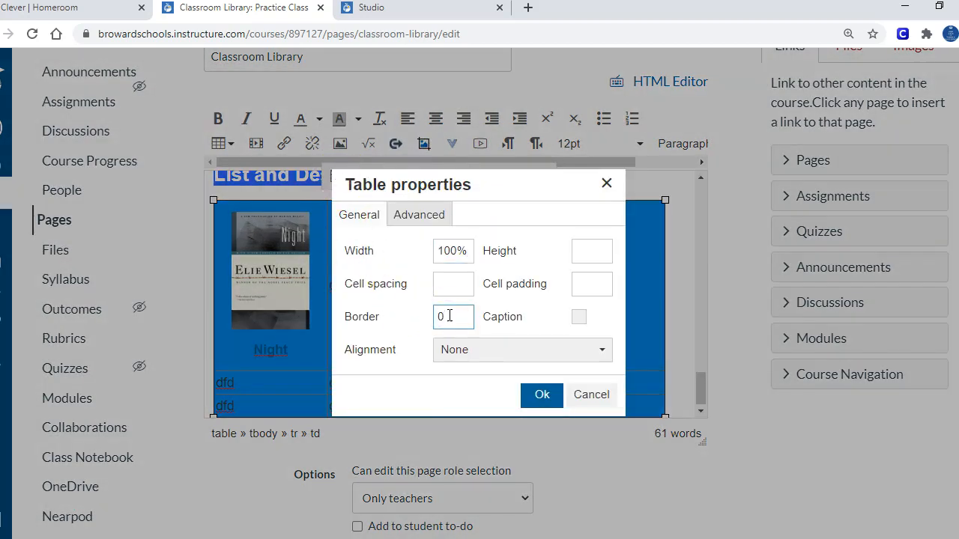
left_click(541, 395)
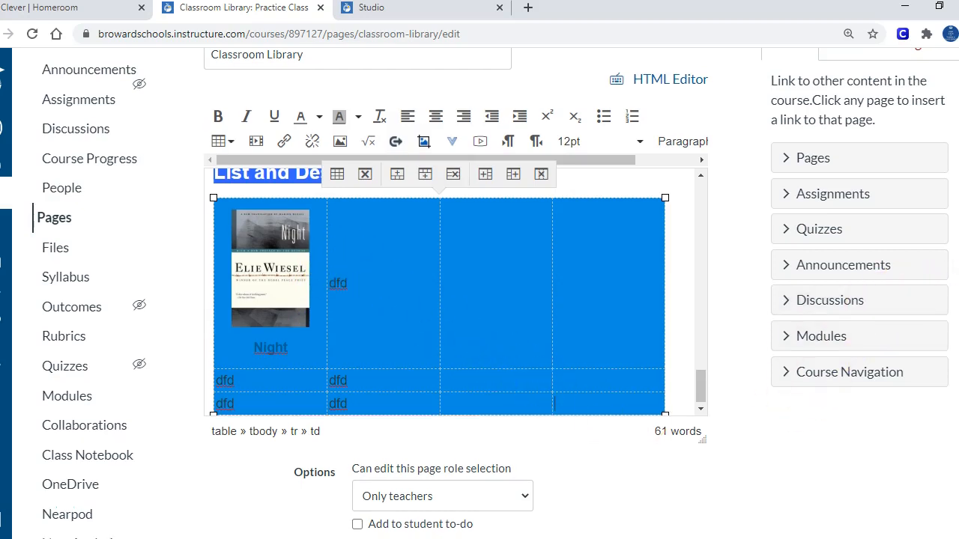
- Save the Classroom Library page, then click the Night cover to test its link
left_click(687, 390)
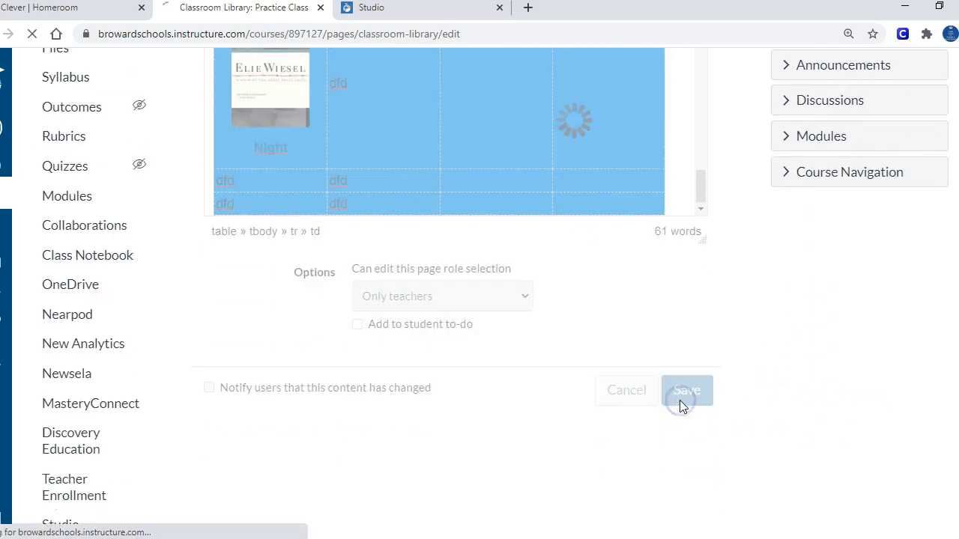
left_click(687, 390)
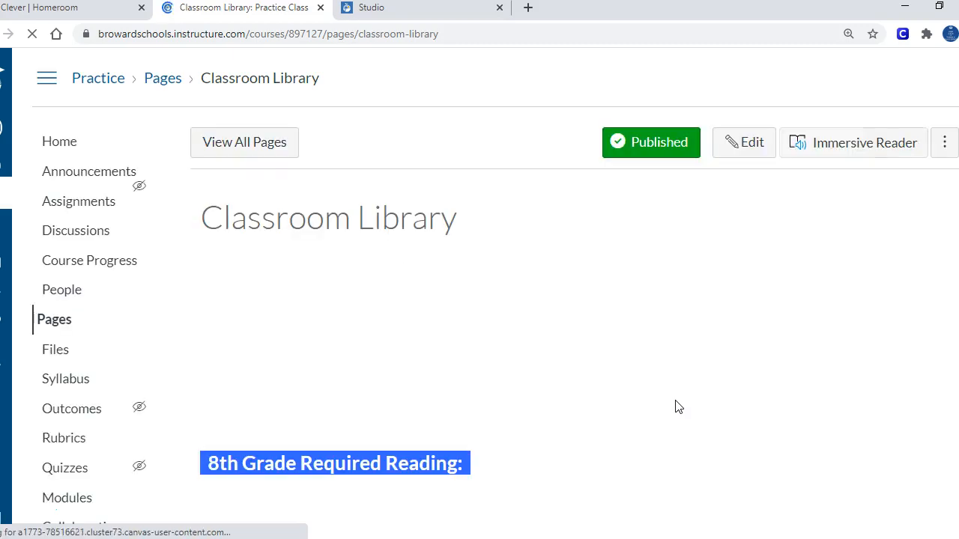
scroll("down", 3)
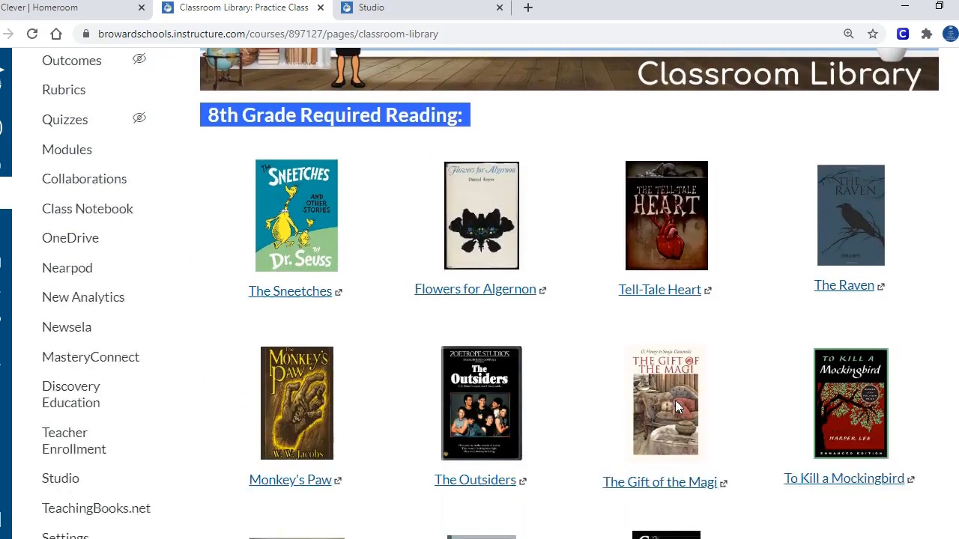
scroll("down", 3)
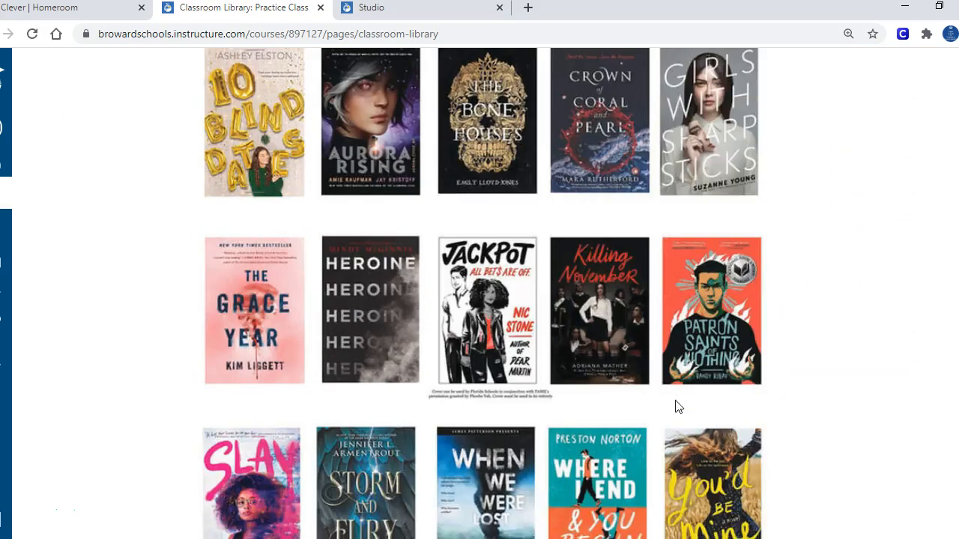
scroll("down", 3)
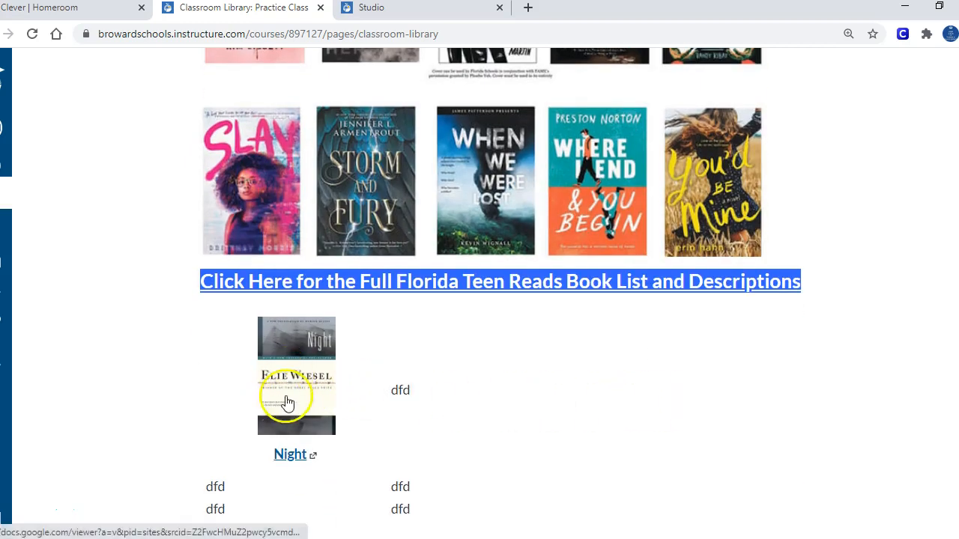
mouse_move(234, 366)
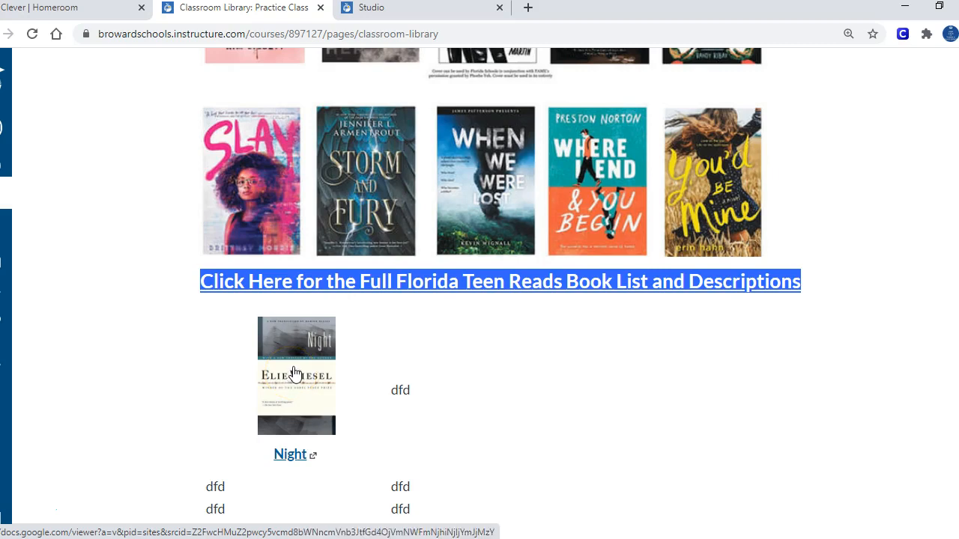
left_click(292, 455)
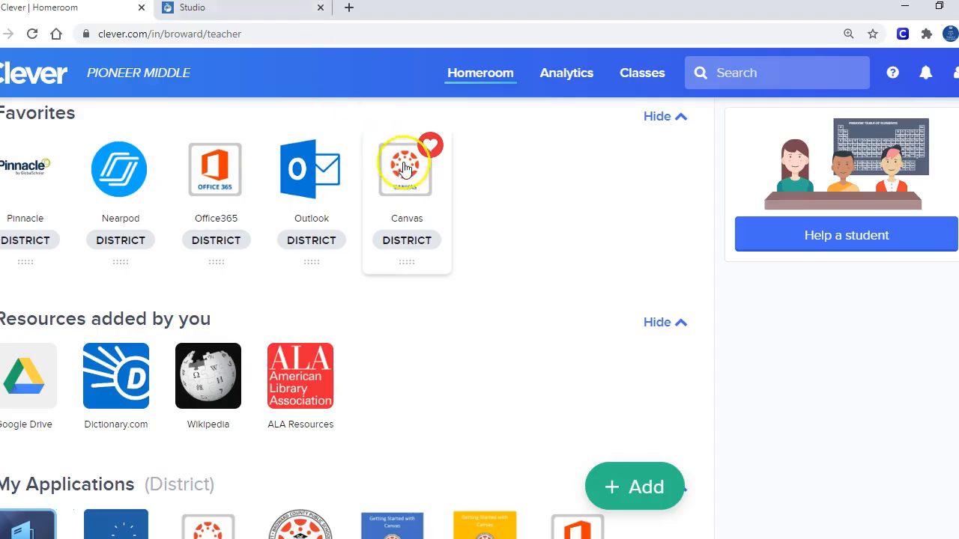
- Open Canvas from the Clever portal and scroll the Practice Class home page
left_click(406, 166)
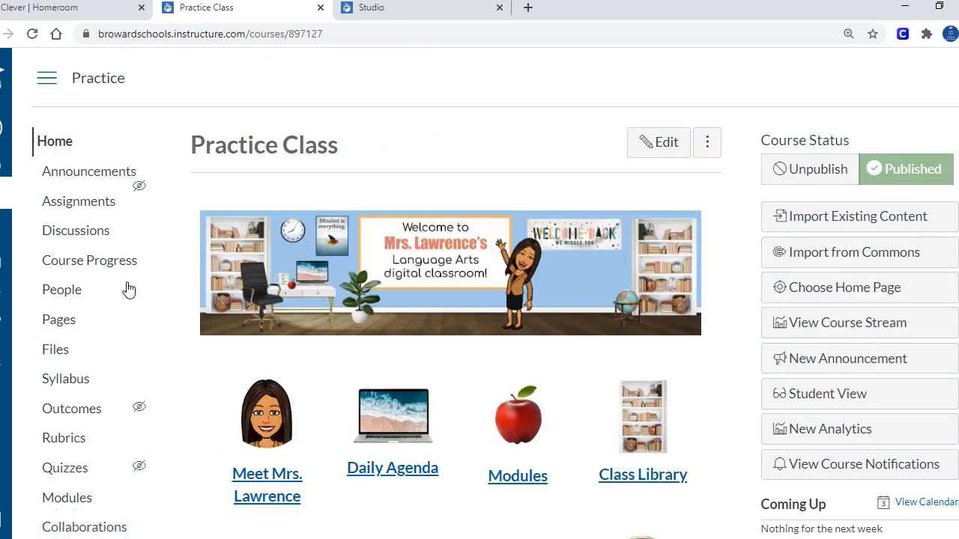
scroll("down", 3)
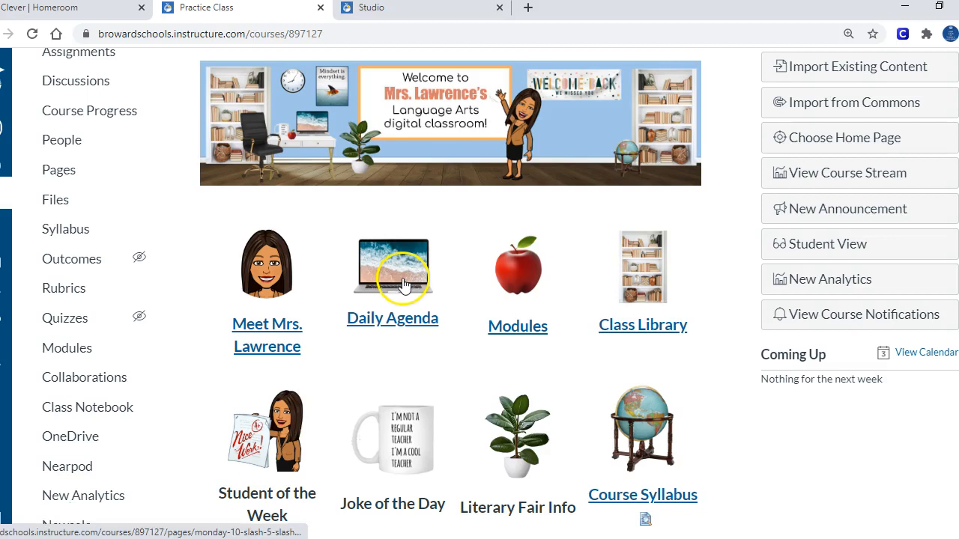
mouse_move(571, 262)
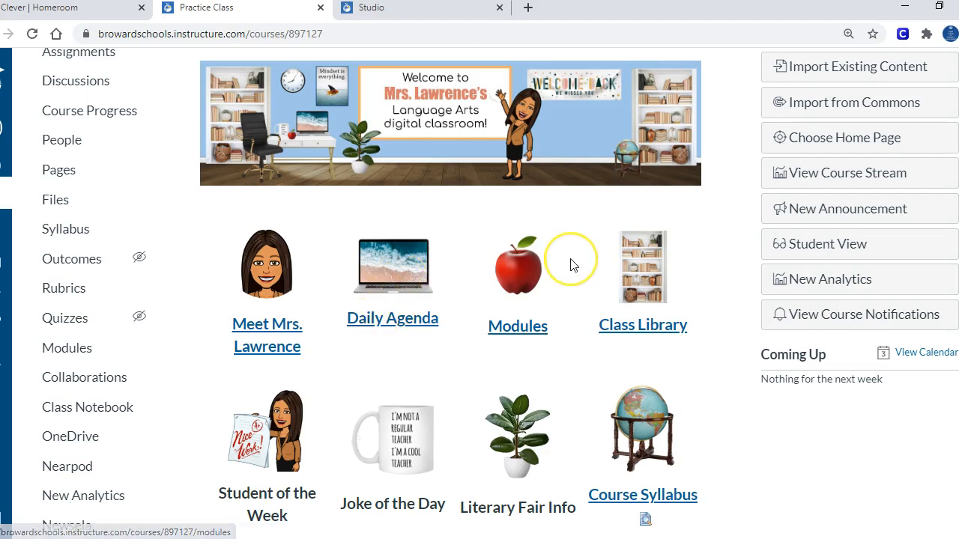
mouse_move(266, 491)
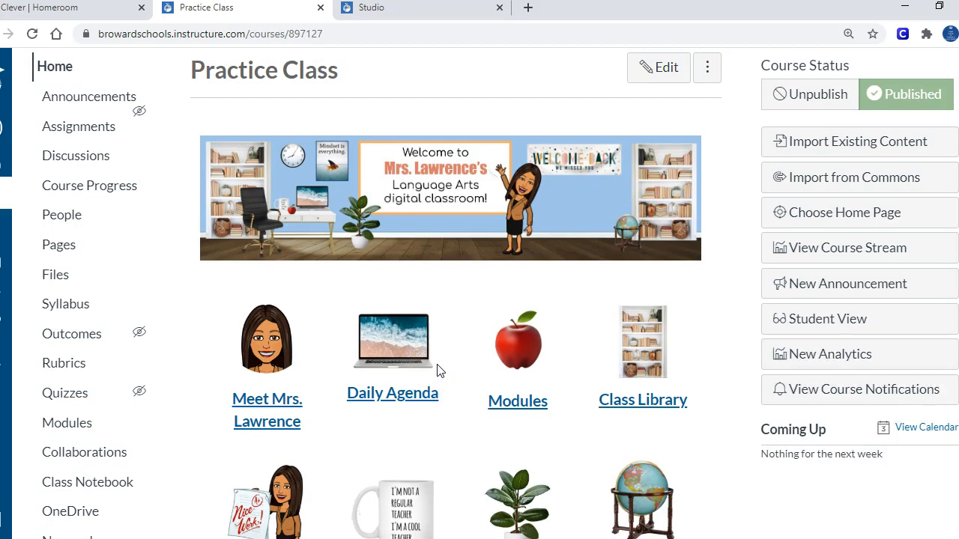
mouse_move(472, 387)
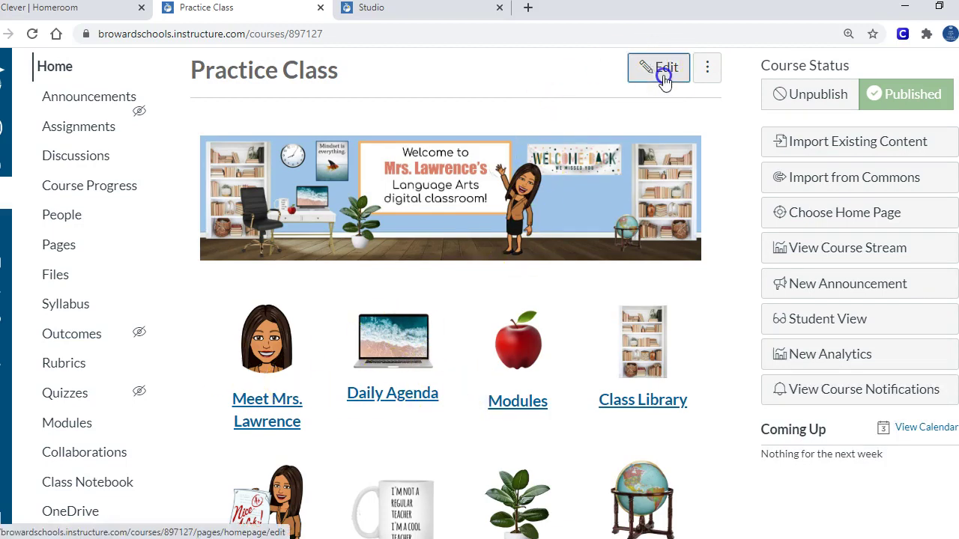
- Link the Student of the Week and Joke of the Day captions to their course pages, then save
left_click(658, 67)
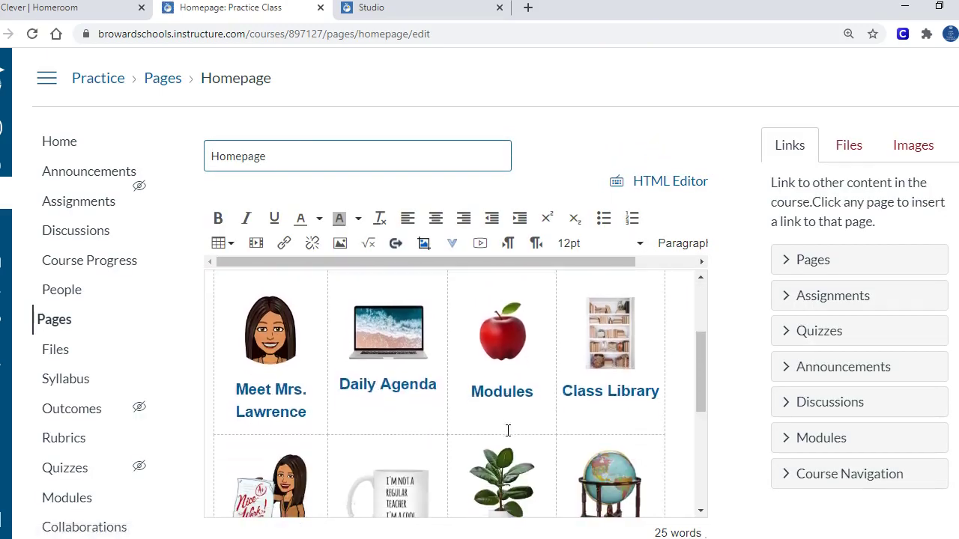
scroll("down", 3)
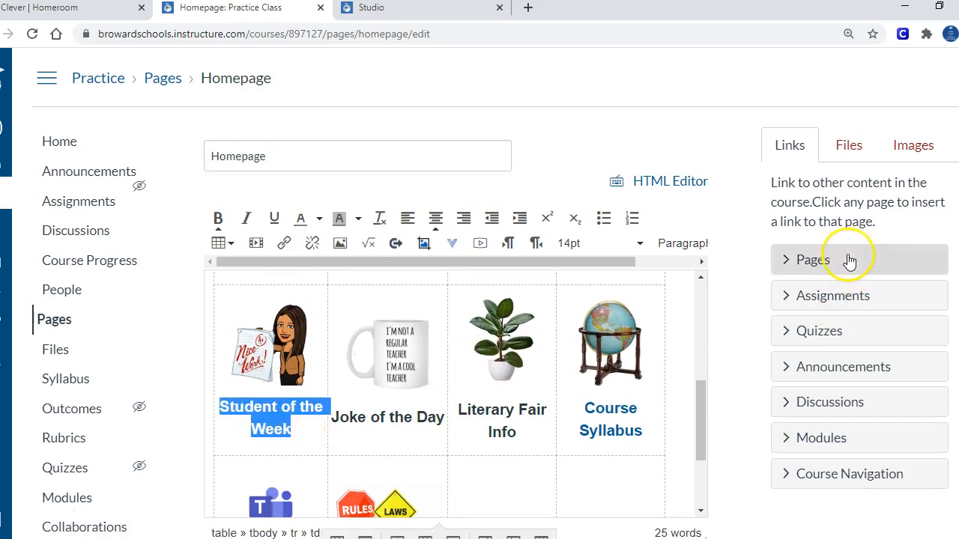
left_click(809, 260)
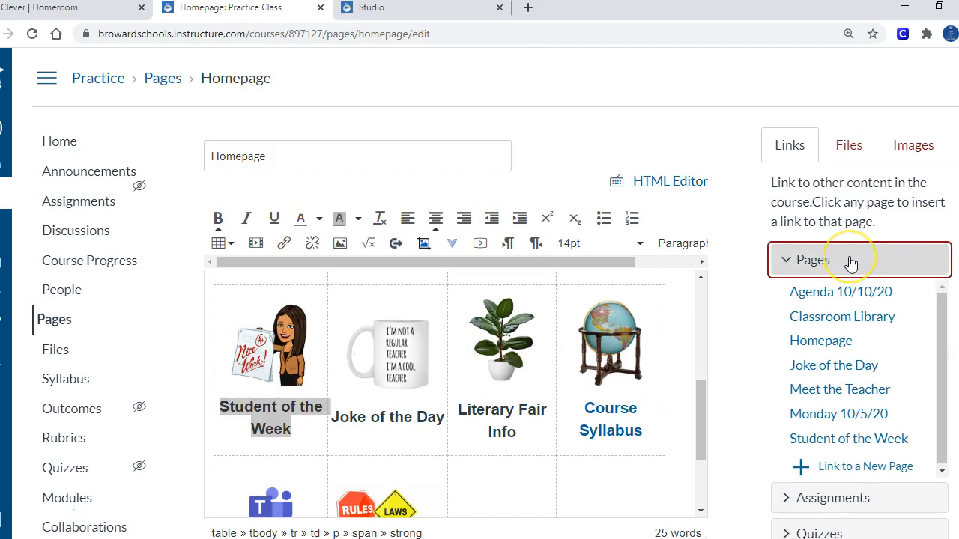
mouse_move(834, 366)
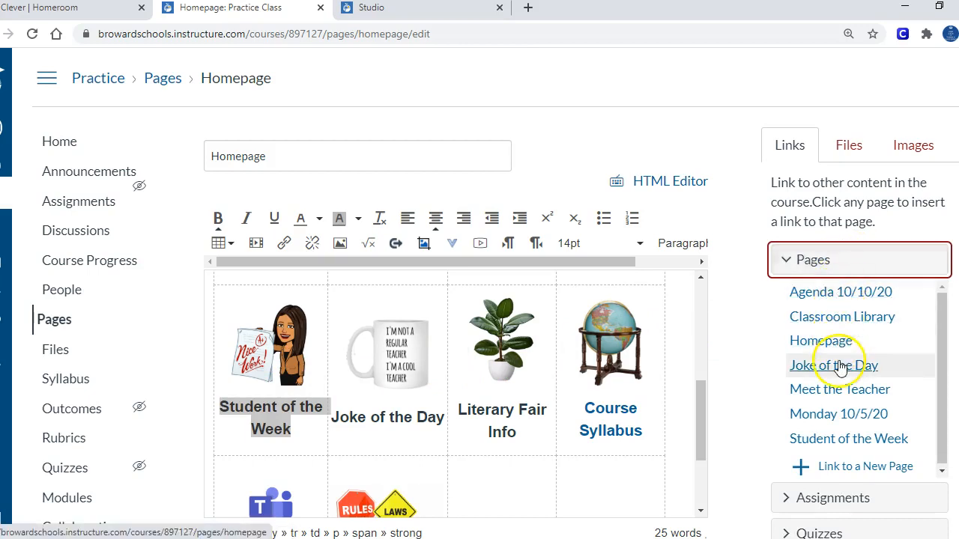
mouse_move(849, 438)
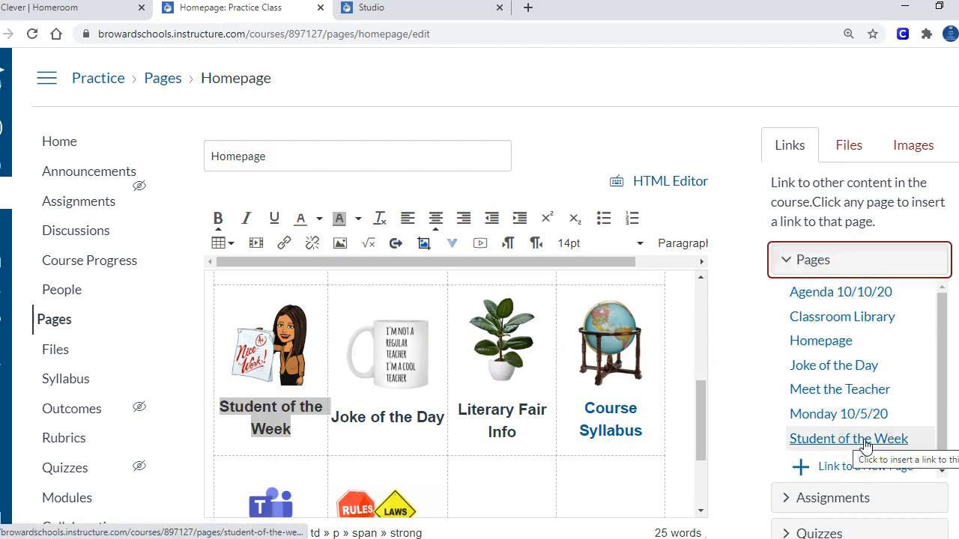
left_click(849, 438)
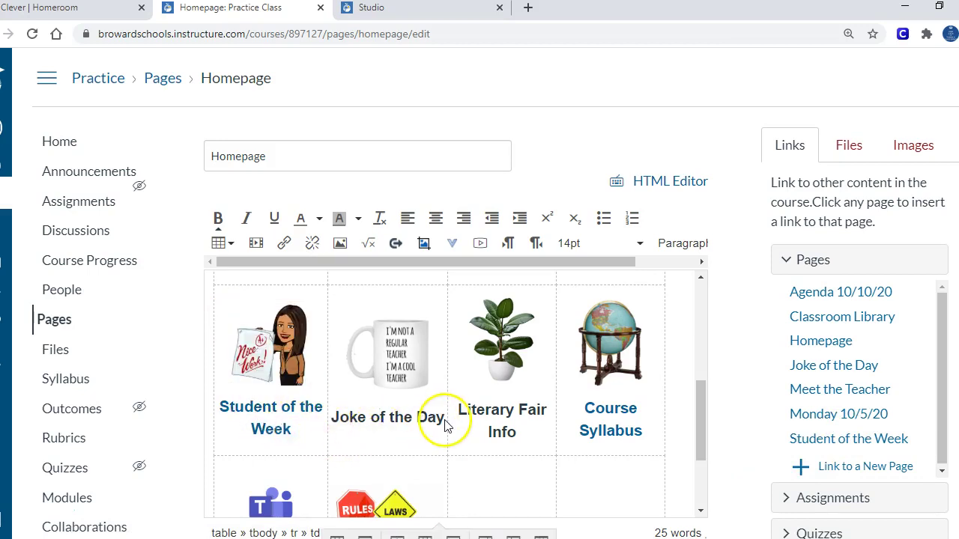
double_click(384, 417)
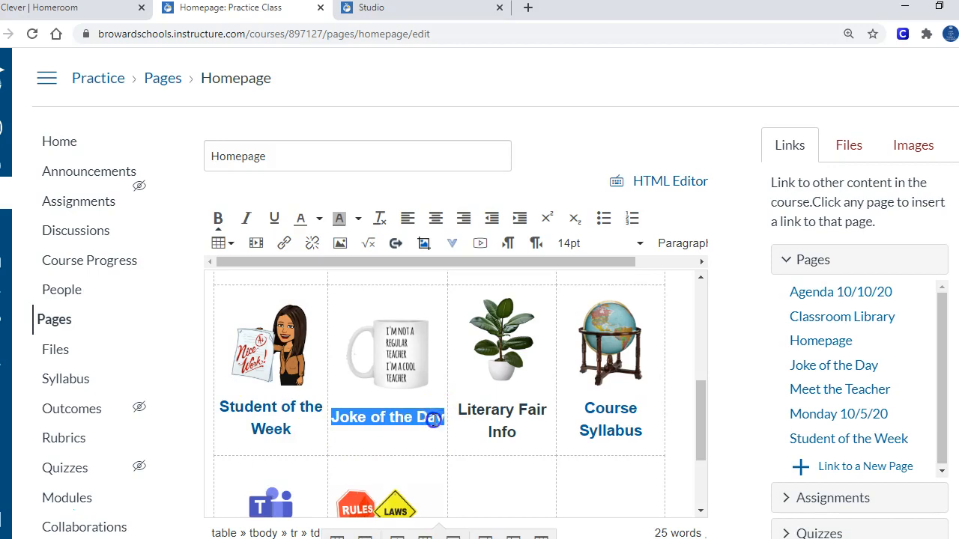
mouse_move(815, 374)
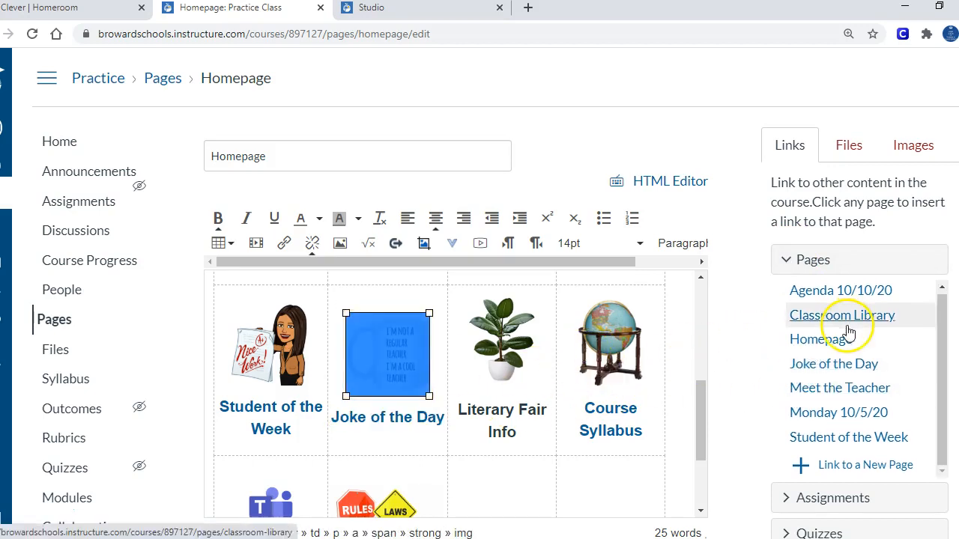
left_click(687, 320)
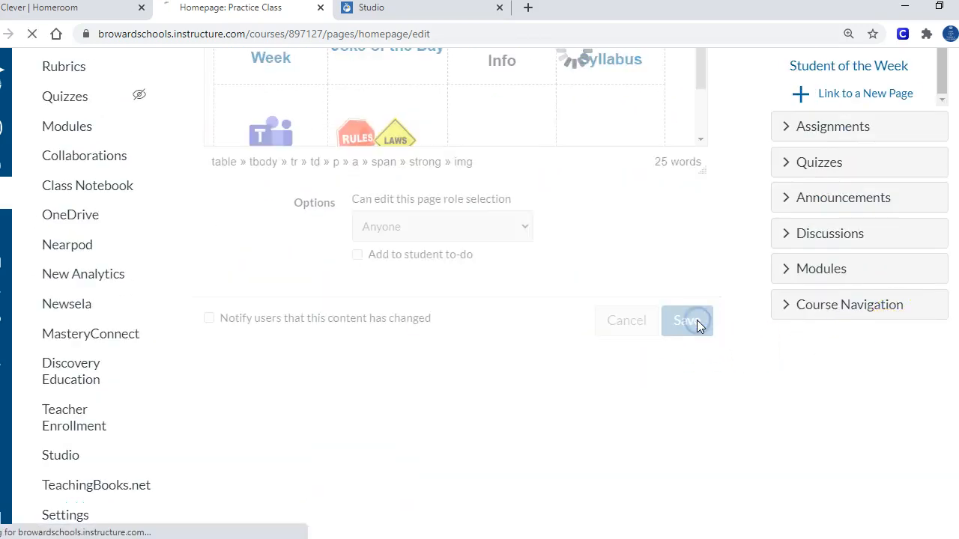
- Let the saved homepage reload and scroll down to review the linked icons
left_click(686, 320)
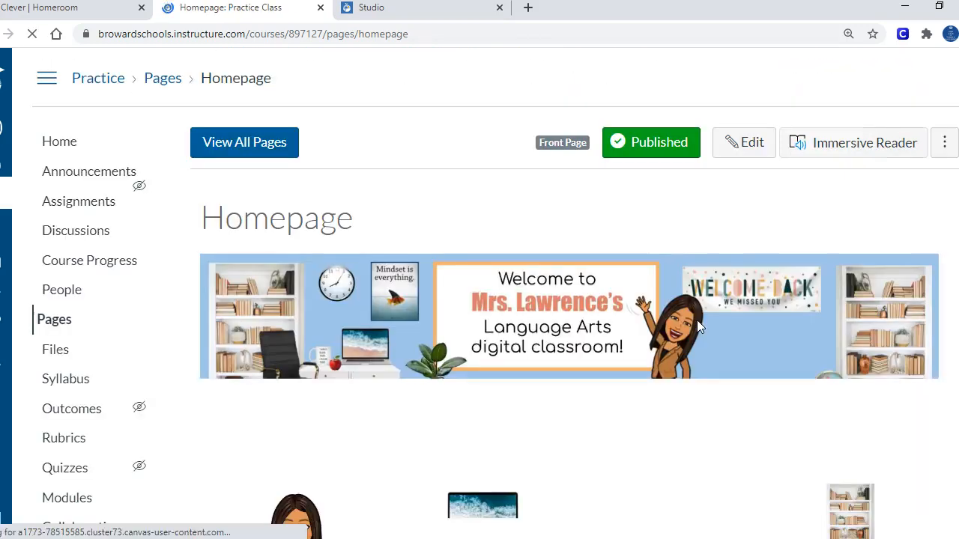
scroll("down", 3)
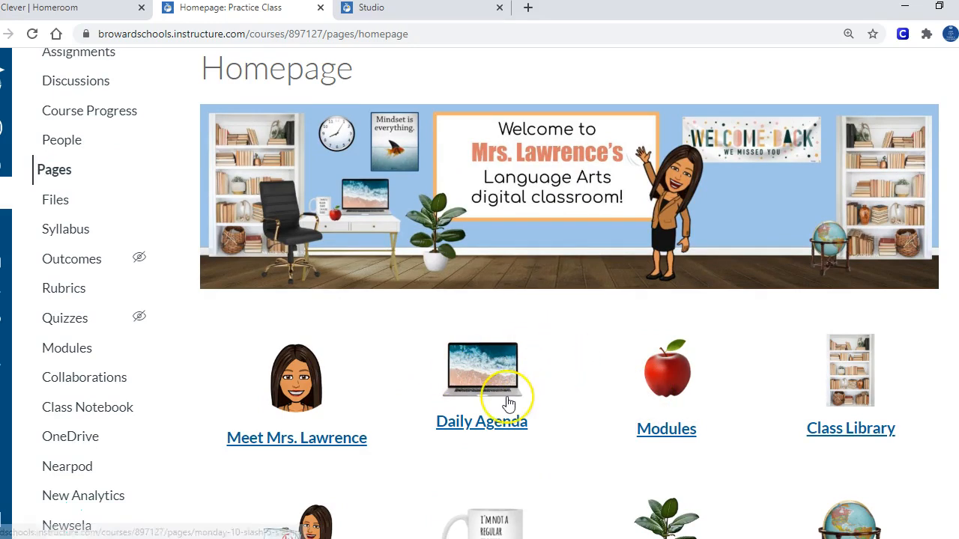
mouse_move(649, 139)
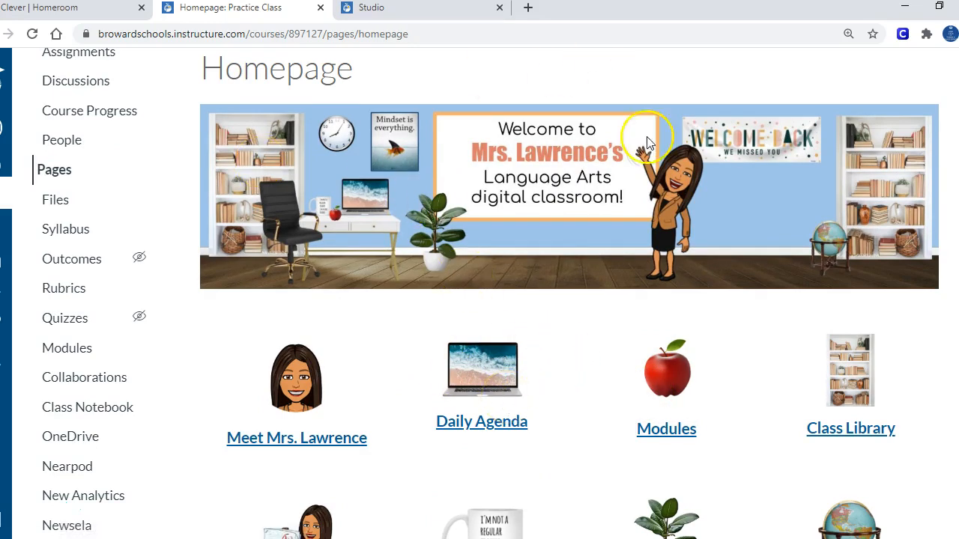
mouse_move(595, 338)
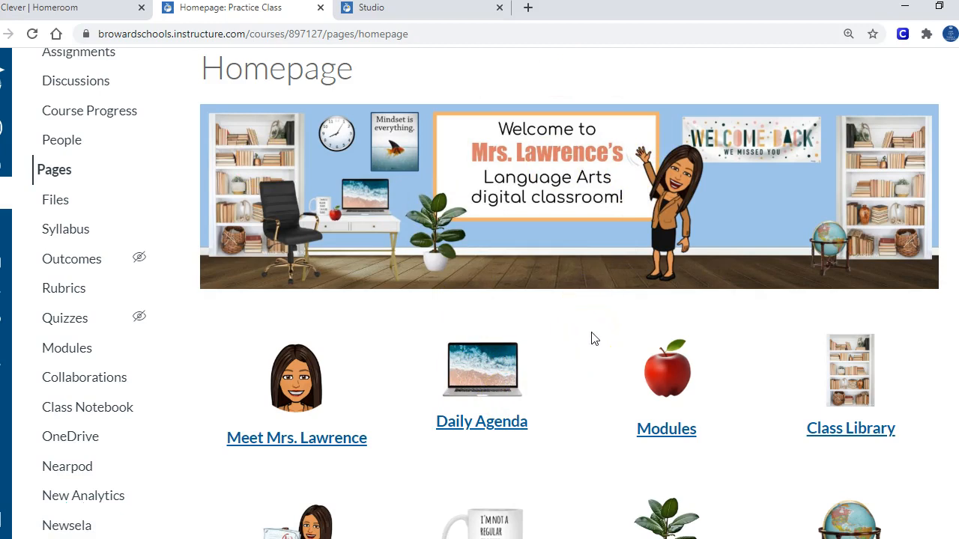